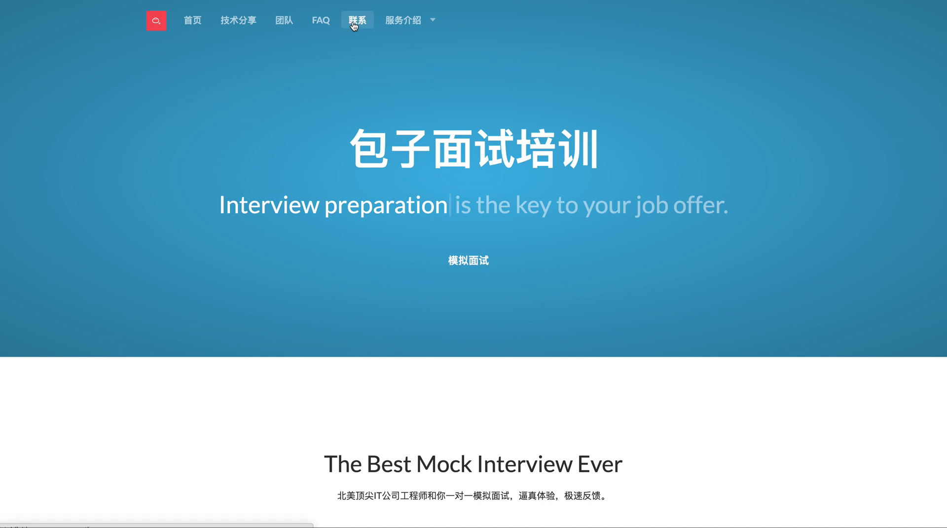
- Go to the site's contact page with the QR code, email and friendly links
{"action": "left_click", "coordinate": [356, 19]}
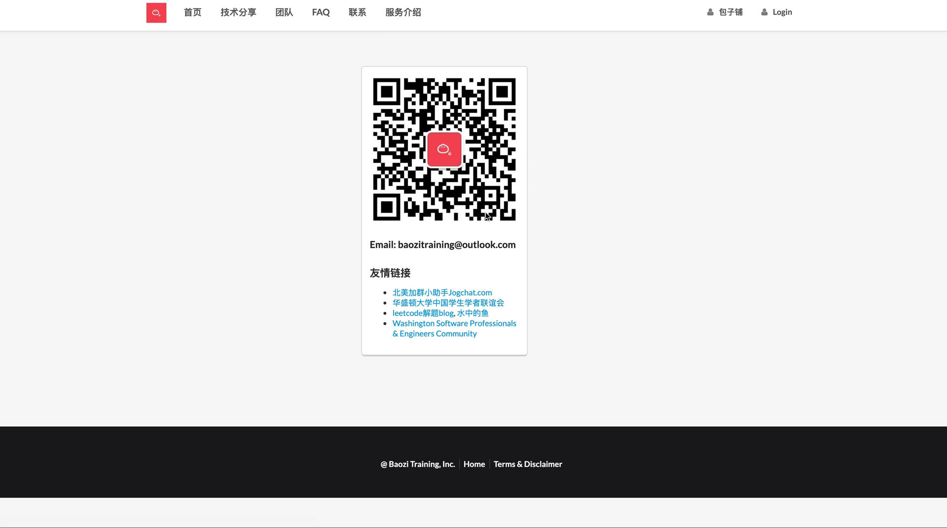
{"action": "mouse_move", "coordinate": [483, 203]}
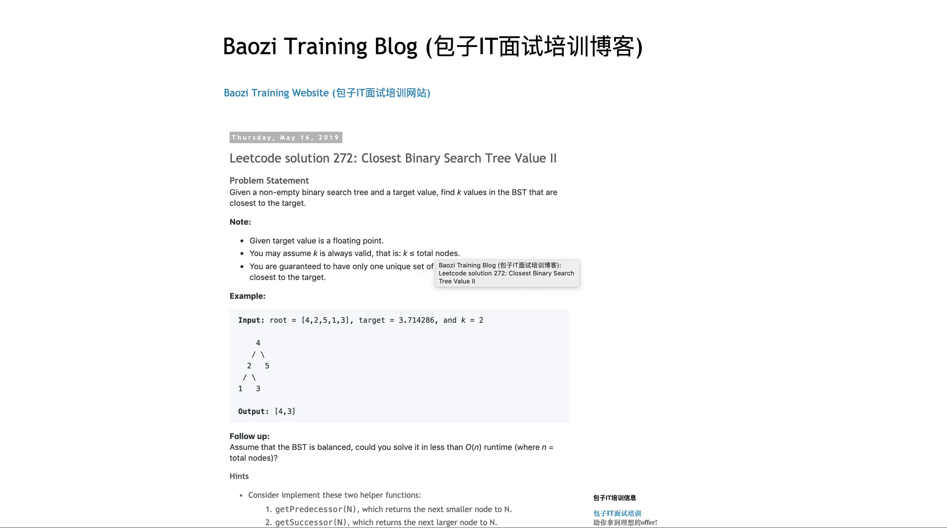
{"action": "mouse_move", "coordinate": [406, 157]}
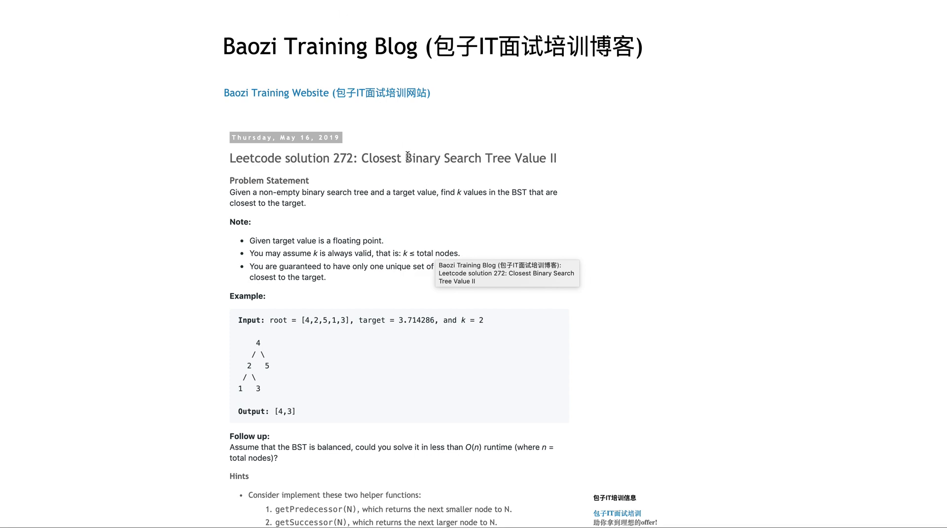
{"action": "mouse_move", "coordinate": [624, 283]}
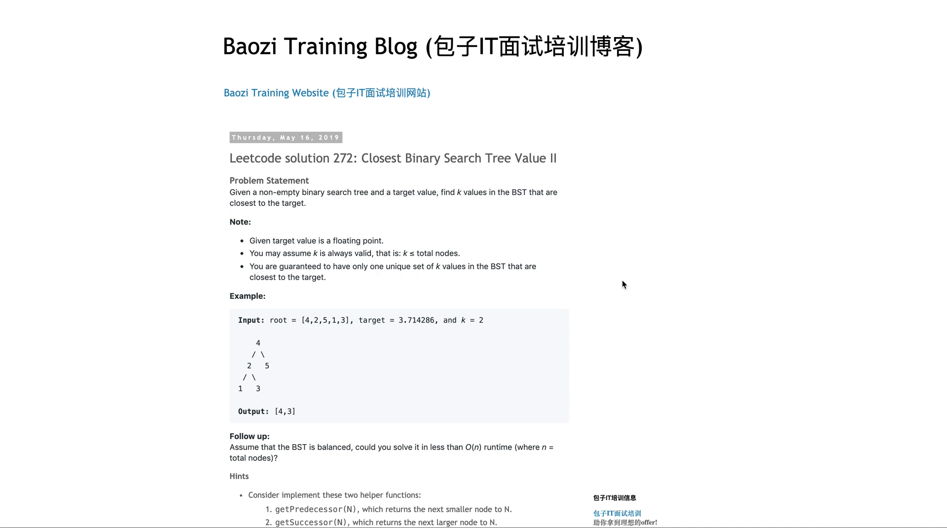
{"action": "mouse_move", "coordinate": [533, 283]}
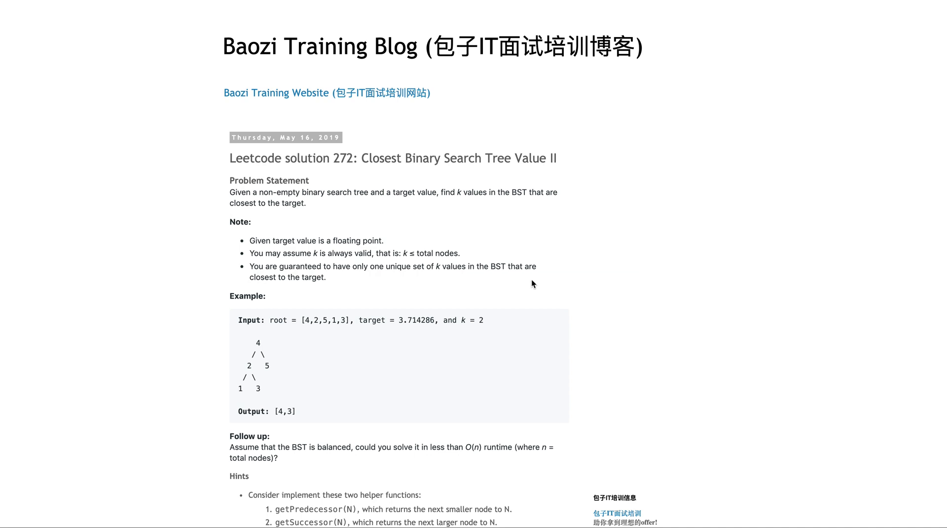
{"action": "mouse_move", "coordinate": [355, 237]}
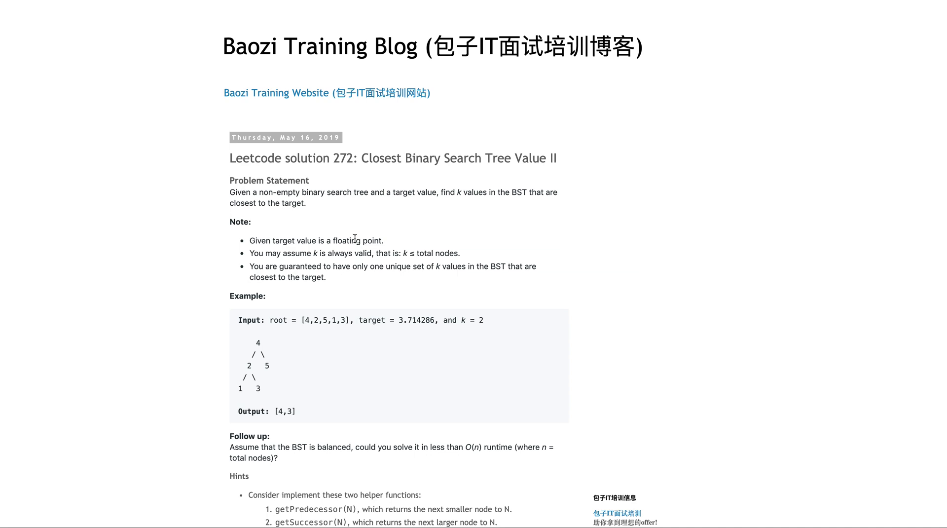
{"action": "mouse_move", "coordinate": [436, 307]}
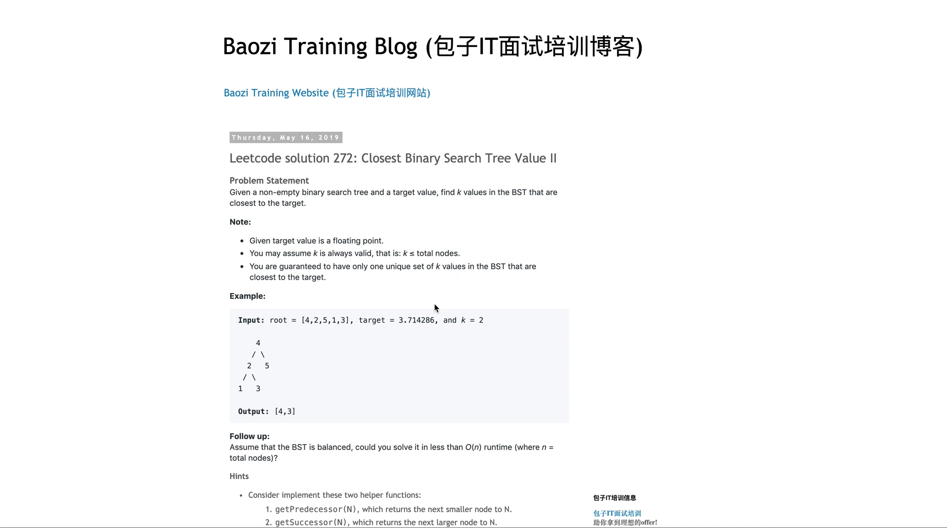
- Read the Leetcode 272 post down through the problem, example and hints to its Thought Process
{"action": "scroll", "scroll_direction": "down", "scroll_amount": 3}
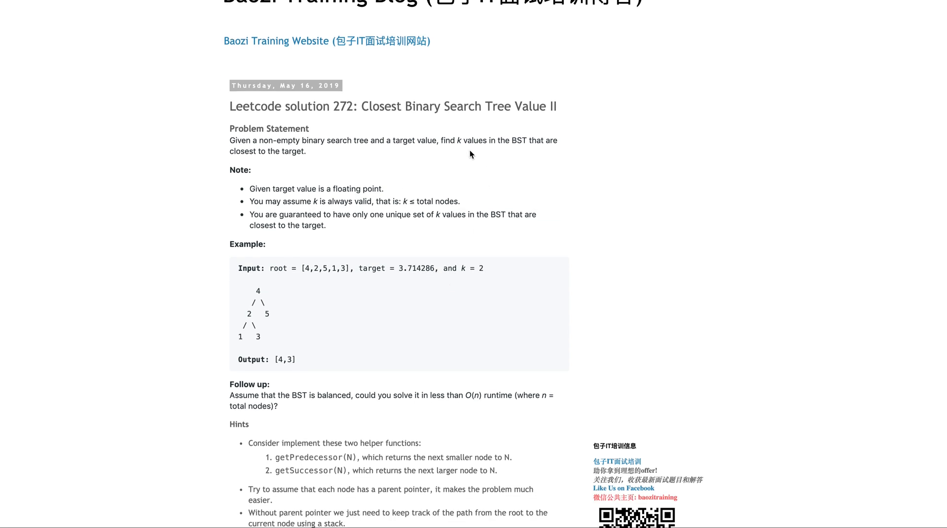
{"action": "mouse_move", "coordinate": [379, 262]}
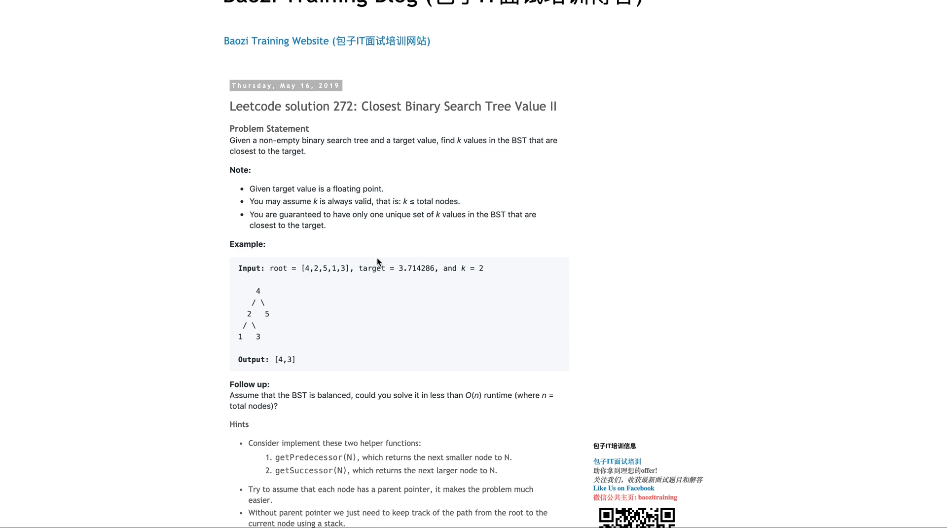
{"action": "mouse_move", "coordinate": [379, 304]}
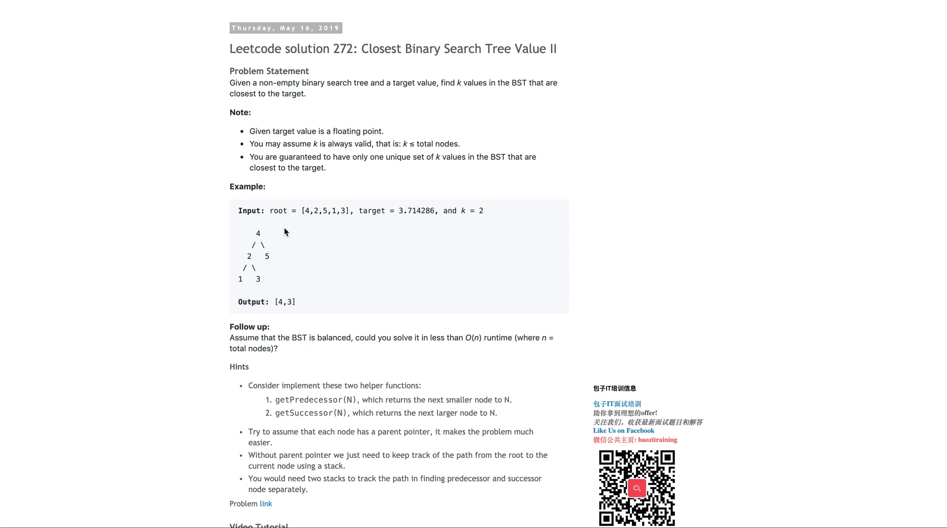
{"action": "mouse_move", "coordinate": [418, 225]}
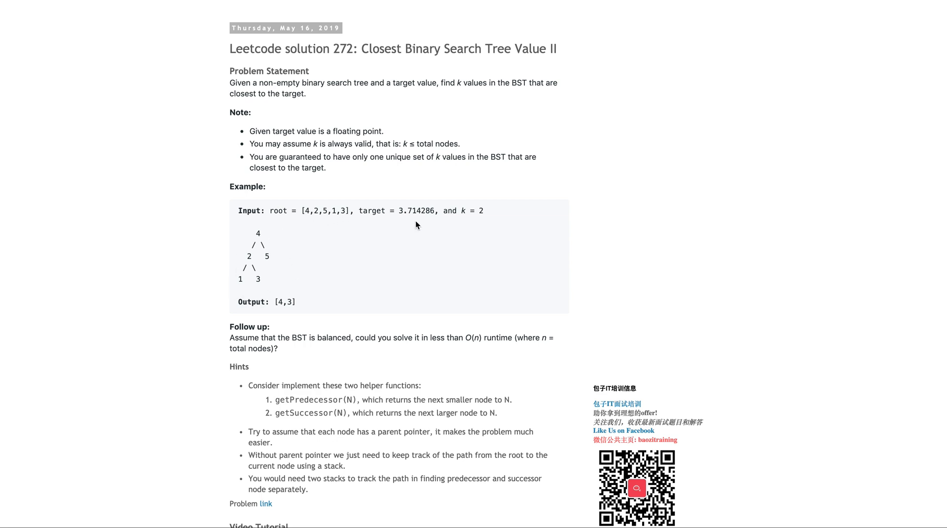
{"action": "mouse_move", "coordinate": [471, 221]}
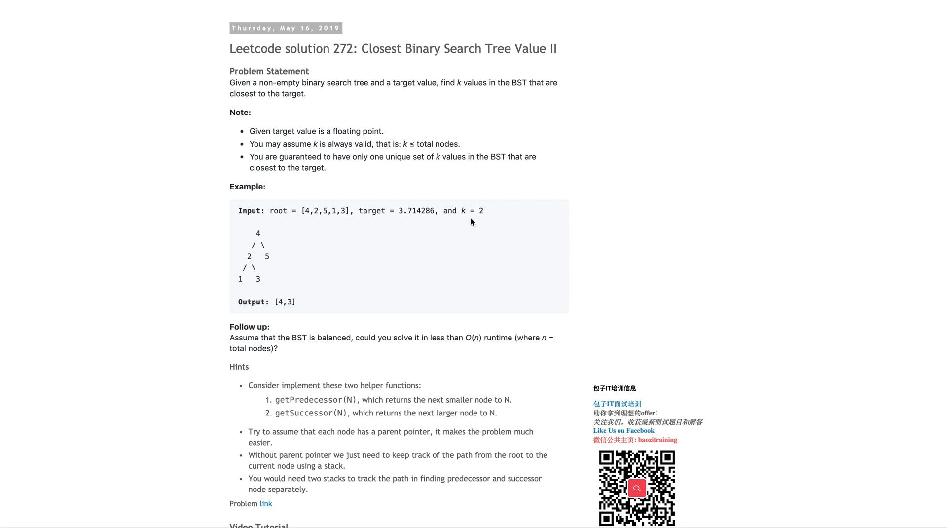
{"action": "mouse_move", "coordinate": [369, 231]}
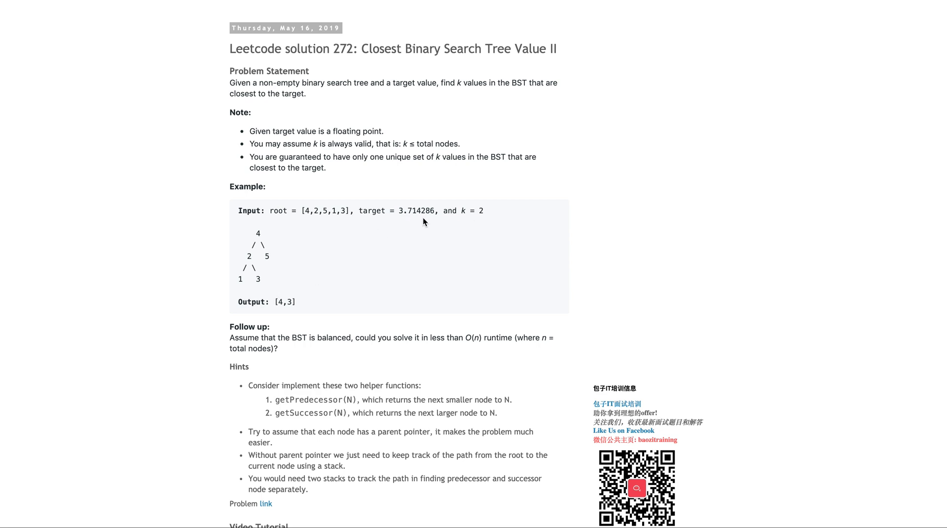
{"action": "mouse_move", "coordinate": [392, 280]}
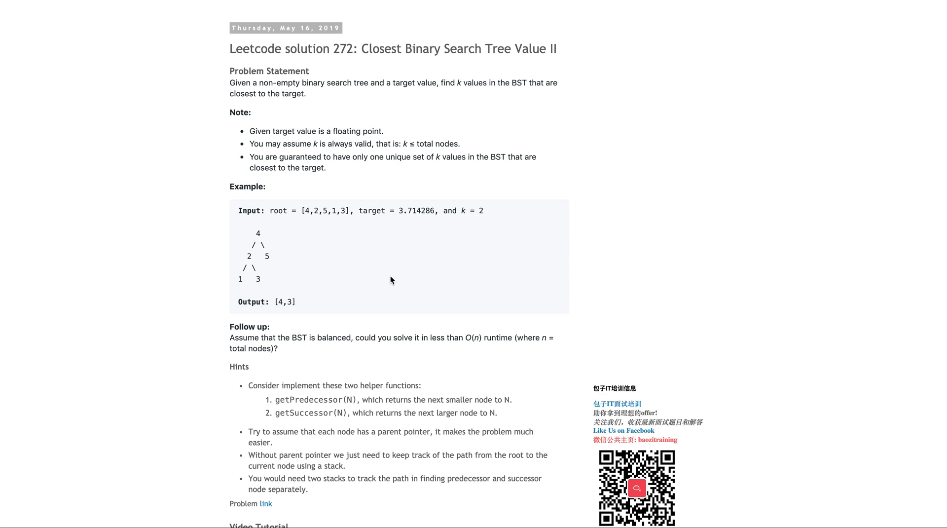
{"action": "scroll", "scroll_direction": "down", "scroll_amount": 3}
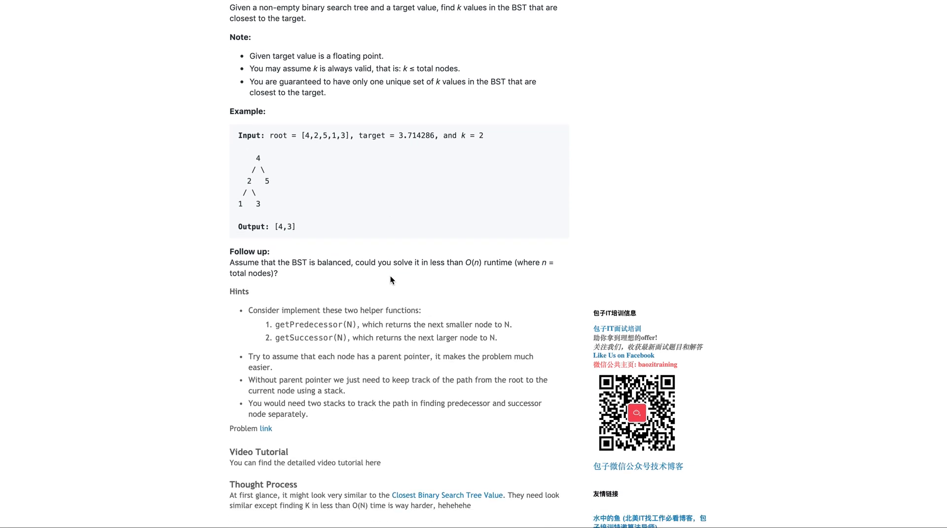
{"action": "mouse_move", "coordinate": [294, 262]}
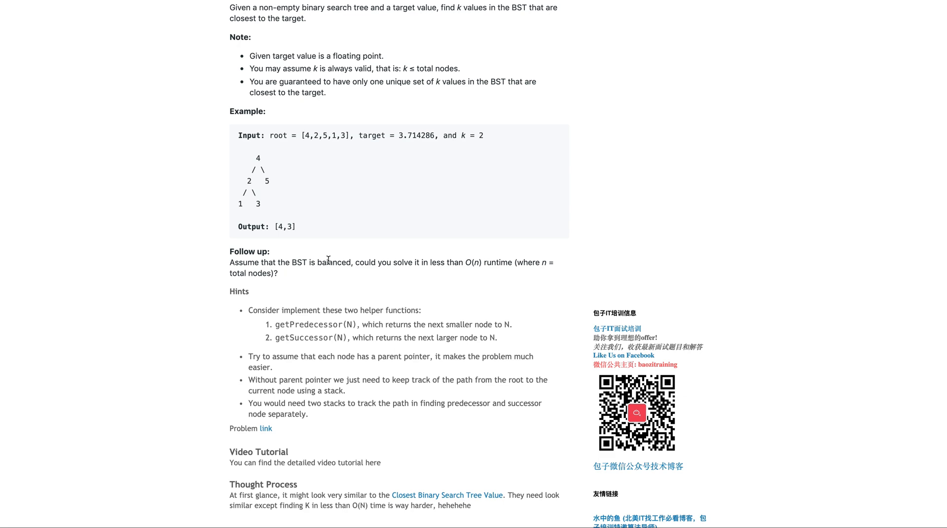
{"action": "mouse_move", "coordinate": [489, 278]}
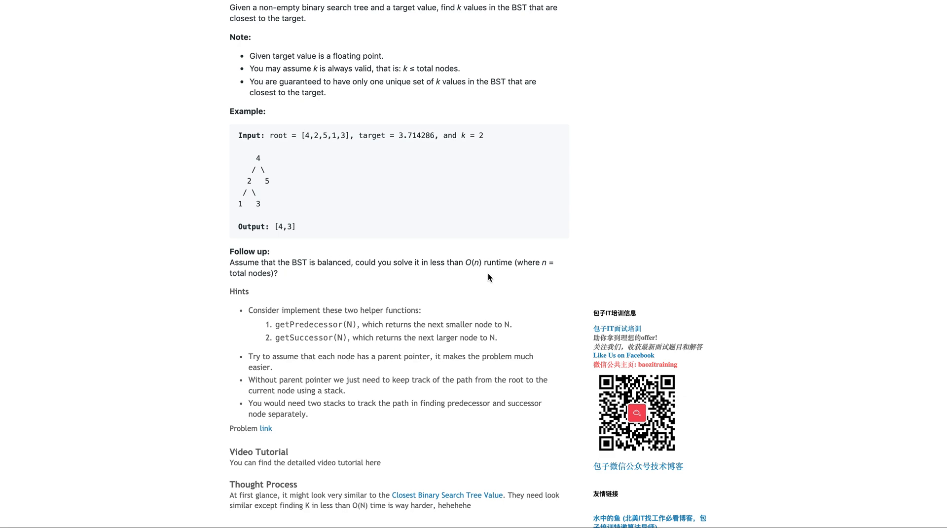
{"action": "scroll", "scroll_direction": "down", "scroll_amount": 3}
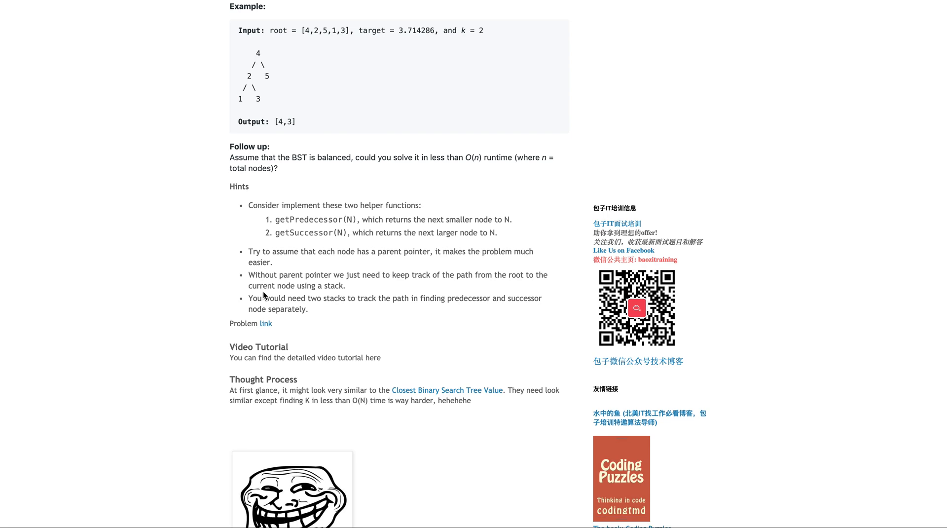
{"action": "mouse_move", "coordinate": [278, 201]}
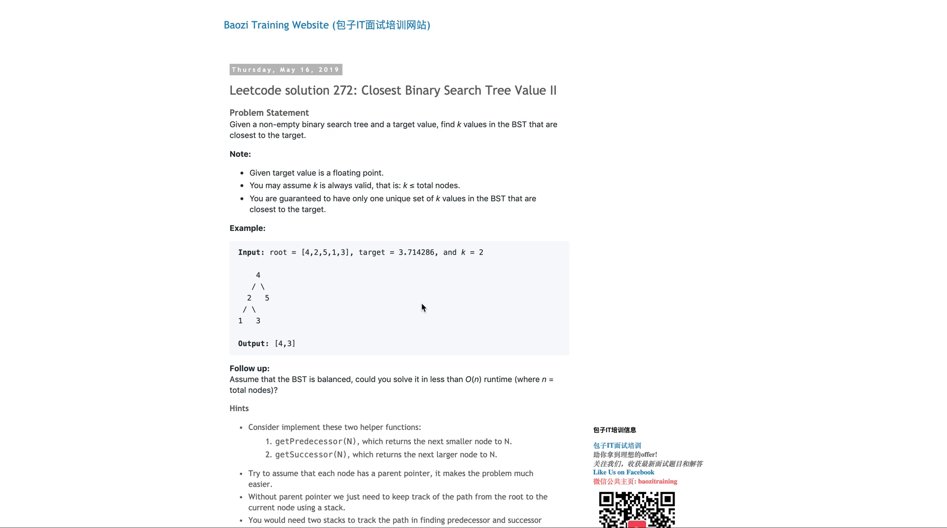
{"action": "scroll", "scroll_direction": "down", "scroll_amount": 3}
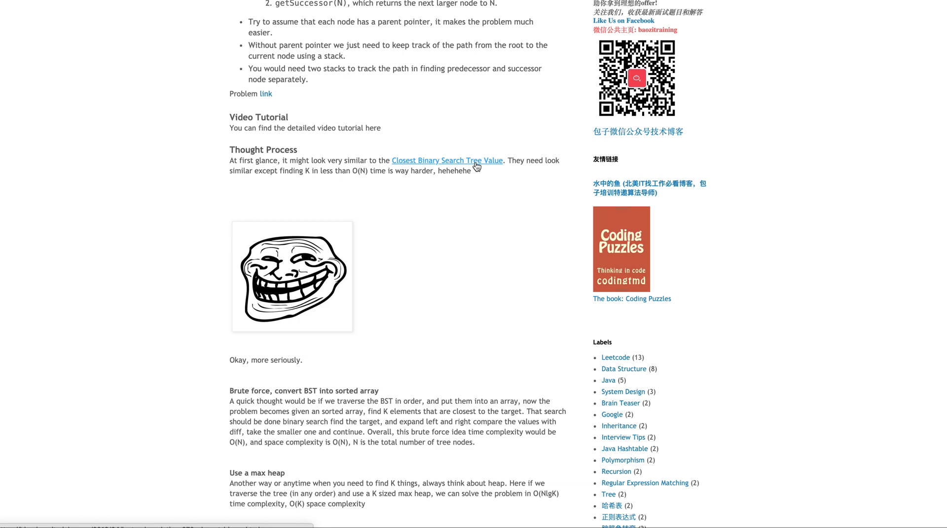
- Follow the 'Closest Binary Search Tree Value' link to the Leetcode 270 post
{"action": "left_click", "coordinate": [447, 160]}
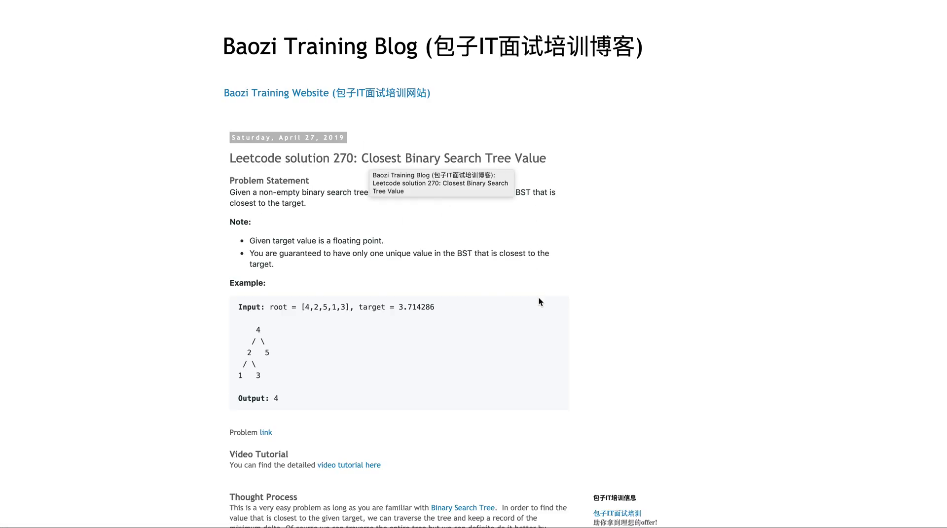
{"action": "mouse_move", "coordinate": [406, 331]}
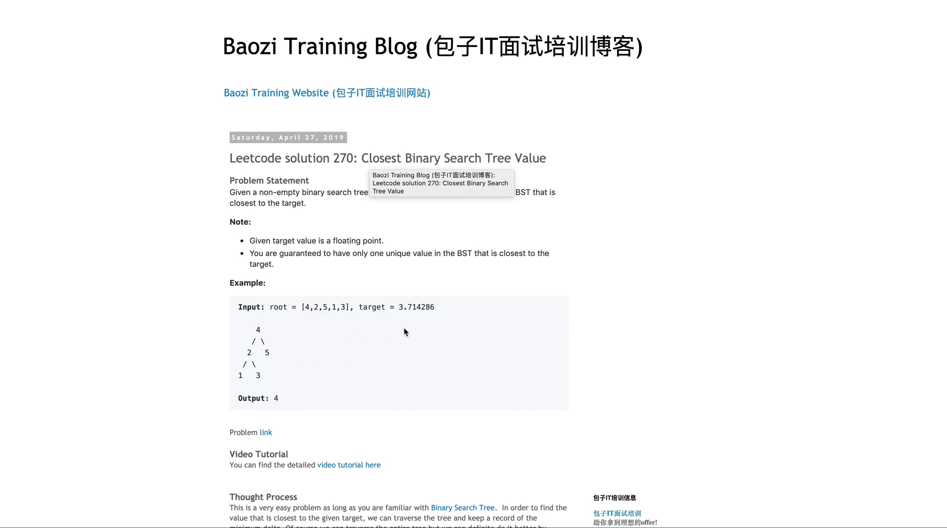
{"action": "mouse_move", "coordinate": [466, 246]}
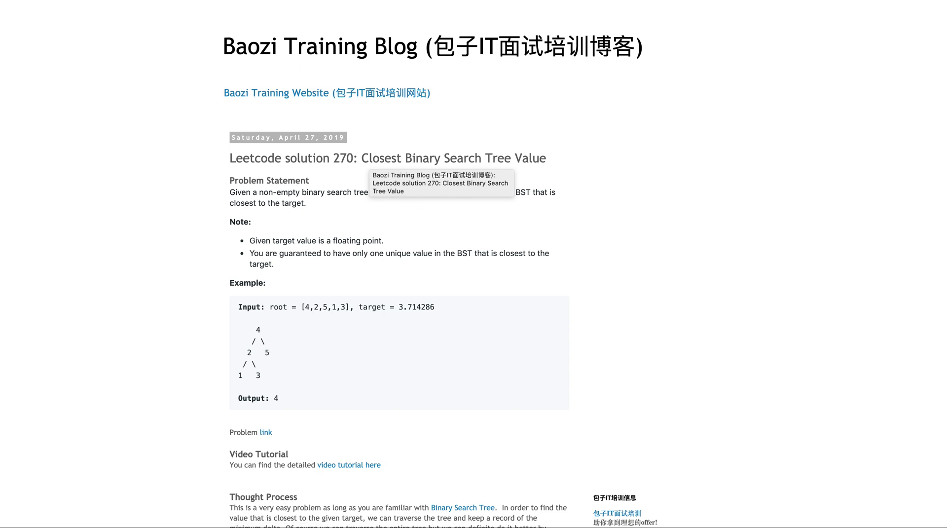
{"action": "scroll", "scroll_direction": "down", "scroll_amount": 3}
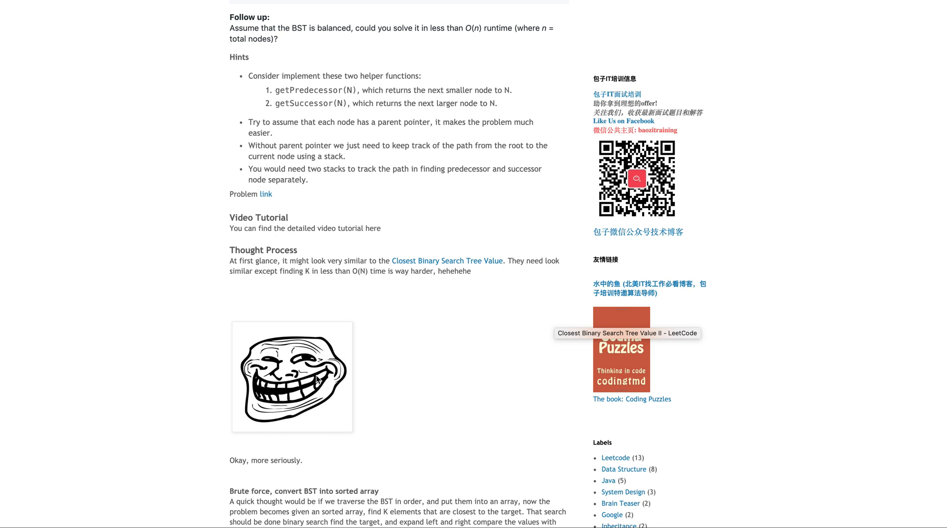
{"action": "scroll", "scroll_direction": "down", "scroll_amount": 3}
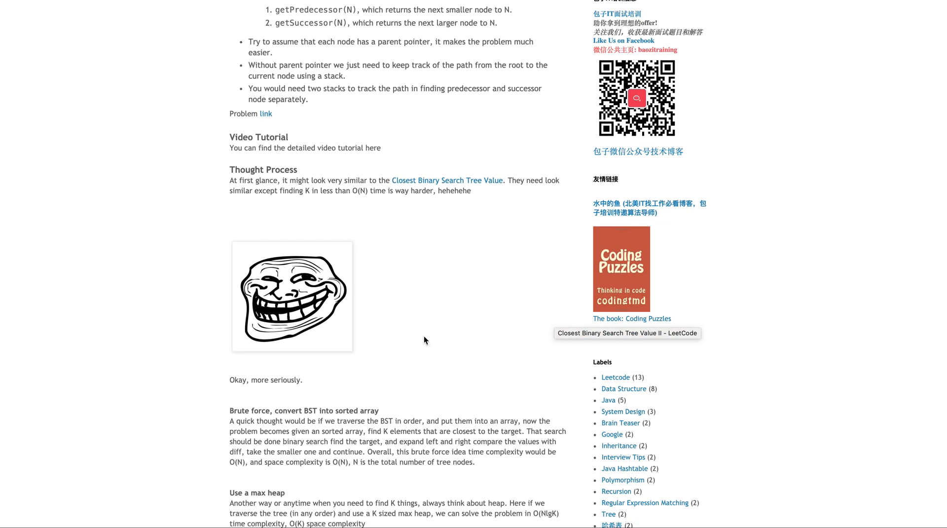
{"action": "scroll", "scroll_direction": "down", "scroll_amount": 3}
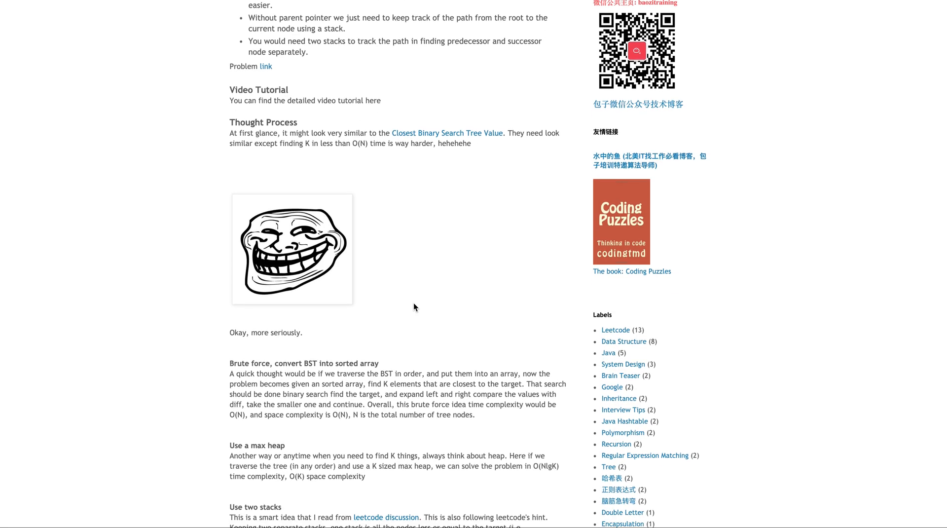
{"action": "scroll", "scroll_direction": "down", "scroll_amount": 3}
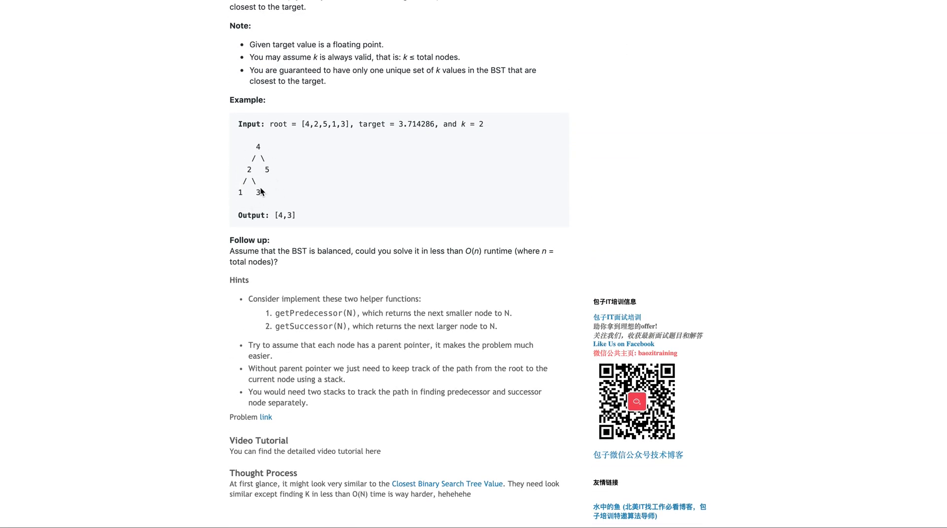
{"action": "mouse_move", "coordinate": [260, 200]}
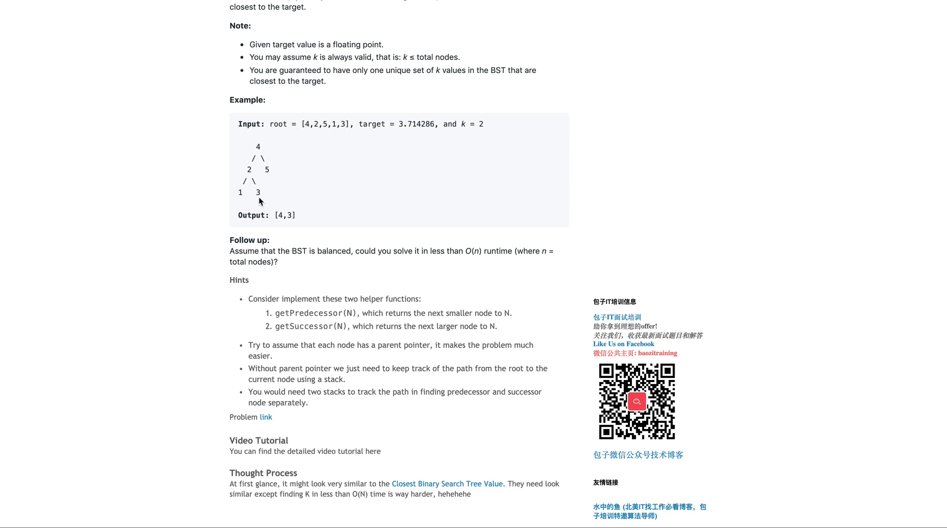
{"action": "mouse_move", "coordinate": [253, 191]}
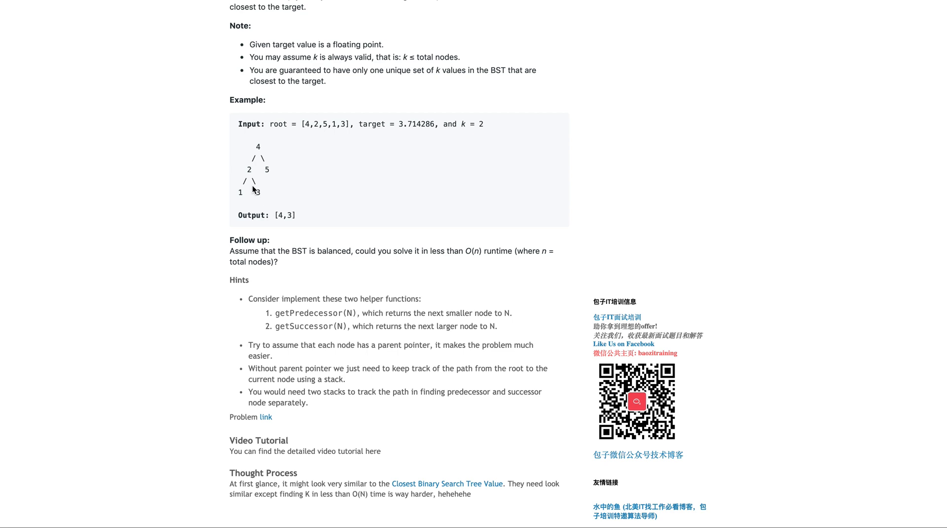
{"action": "mouse_move", "coordinate": [311, 219]}
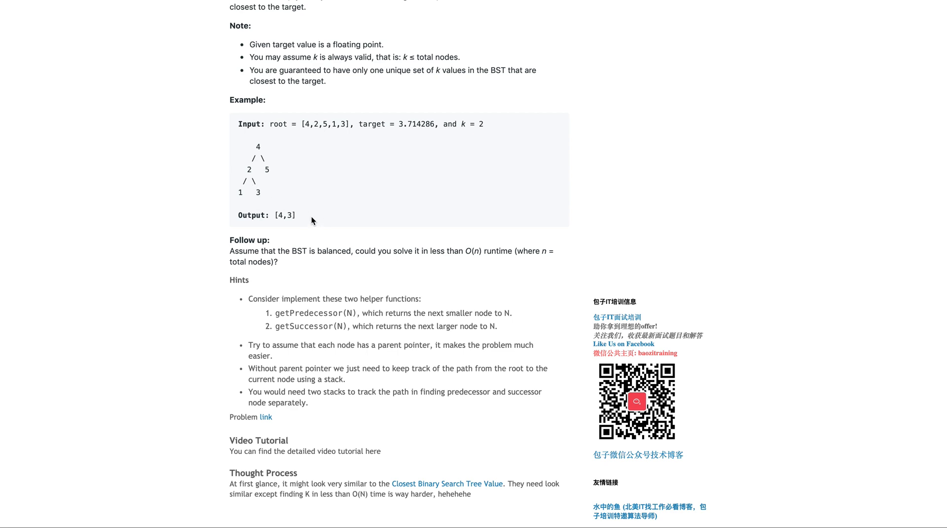
{"action": "mouse_move", "coordinate": [346, 215]}
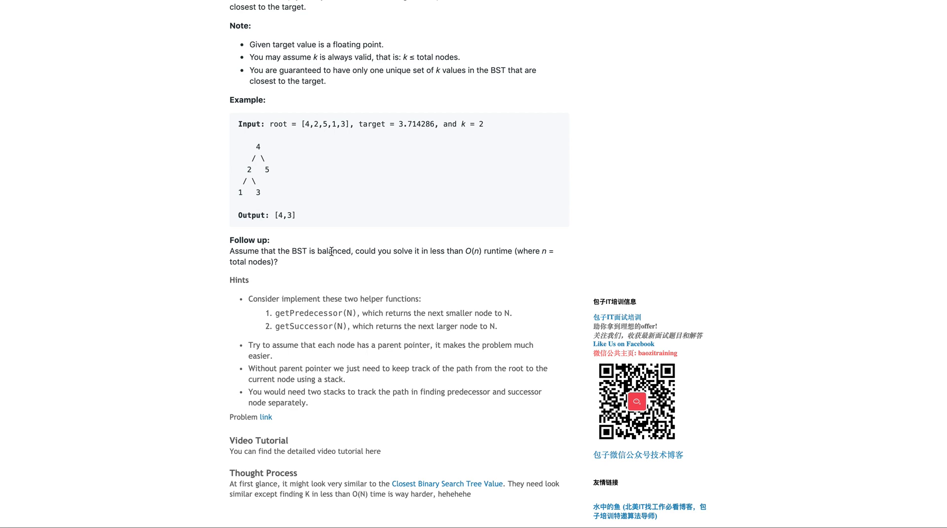
{"action": "mouse_move", "coordinate": [547, 320]}
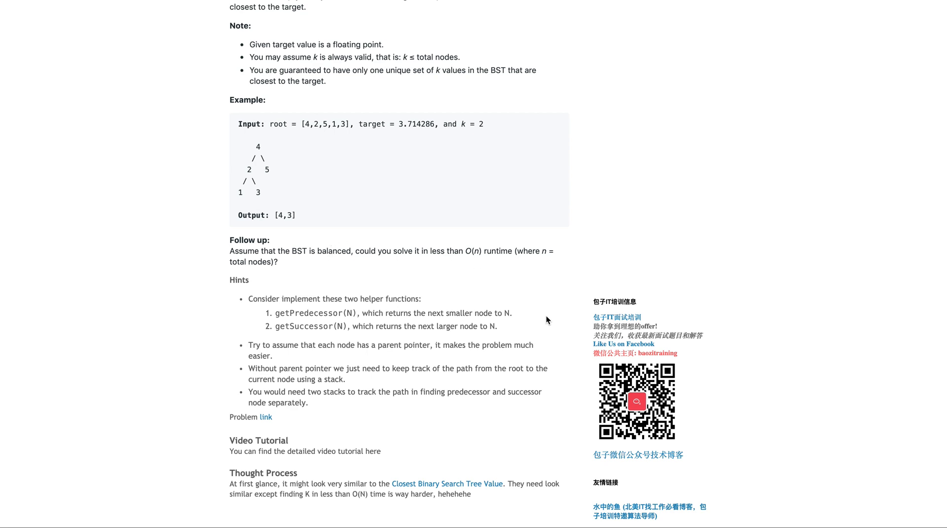
{"action": "mouse_move", "coordinate": [339, 173]}
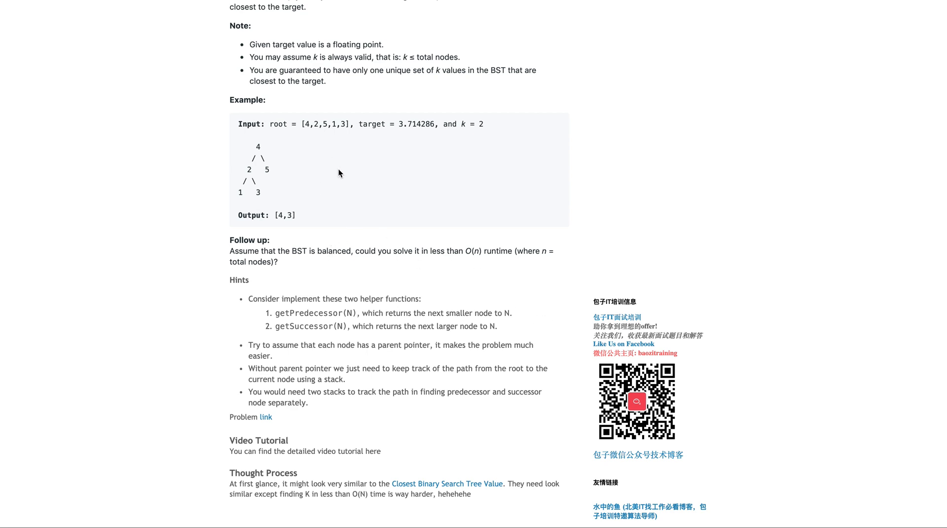
{"action": "mouse_move", "coordinate": [274, 224]}
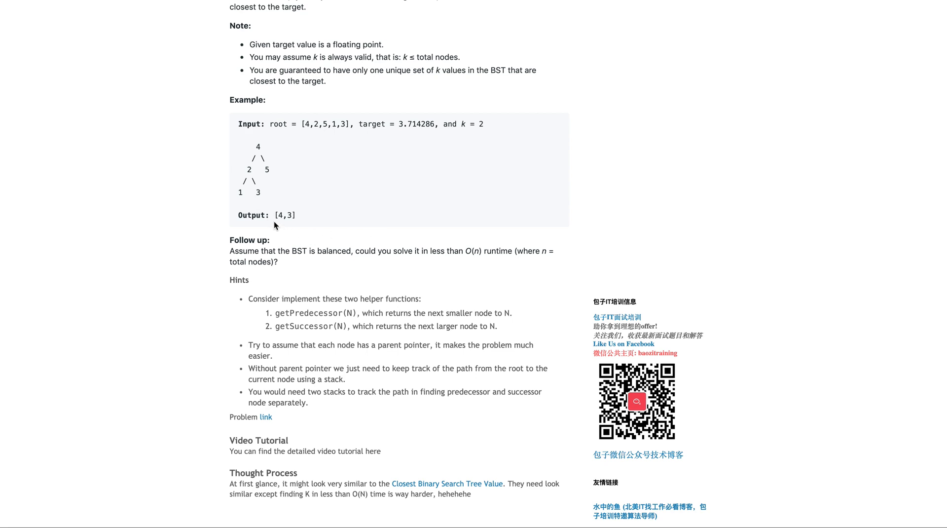
{"action": "mouse_move", "coordinate": [283, 210]}
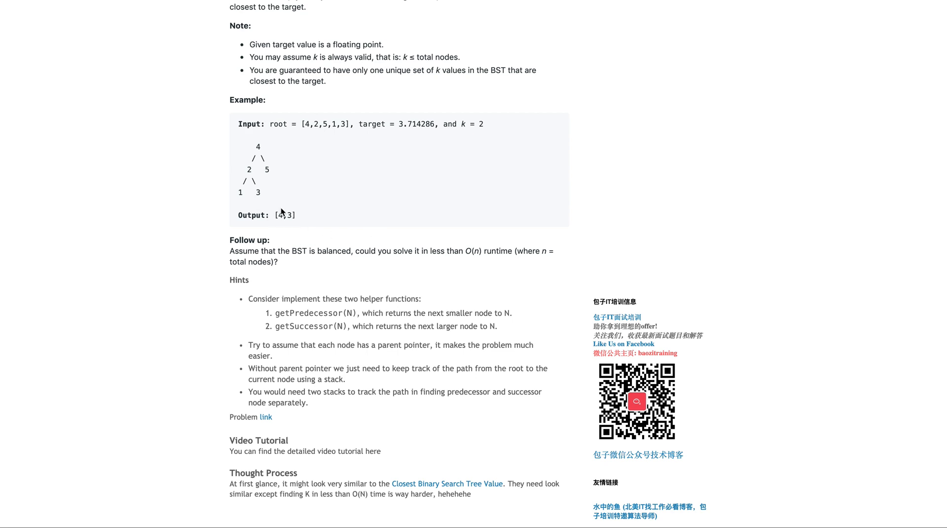
{"action": "mouse_move", "coordinate": [456, 172]}
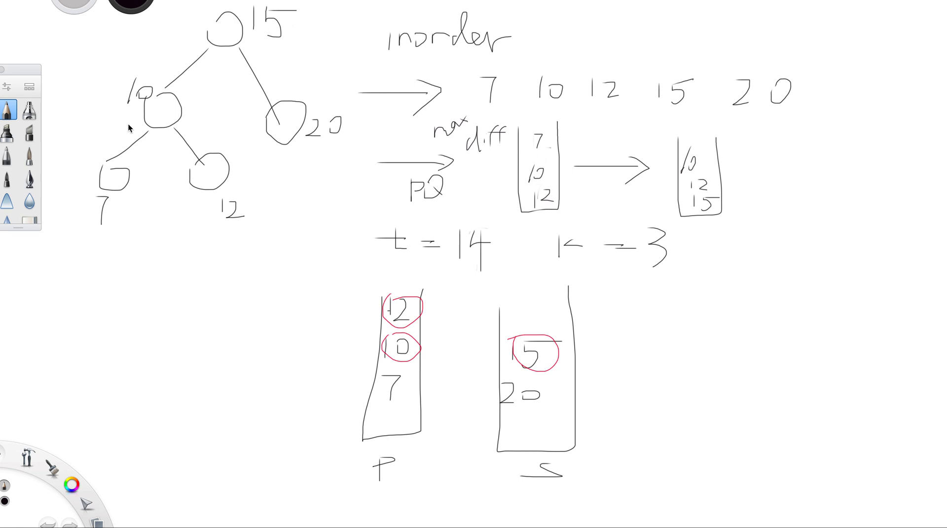
{"action": "mouse_move", "coordinate": [716, 118]}
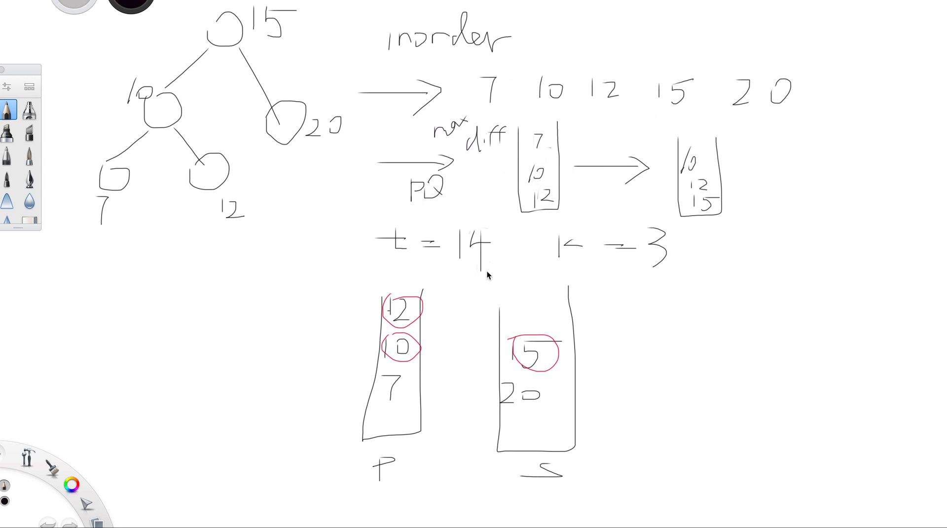
{"action": "mouse_move", "coordinate": [584, 293]}
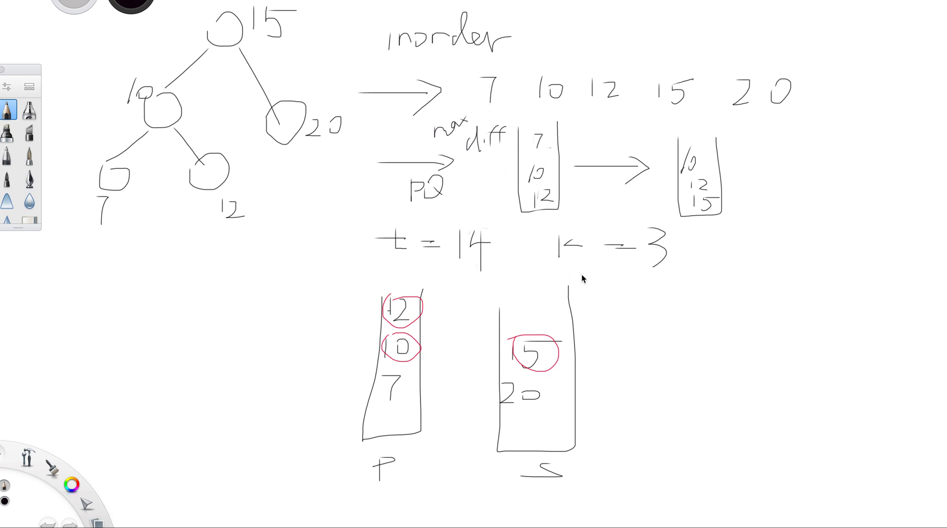
{"action": "mouse_move", "coordinate": [521, 116]}
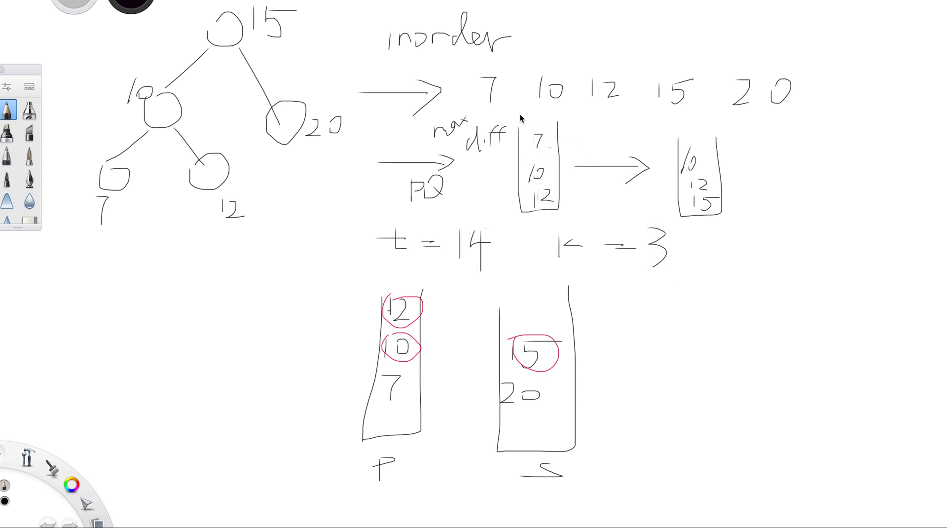
{"action": "mouse_move", "coordinate": [470, 227]}
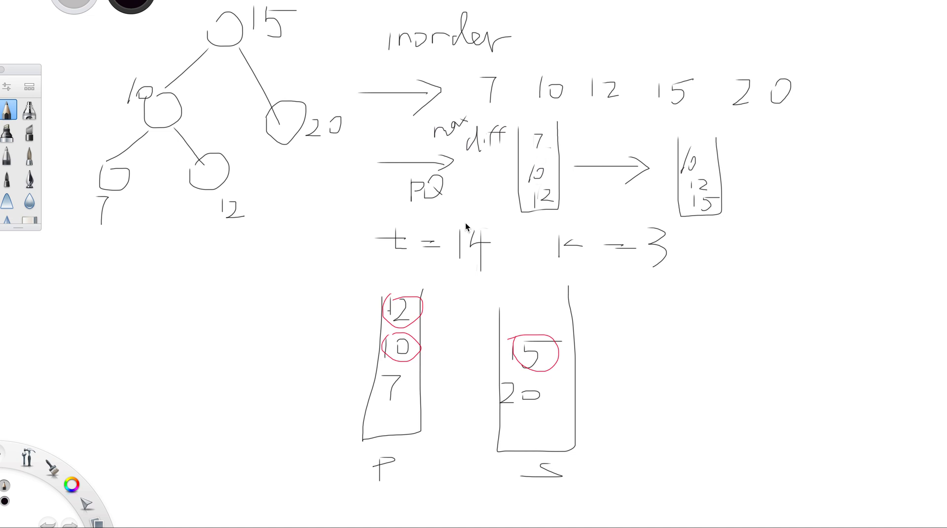
{"action": "mouse_move", "coordinate": [686, 110]}
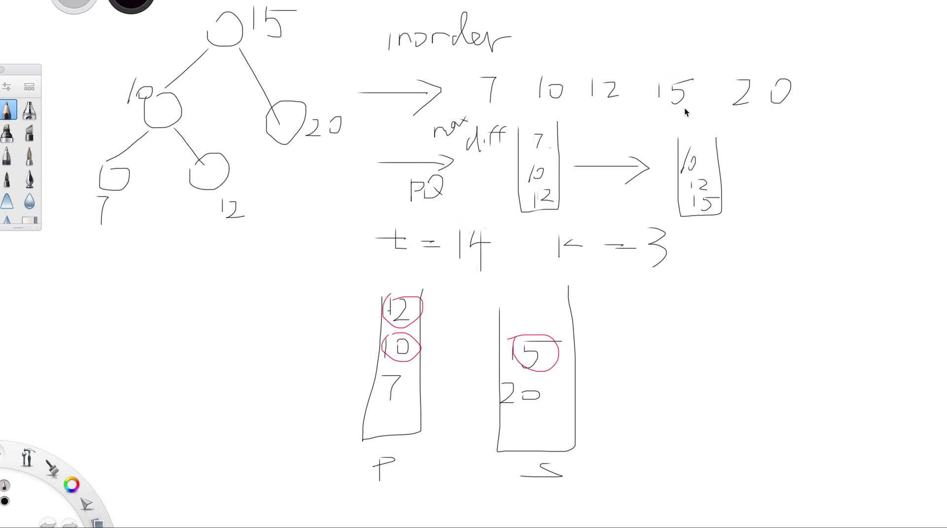
{"action": "mouse_move", "coordinate": [651, 74]}
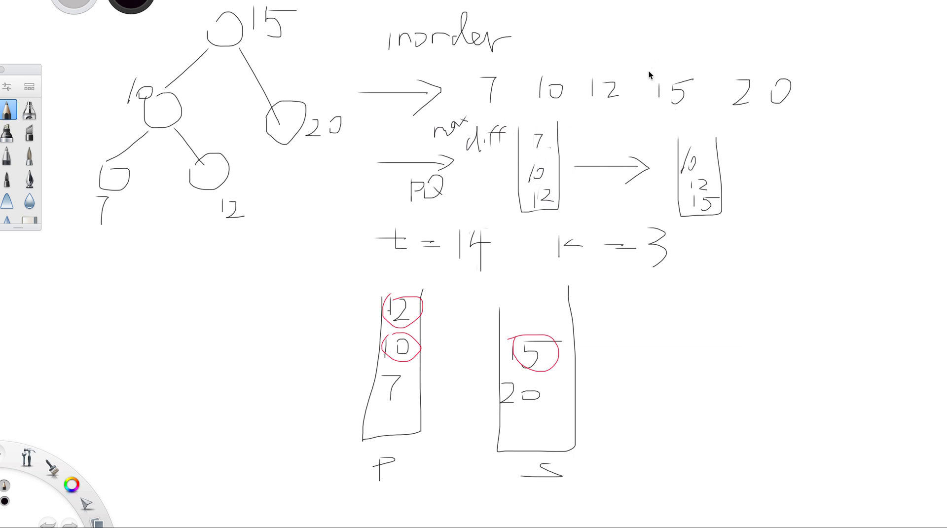
{"action": "mouse_move", "coordinate": [706, 106]}
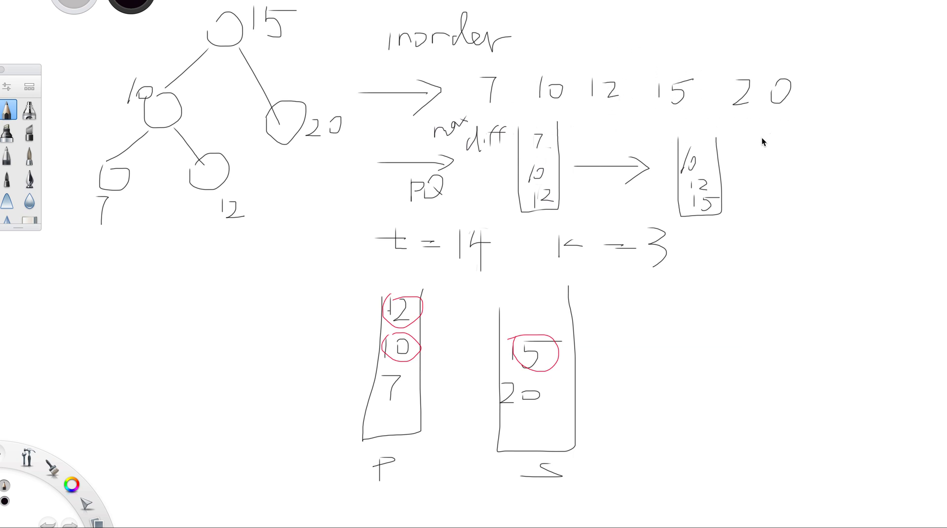
{"action": "mouse_move", "coordinate": [752, 150]}
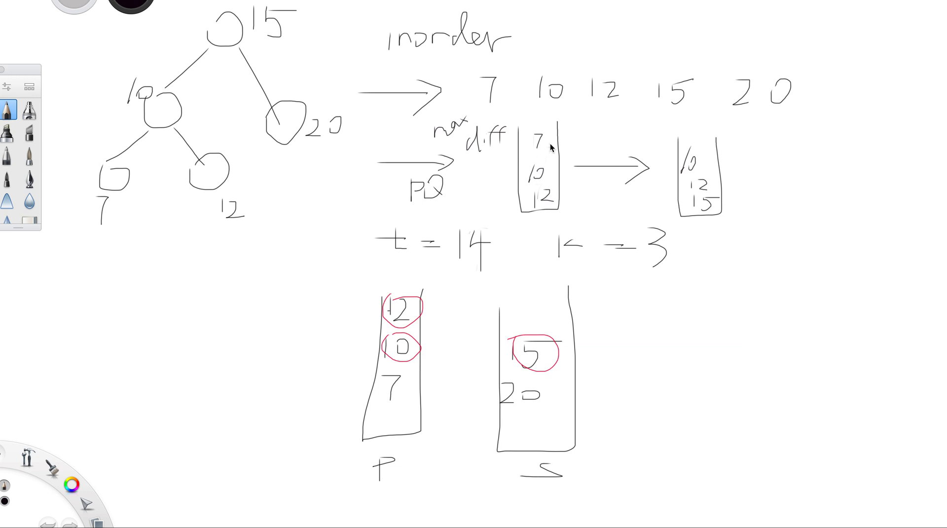
{"action": "mouse_move", "coordinate": [862, 116]}
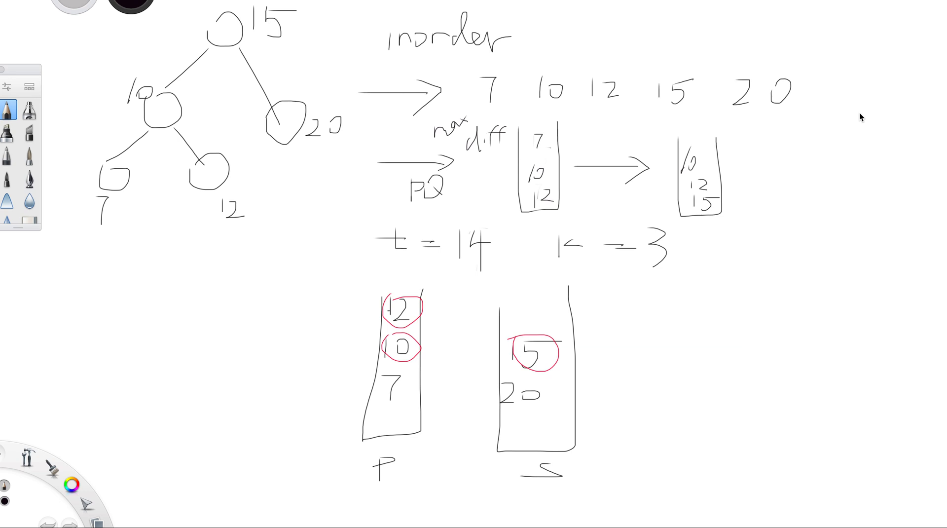
{"action": "mouse_move", "coordinate": [538, 200]}
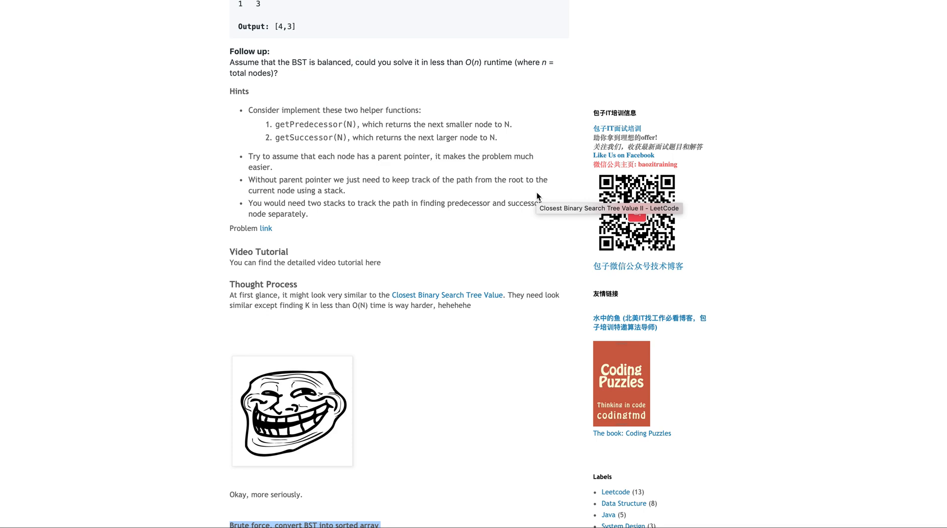
- Bring the approaches into view and highlight the 'Use a max heap' heading and the word heap
{"action": "scroll", "scroll_direction": "down", "scroll_amount": 3}
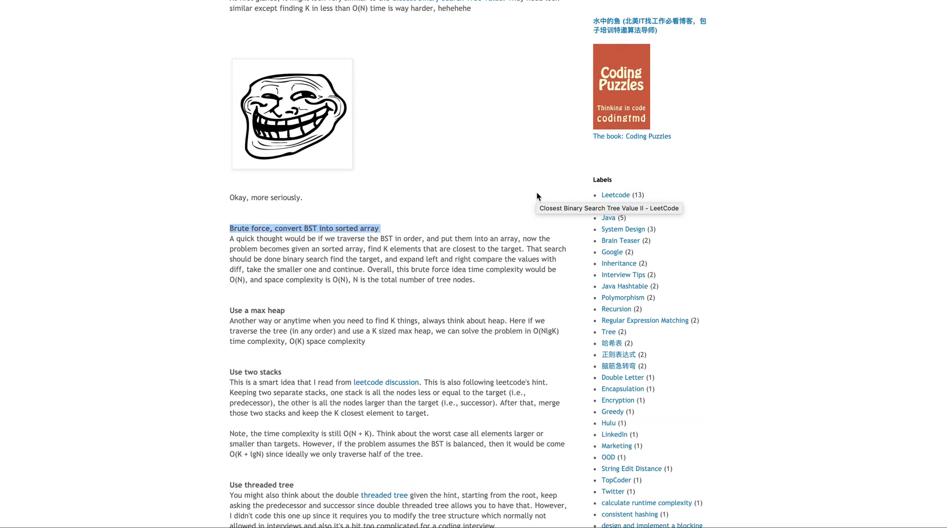
{"action": "scroll", "scroll_direction": "down", "scroll_amount": 3}
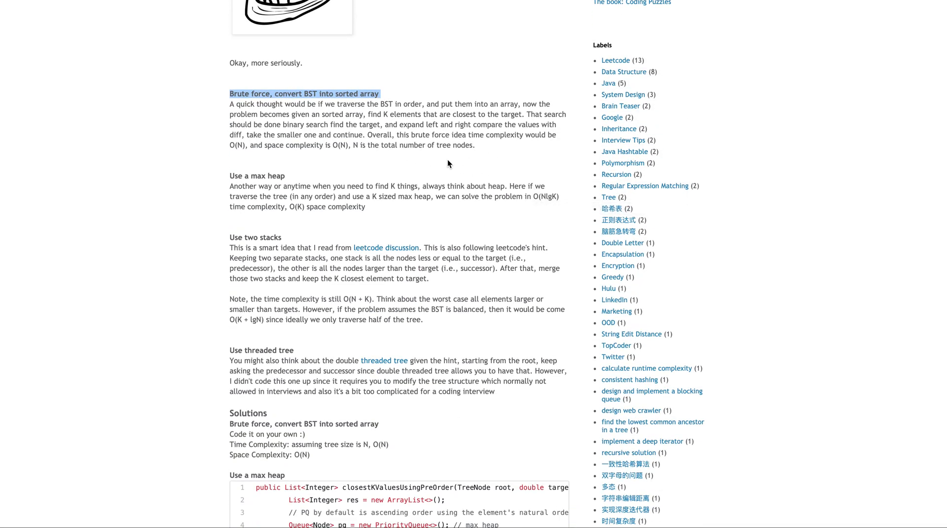
{"action": "mouse_move", "coordinate": [390, 149]}
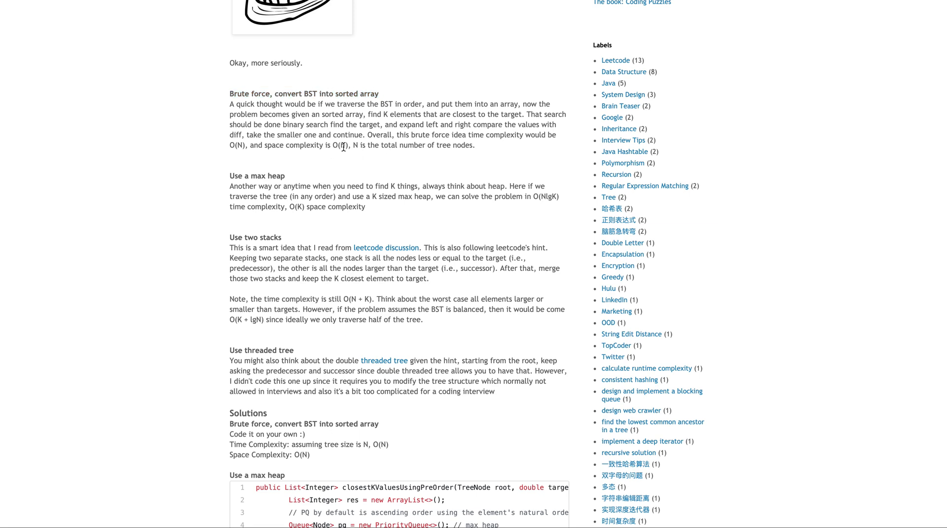
{"action": "left_click_drag", "start_coordinate": [229, 104], "coordinate": [474, 145]}
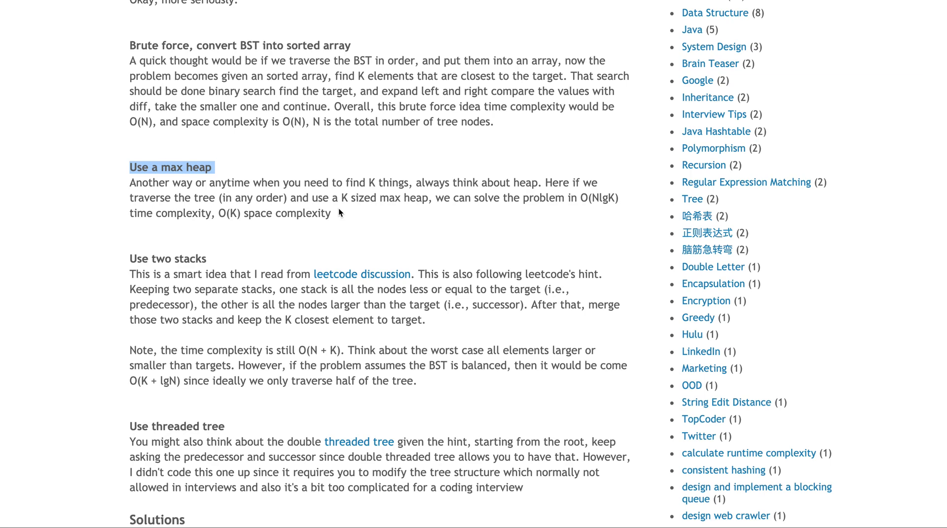
{"action": "double_click", "coordinate": [200, 167]}
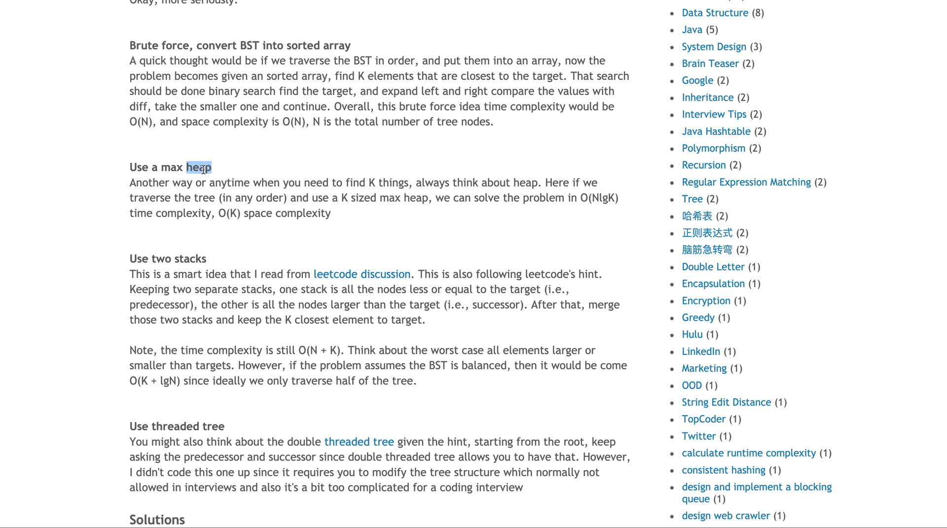
{"action": "mouse_move", "coordinate": [306, 192]}
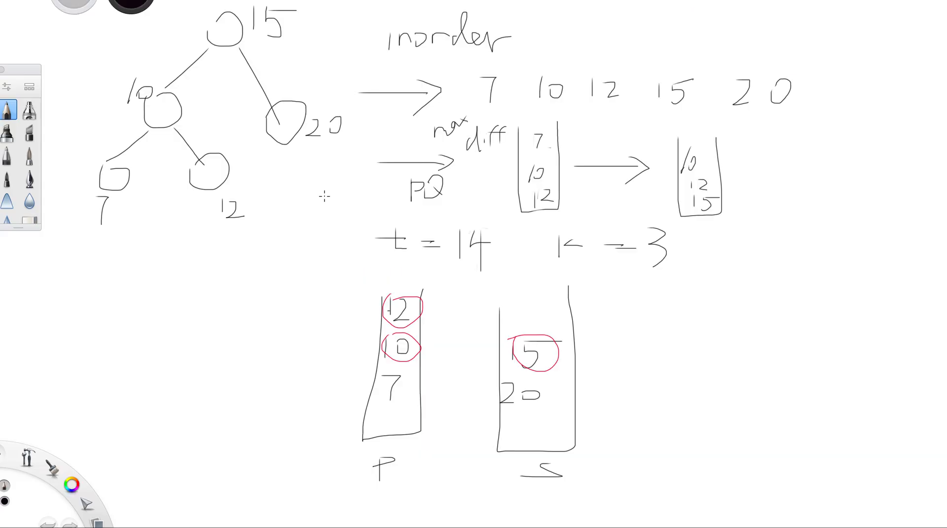
{"action": "mouse_move", "coordinate": [586, 162]}
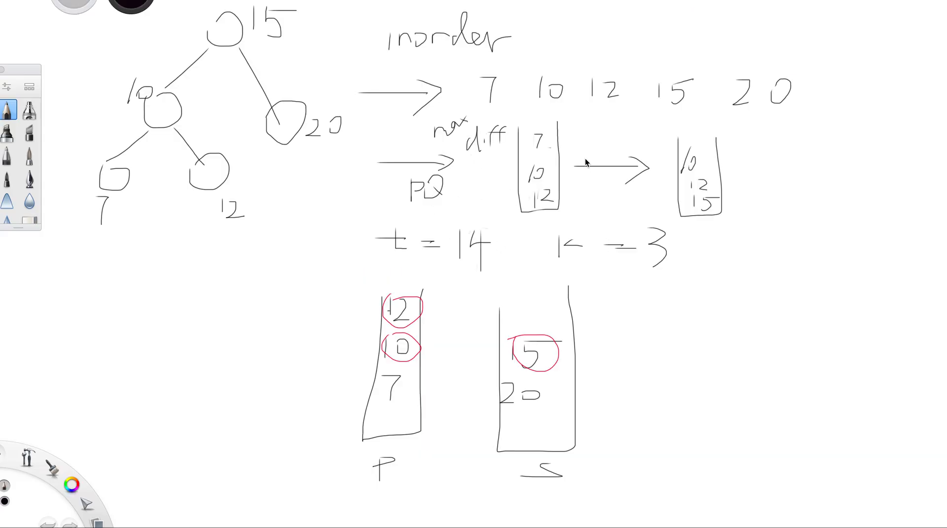
{"action": "mouse_move", "coordinate": [127, 209]}
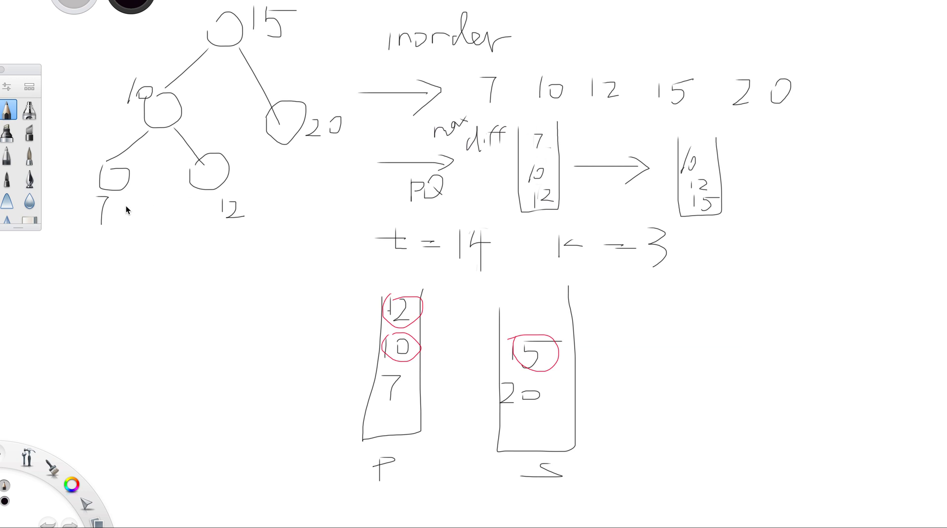
{"action": "mouse_move", "coordinate": [156, 101]}
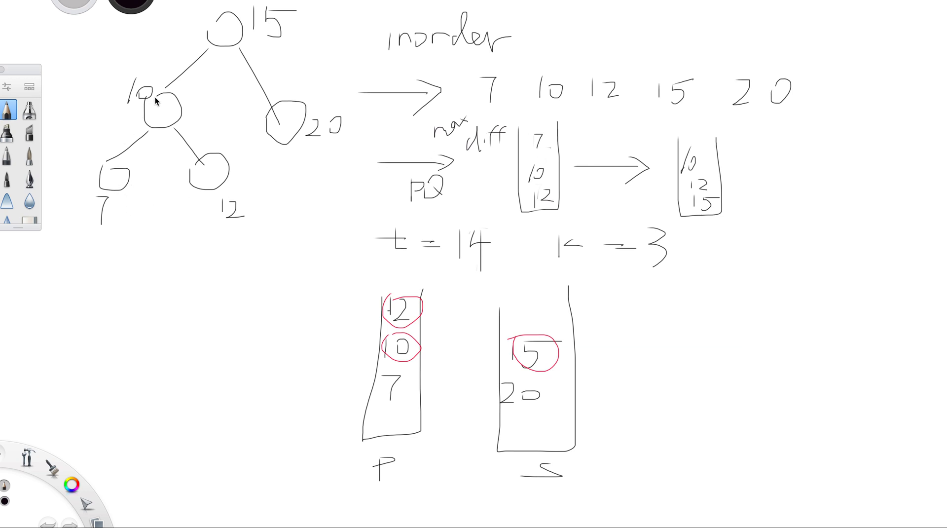
{"action": "mouse_move", "coordinate": [475, 172]}
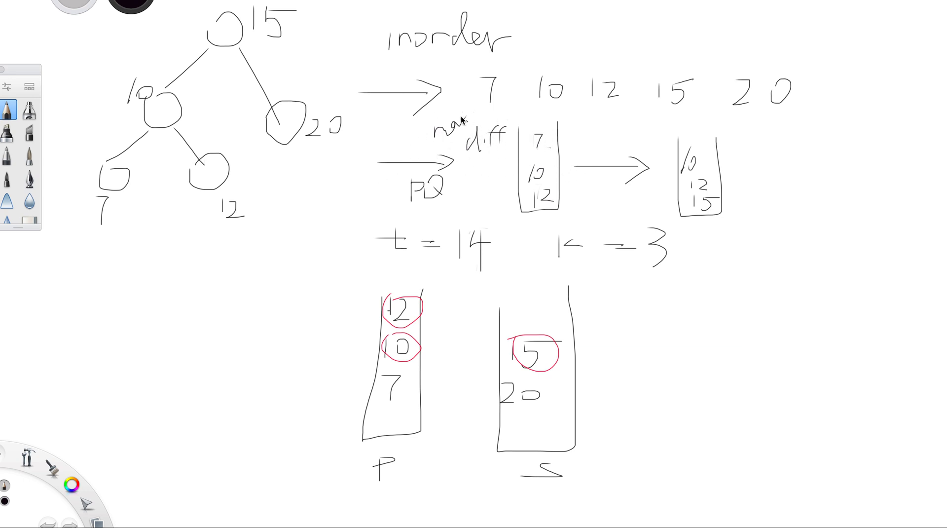
{"action": "mouse_move", "coordinate": [464, 116]}
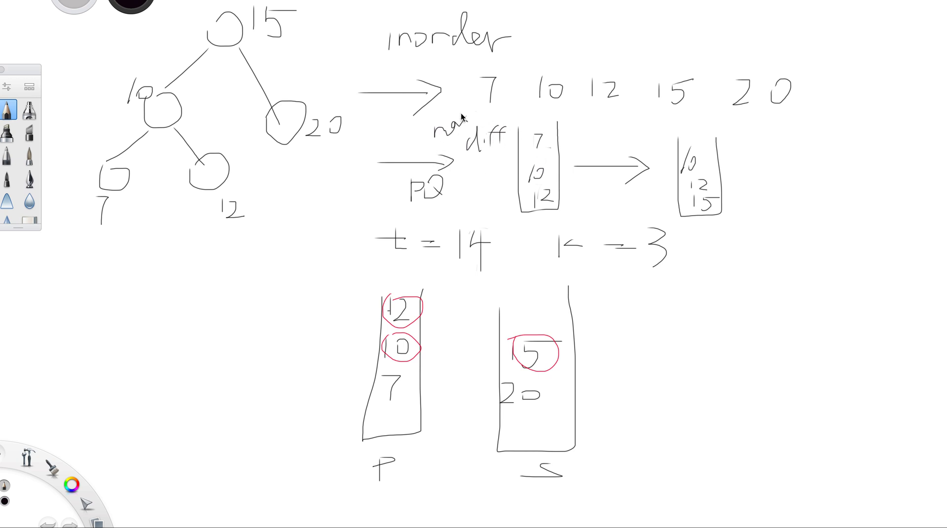
{"action": "mouse_move", "coordinate": [462, 154]}
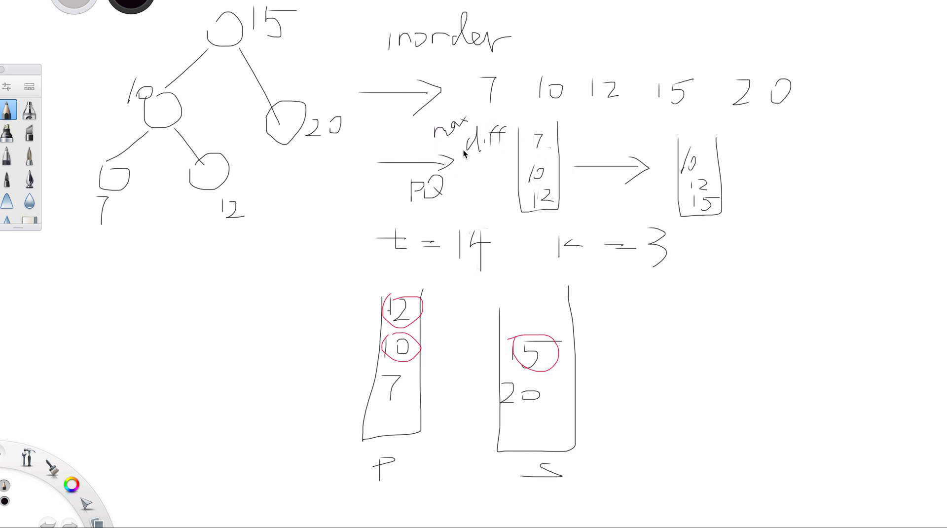
{"action": "mouse_move", "coordinate": [128, 210]}
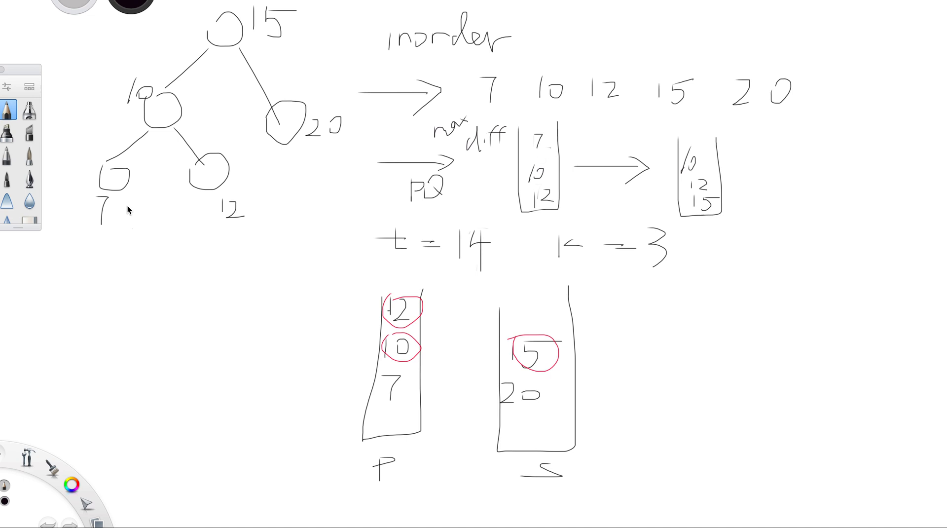
{"action": "mouse_move", "coordinate": [539, 162]}
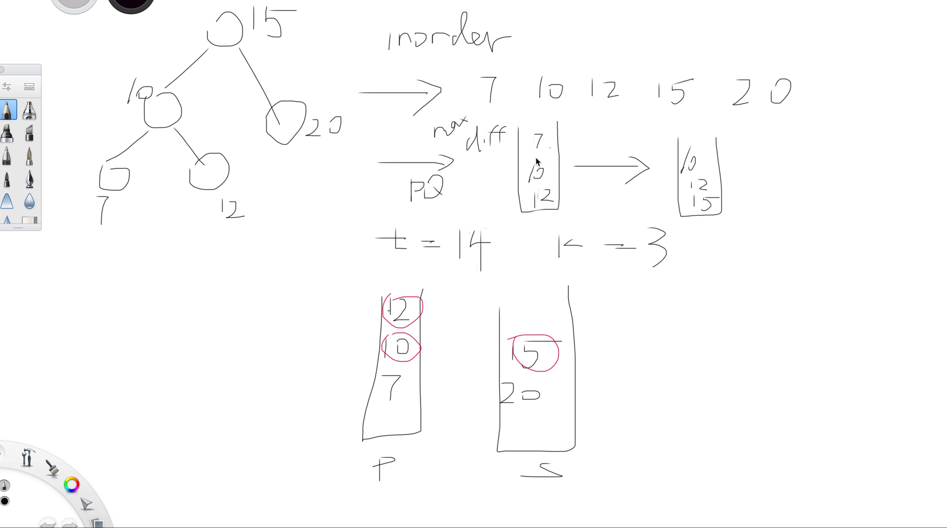
{"action": "mouse_move", "coordinate": [534, 179]}
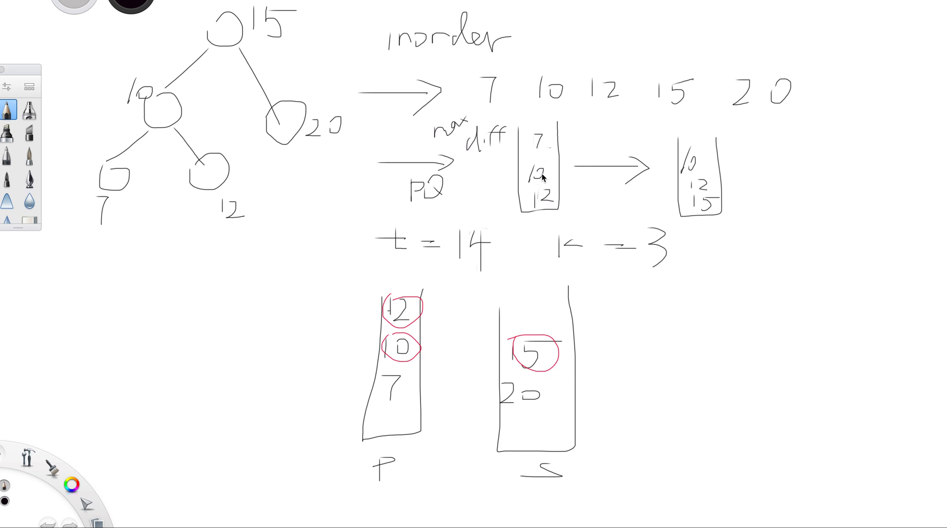
{"action": "mouse_move", "coordinate": [562, 130]}
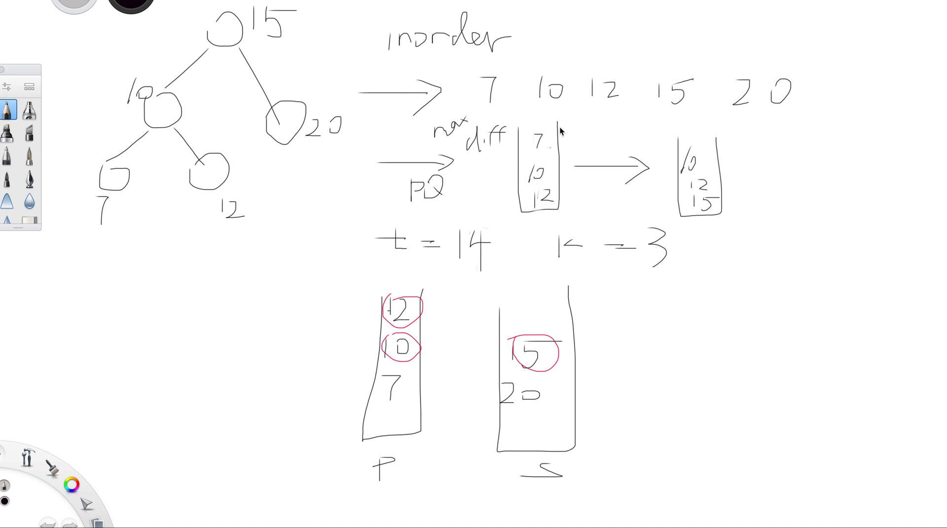
{"action": "mouse_move", "coordinate": [541, 205]}
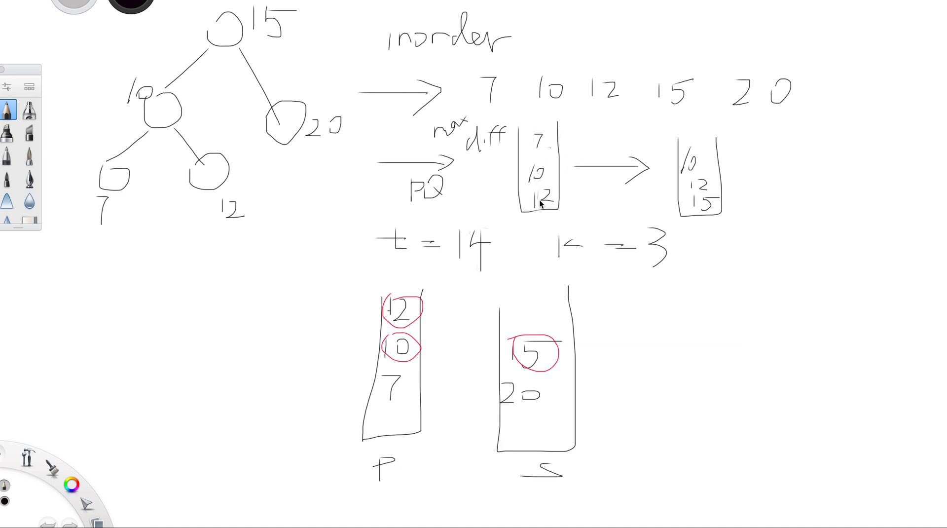
{"action": "mouse_move", "coordinate": [535, 193]}
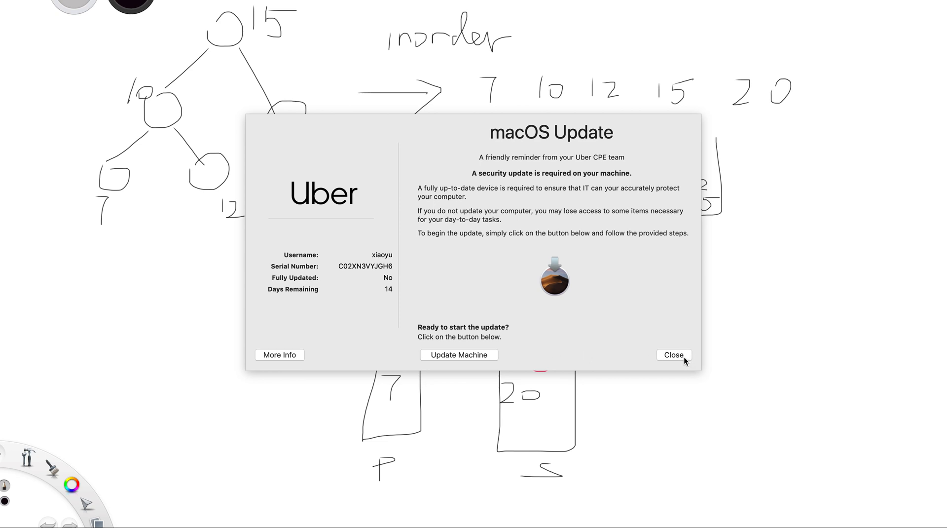
- Dismiss the macOS security update reminder over the stack sketch
{"action": "left_click", "coordinate": [673, 355]}
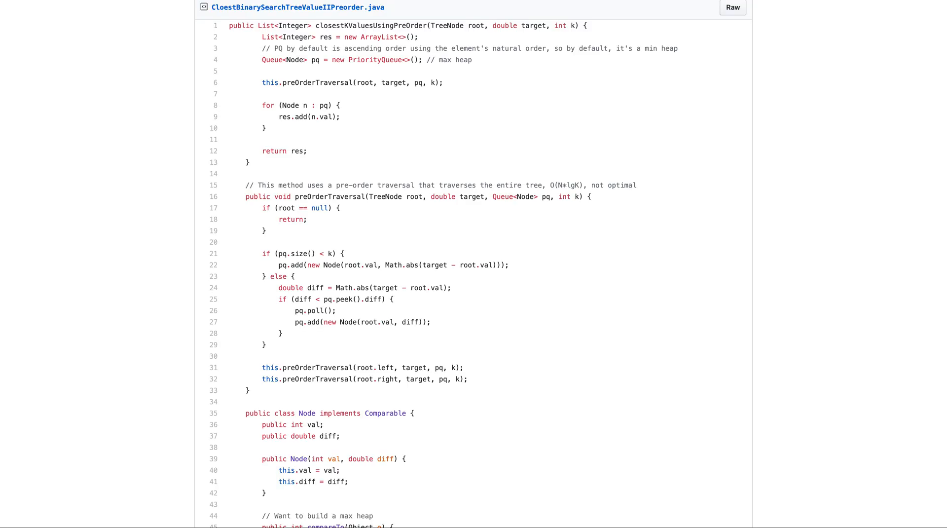
- Read down to the gist's Node class and highlight the line storing the node's value
{"action": "scroll", "scroll_direction": "down", "scroll_amount": 3}
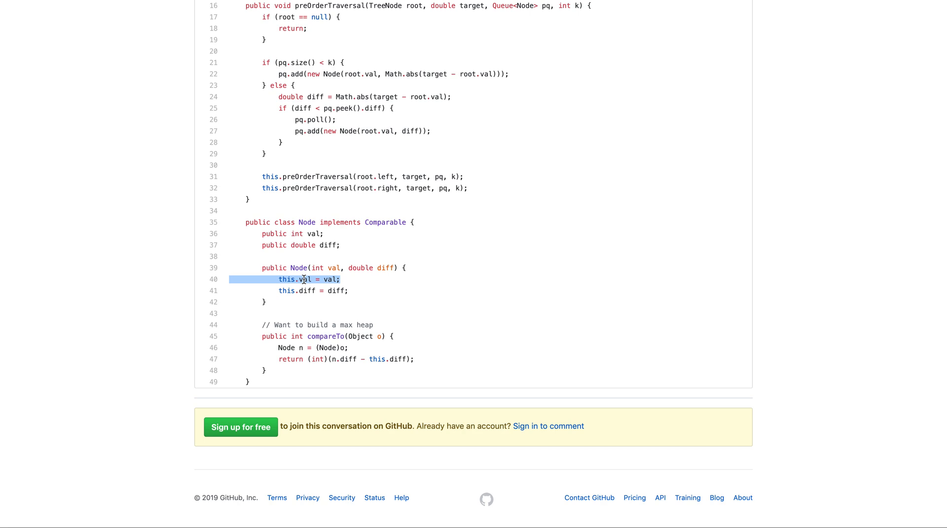
{"action": "left_click", "coordinate": [306, 290]}
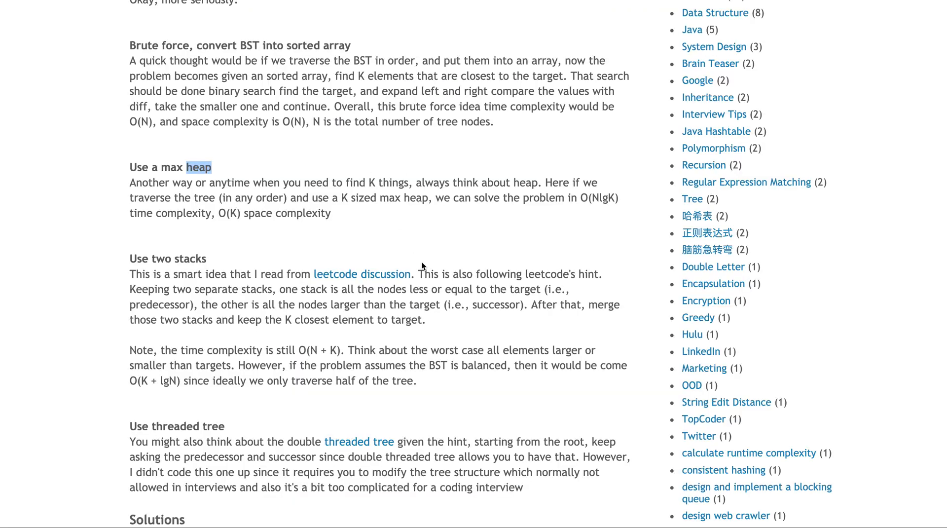
- Review the approaches and highlight the getPredecessor helper and the stack-path tracking hints
{"action": "scroll", "scroll_direction": "down", "scroll_amount": 3}
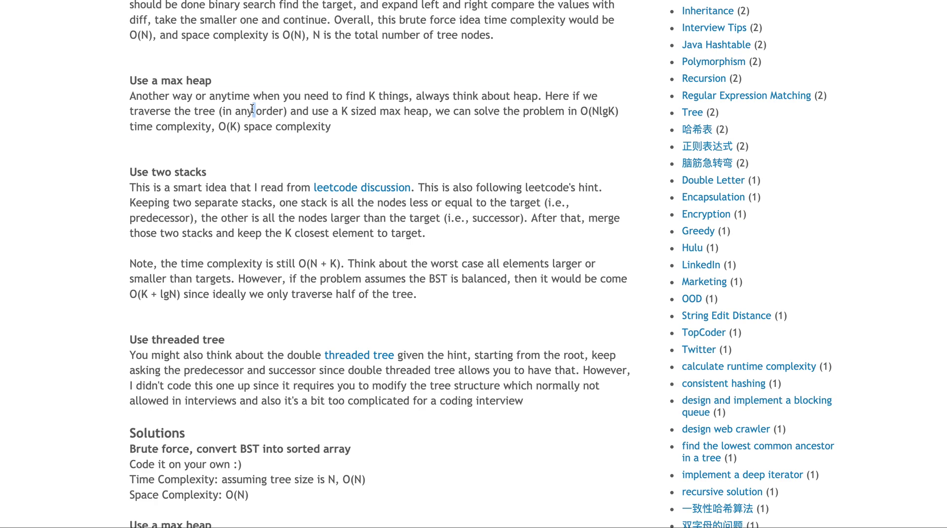
{"action": "mouse_move", "coordinate": [392, 138]}
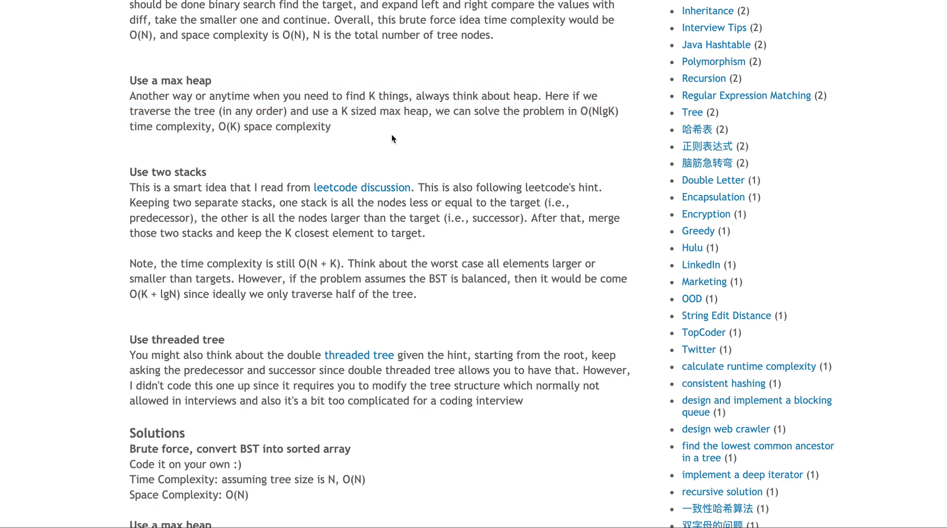
{"action": "mouse_move", "coordinate": [474, 135]}
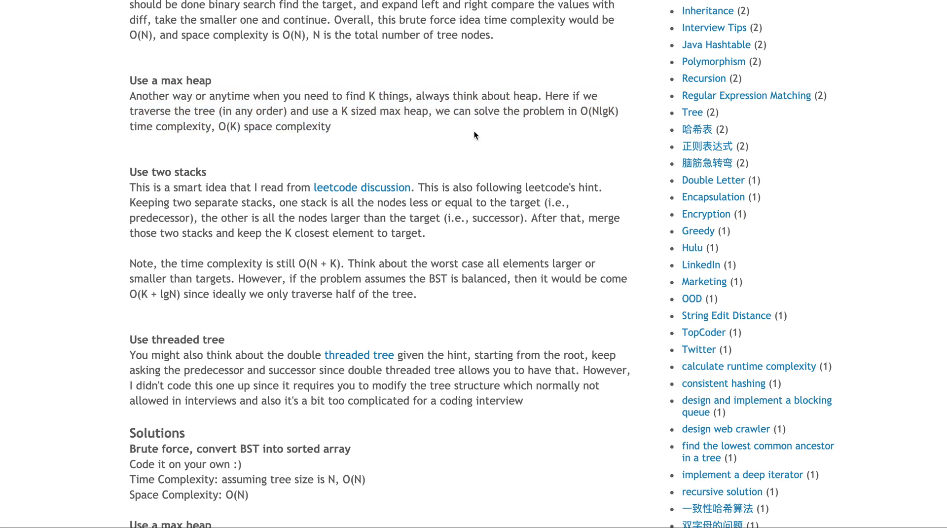
{"action": "mouse_move", "coordinate": [608, 125]}
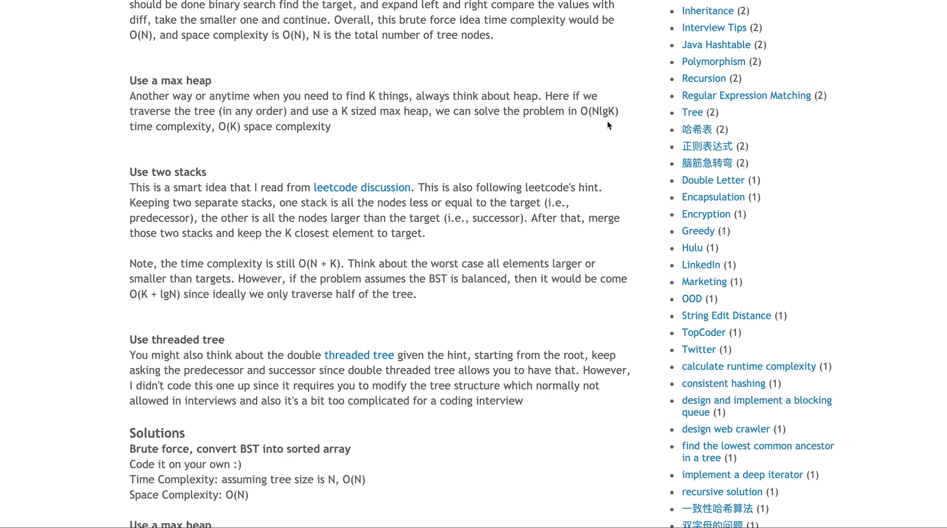
{"action": "mouse_move", "coordinate": [601, 114]}
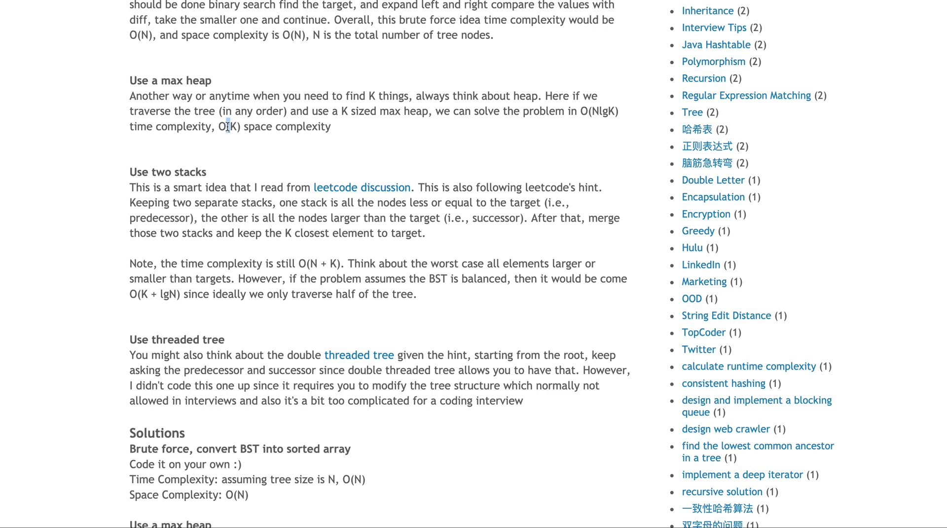
{"action": "mouse_move", "coordinate": [238, 195]}
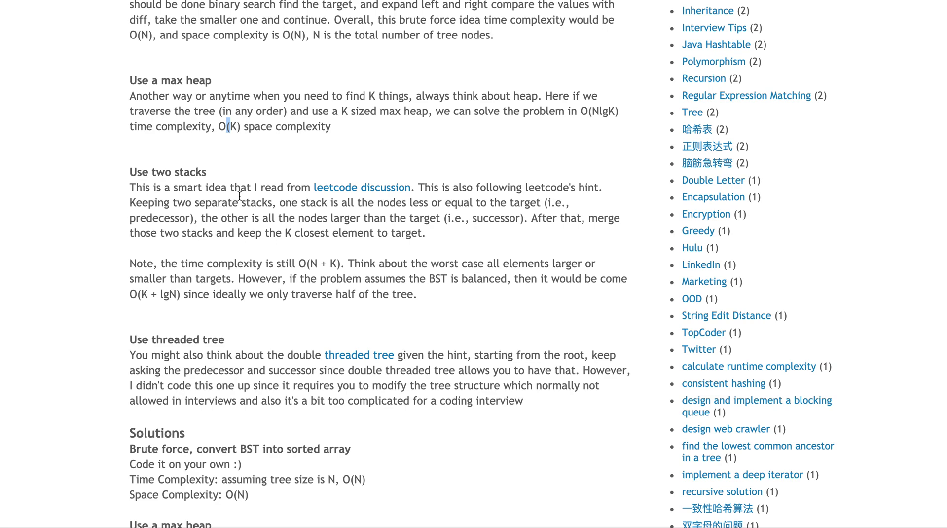
{"action": "scroll", "scroll_direction": "down", "scroll_amount": 3}
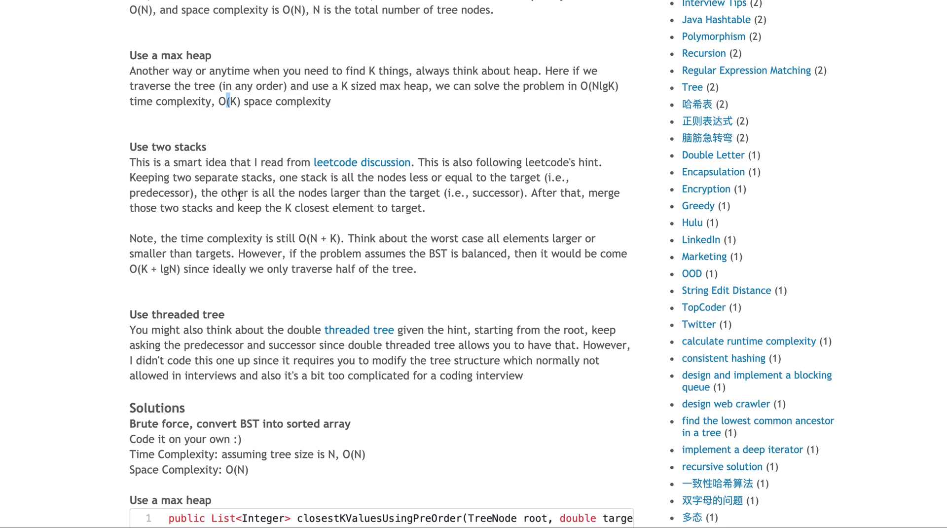
{"action": "mouse_move", "coordinate": [369, 166]}
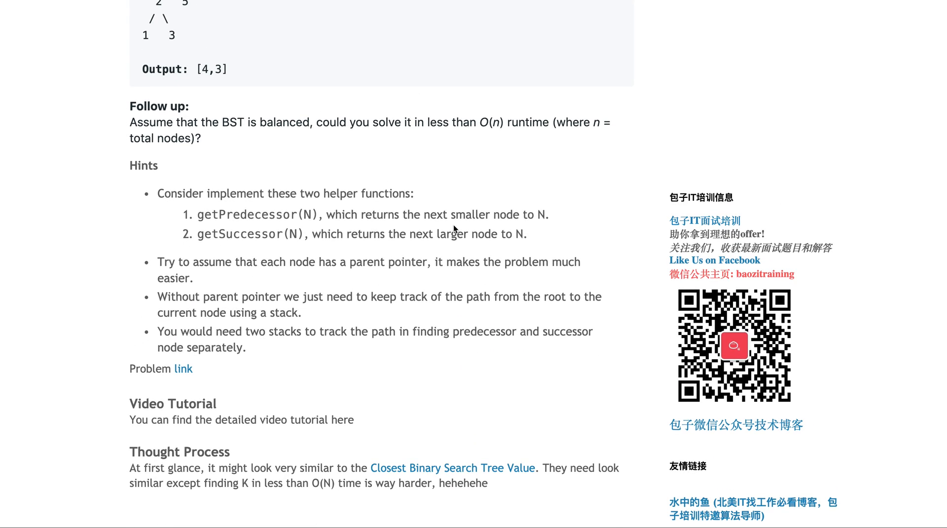
{"action": "double_click", "coordinate": [244, 214]}
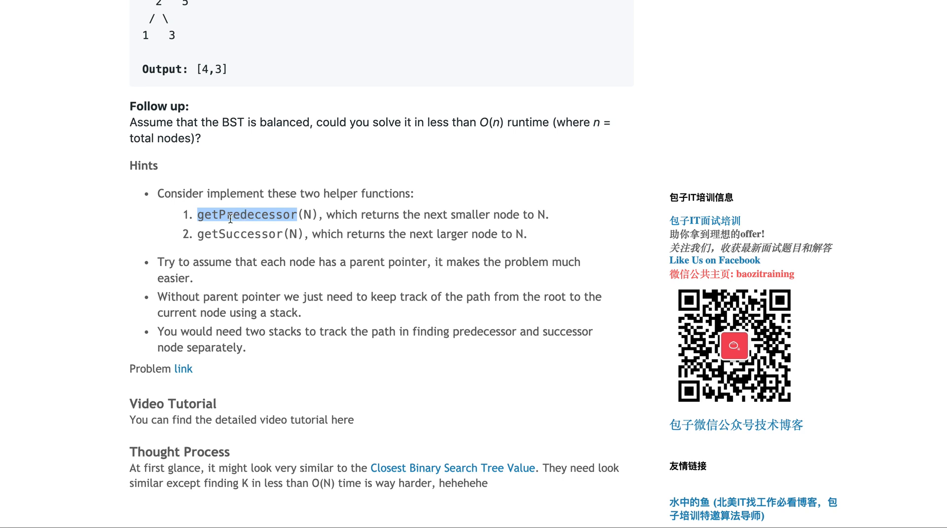
{"action": "double_click", "coordinate": [239, 234]}
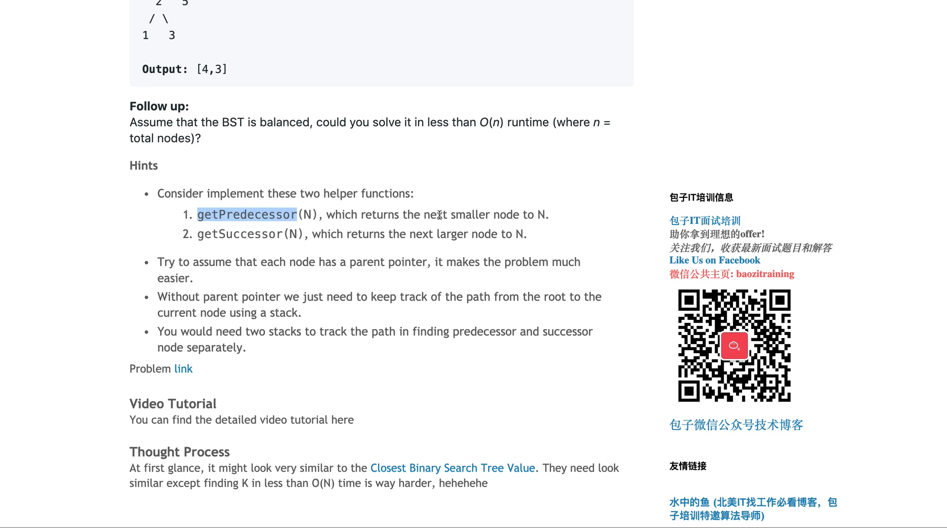
{"action": "mouse_move", "coordinate": [467, 222]}
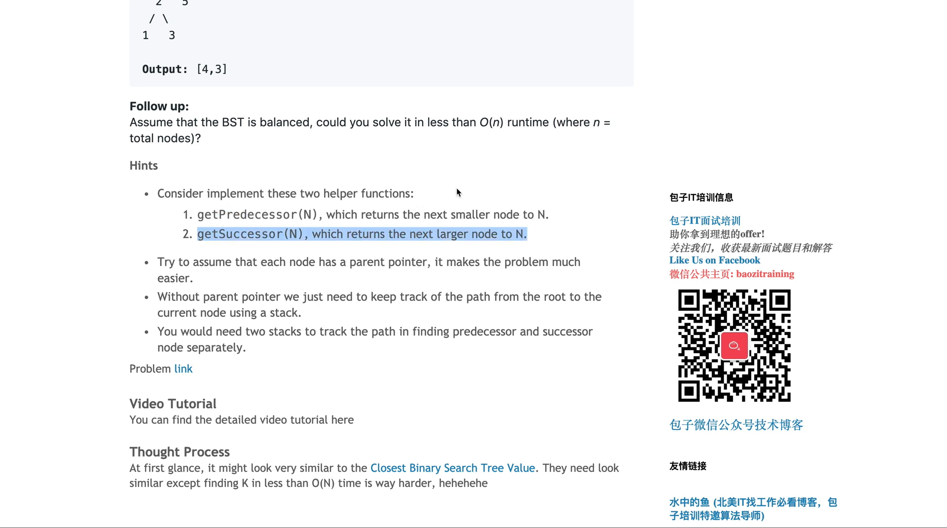
{"action": "mouse_move", "coordinate": [568, 199]}
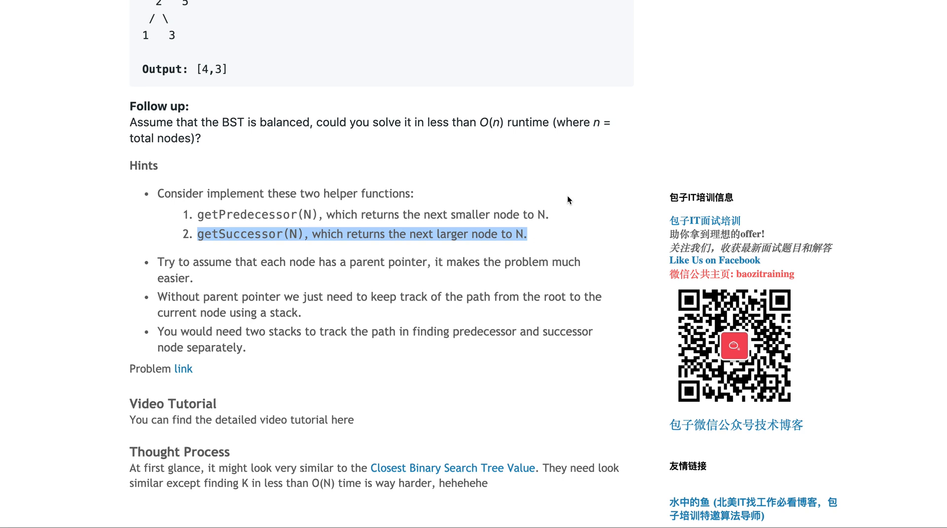
{"action": "mouse_move", "coordinate": [427, 251]}
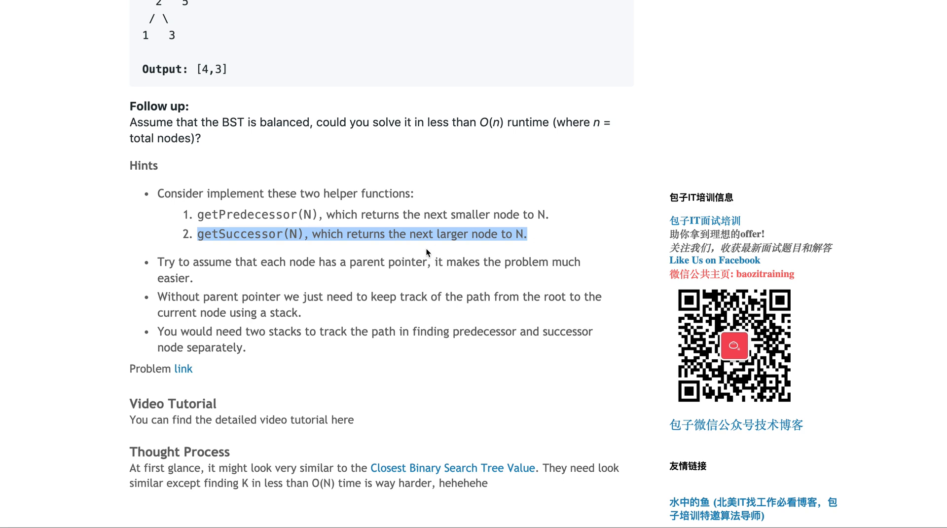
{"action": "double_click", "coordinate": [365, 262]}
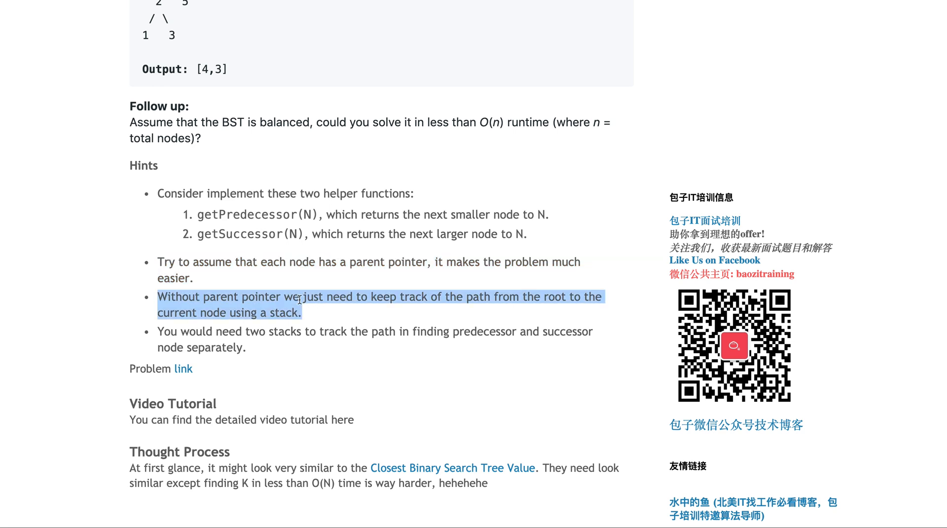
{"action": "mouse_move", "coordinate": [269, 266]}
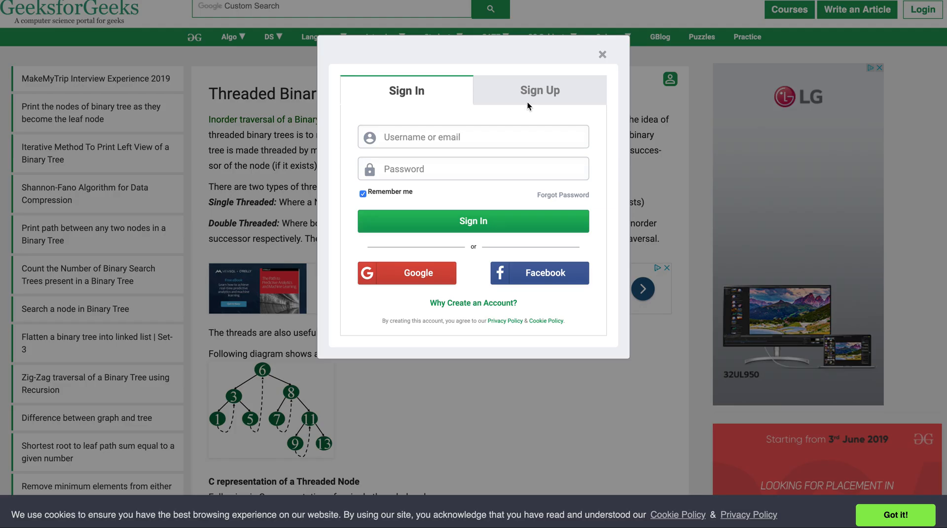
- Dismiss the sign-in popup and bring the inorder traversal using threads diagrams into view
{"action": "left_click", "coordinate": [602, 55]}
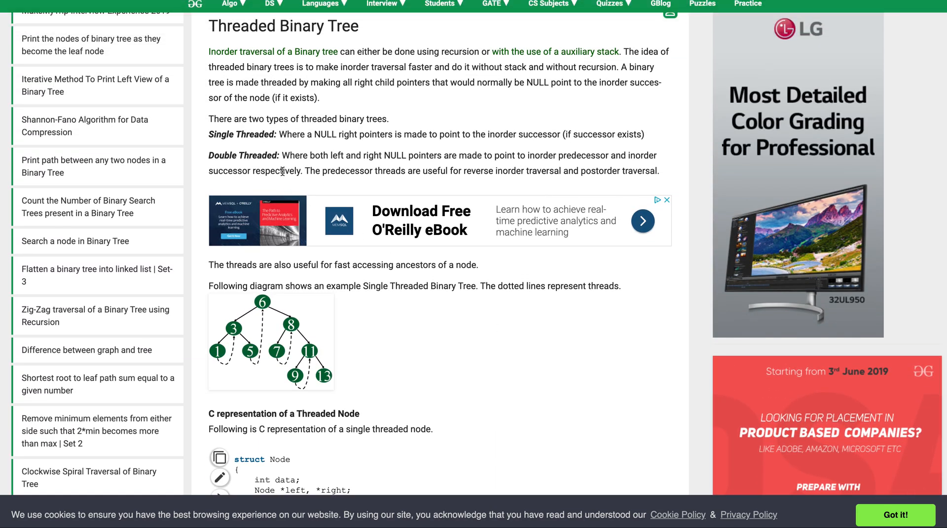
{"action": "scroll", "scroll_direction": "down", "scroll_amount": 3}
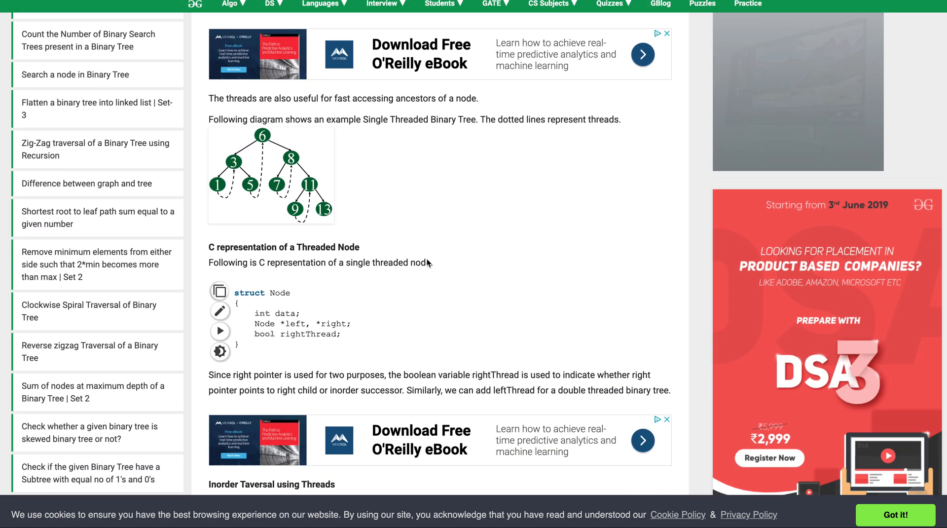
{"action": "scroll", "scroll_direction": "down", "scroll_amount": 3}
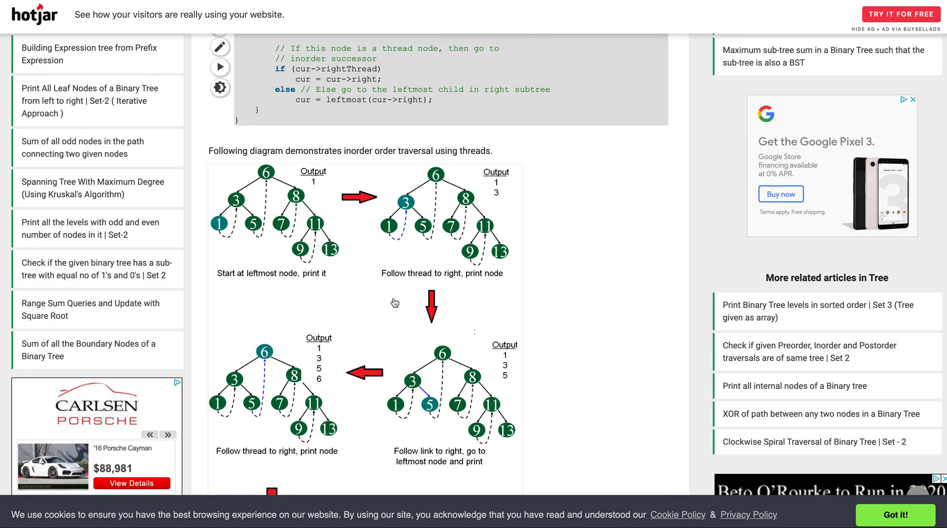
{"action": "mouse_move", "coordinate": [371, 243]}
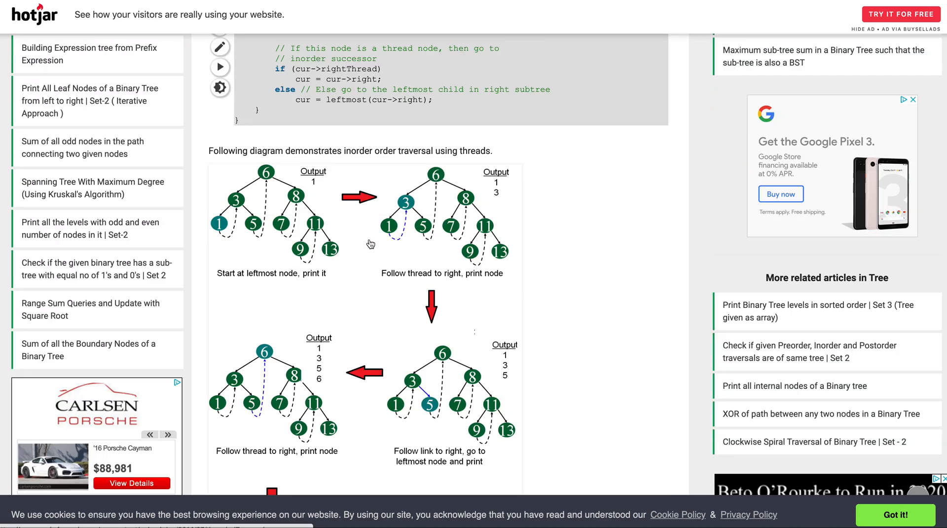
{"action": "mouse_move", "coordinate": [460, 316]}
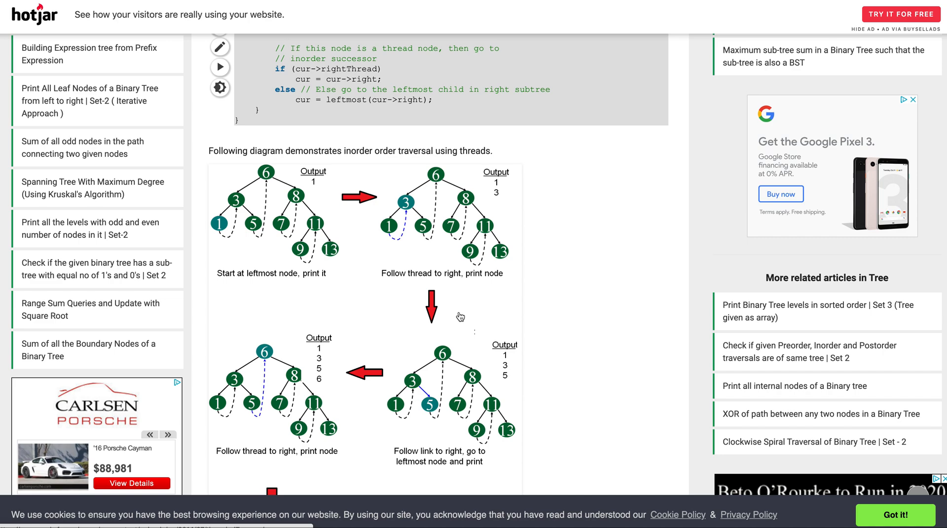
{"action": "mouse_move", "coordinate": [243, 299]}
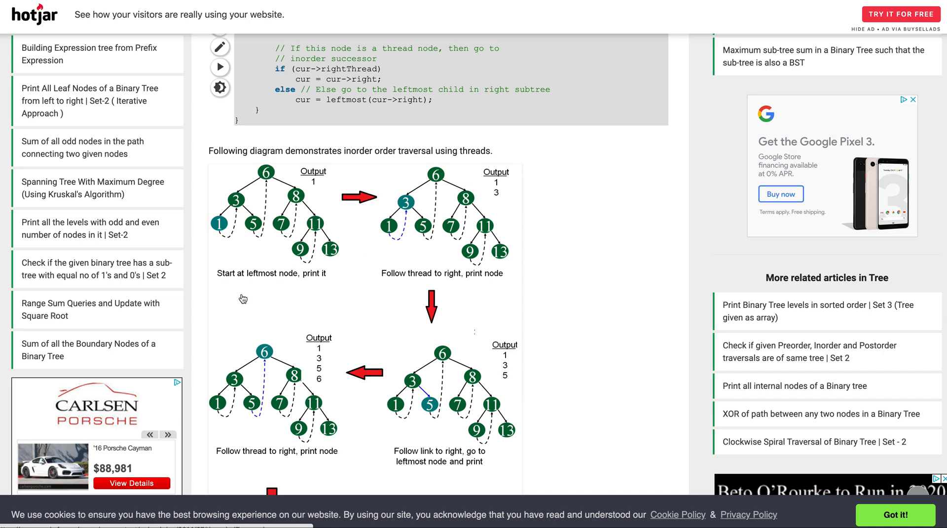
{"action": "mouse_move", "coordinate": [263, 265]}
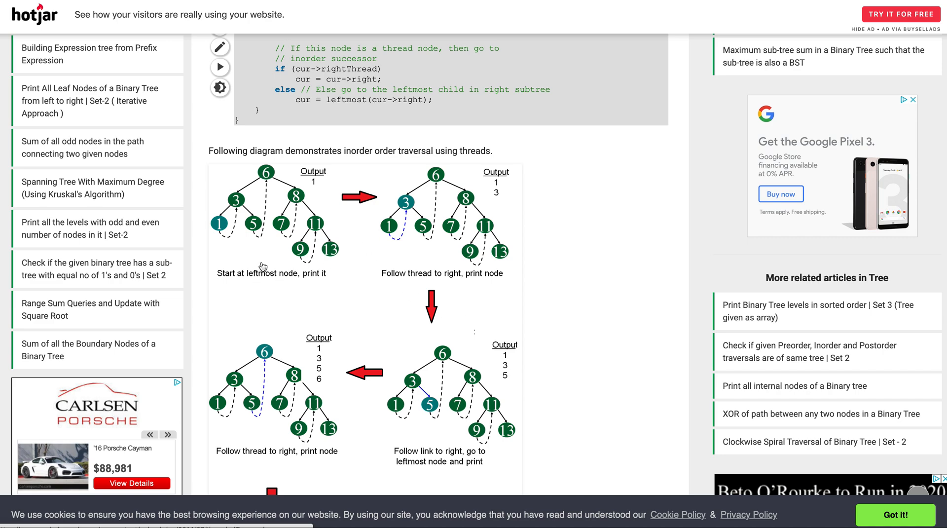
{"action": "mouse_move", "coordinate": [413, 239]}
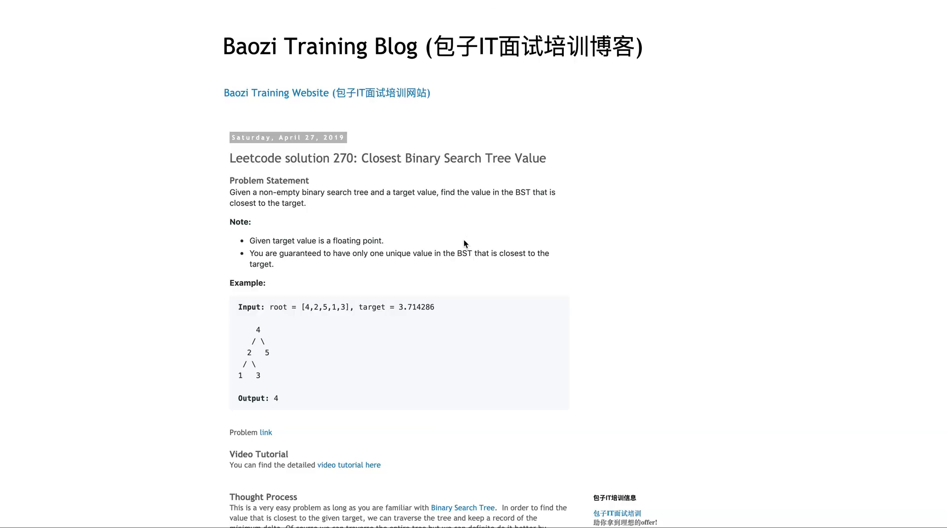
- Scroll past the hints and code to the 'Use two stacks' and 'Use threaded tree' sections
{"action": "scroll", "scroll_direction": "down", "scroll_amount": 3}
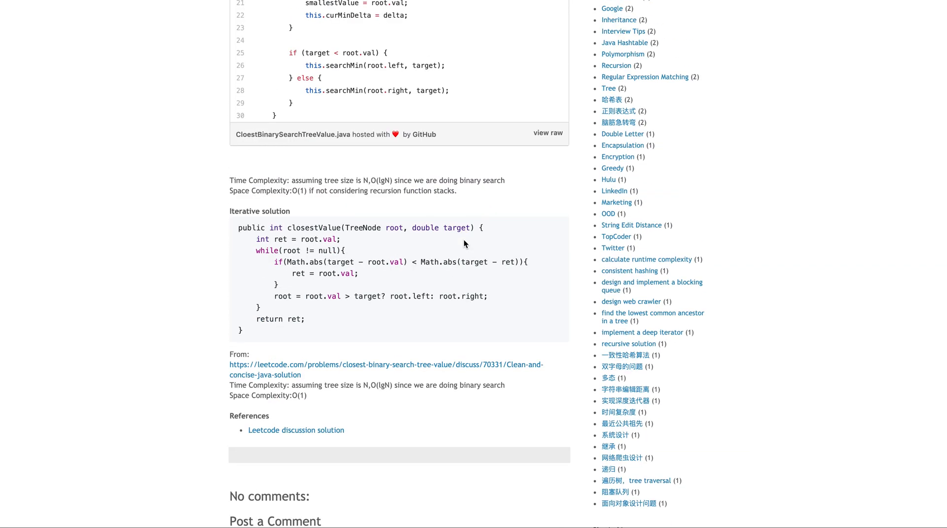
{"action": "scroll", "scroll_direction": "up", "scroll_amount": 3}
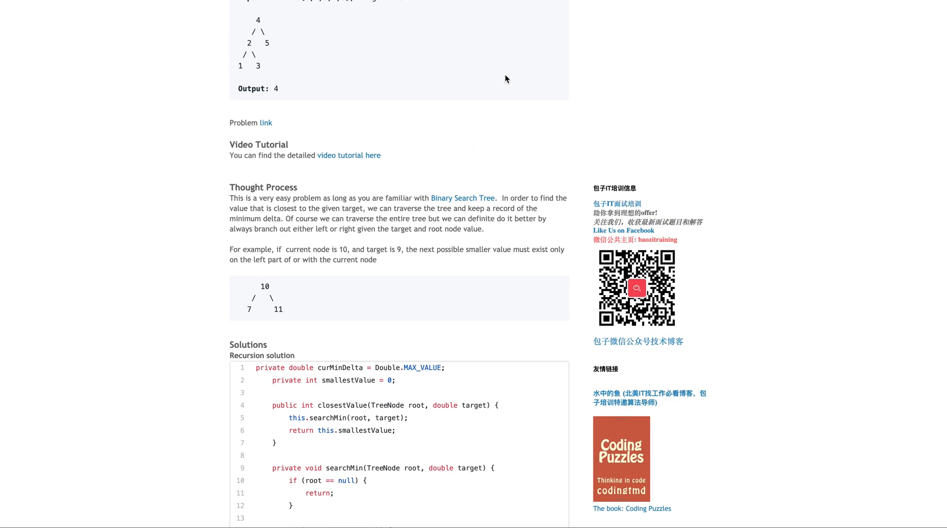
{"action": "scroll", "scroll_direction": "up", "scroll_amount": 3}
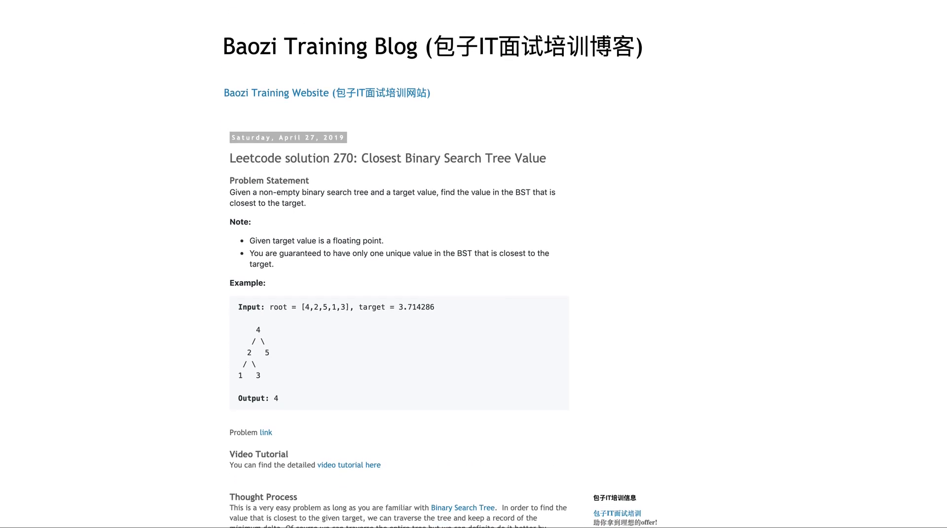
{"action": "scroll", "scroll_direction": "down", "scroll_amount": 3}
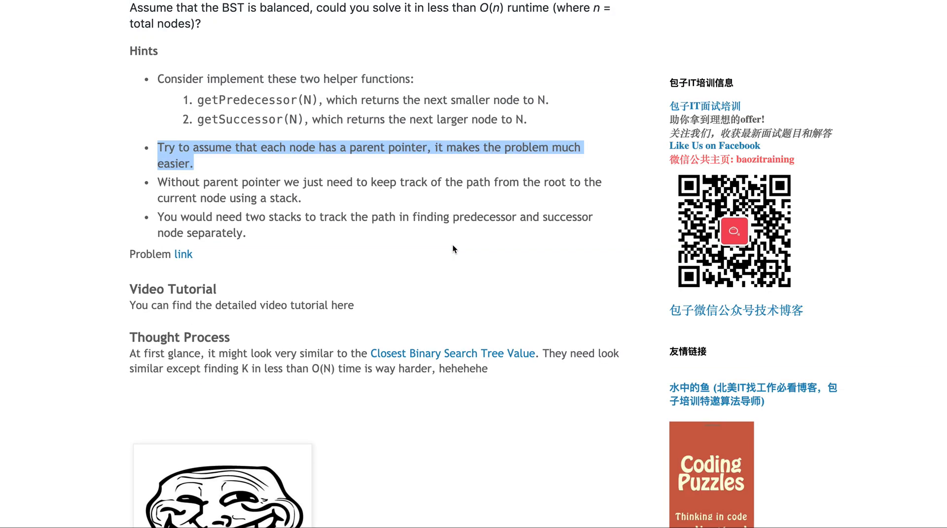
{"action": "scroll", "scroll_direction": "down", "scroll_amount": 3}
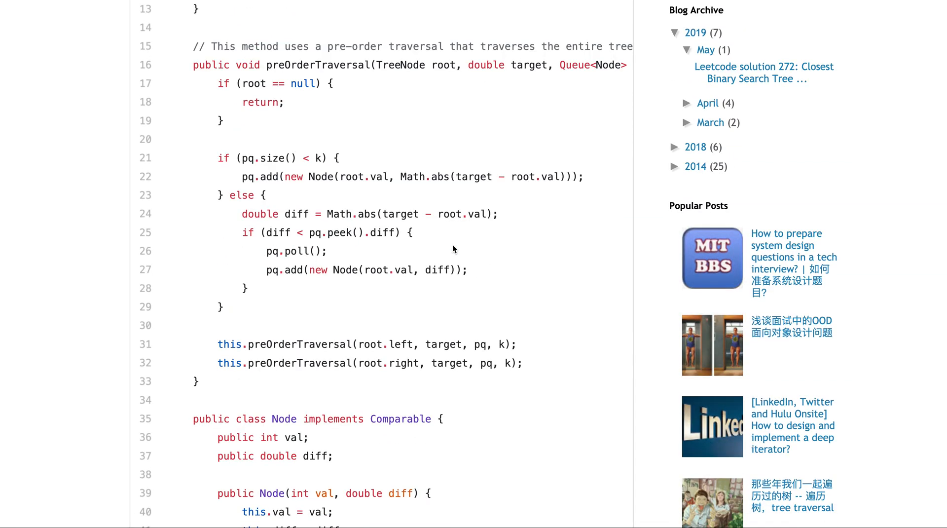
{"action": "scroll", "scroll_direction": "down", "scroll_amount": 3}
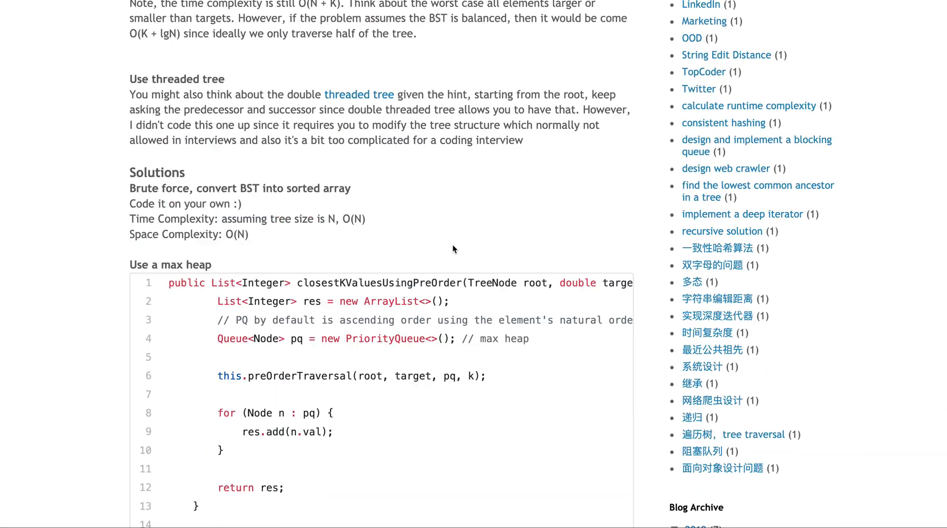
{"action": "scroll", "scroll_direction": "up", "scroll_amount": 3}
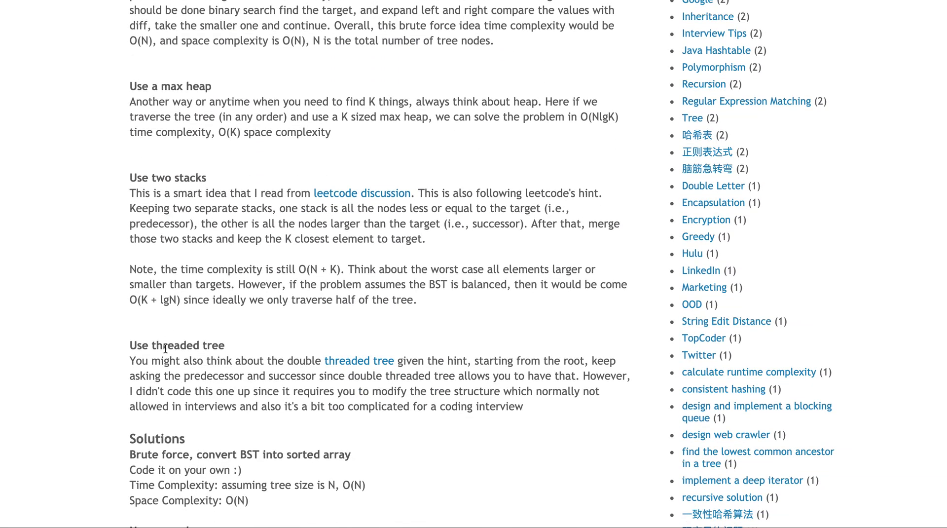
- Highlight the 'Use threaded tree' paragraph, including its note that it wasn't coded
{"action": "double_click", "coordinate": [317, 407]}
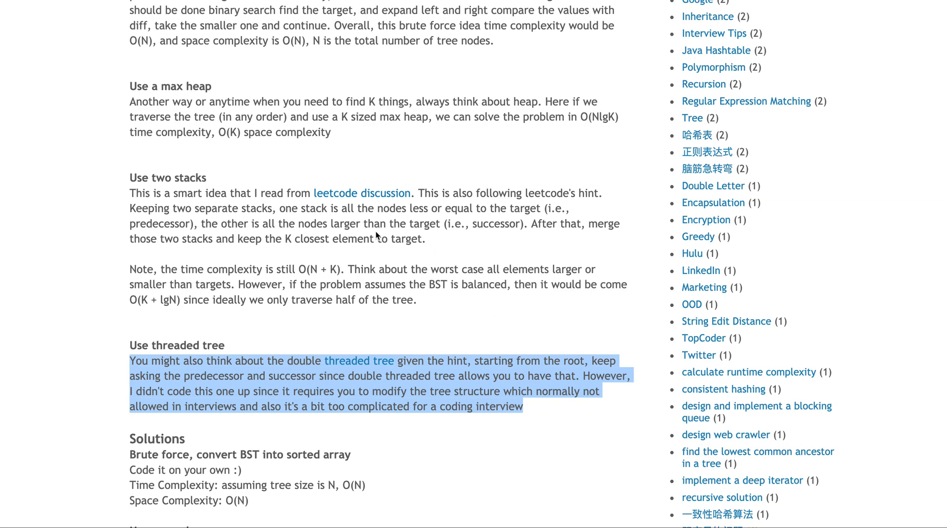
{"action": "mouse_move", "coordinate": [372, 235]}
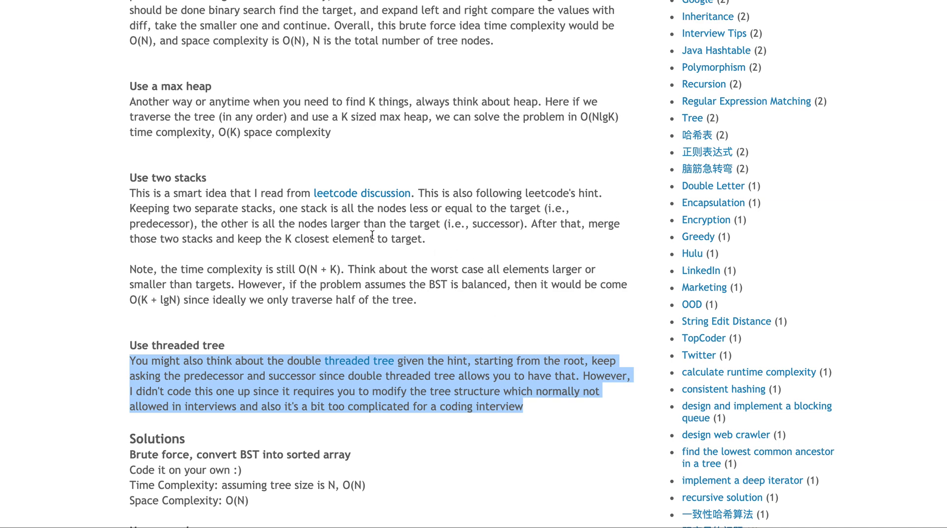
{"action": "mouse_move", "coordinate": [466, 170]}
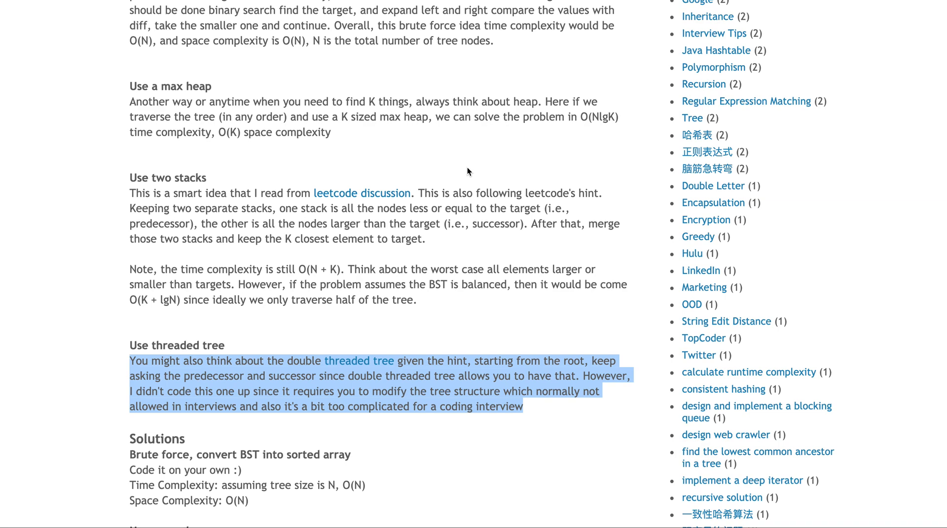
{"action": "mouse_move", "coordinate": [433, 176]}
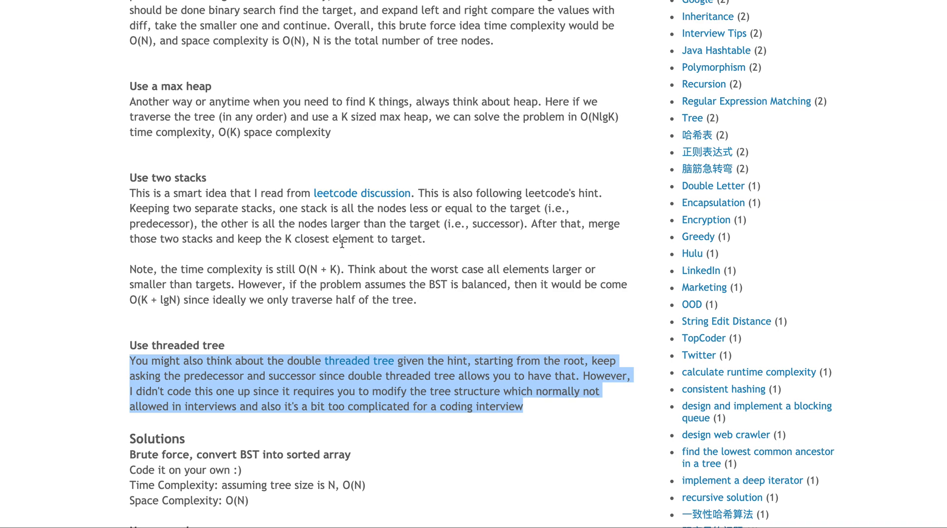
{"action": "mouse_move", "coordinate": [551, 241]}
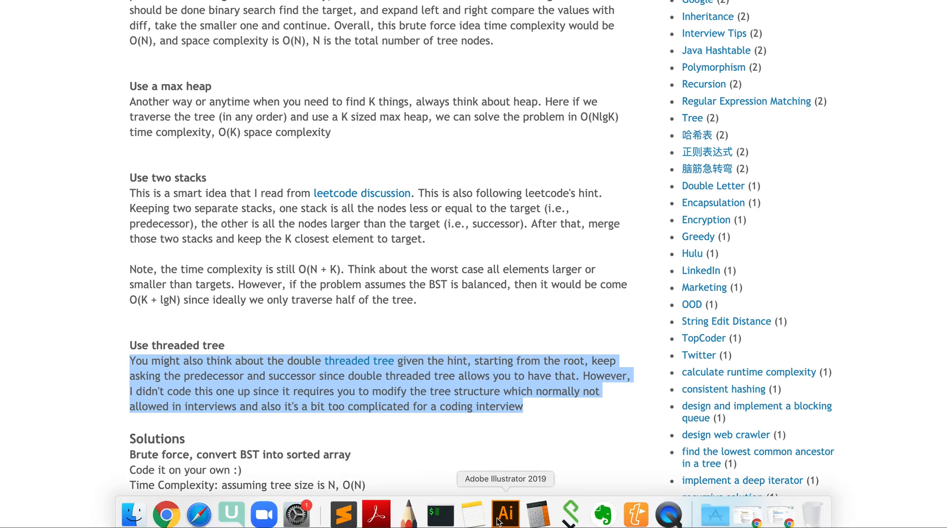
- Annotate the P and S stacks with < and > signs, 14 and down arrows
{"action": "left_click", "coordinate": [506, 512]}
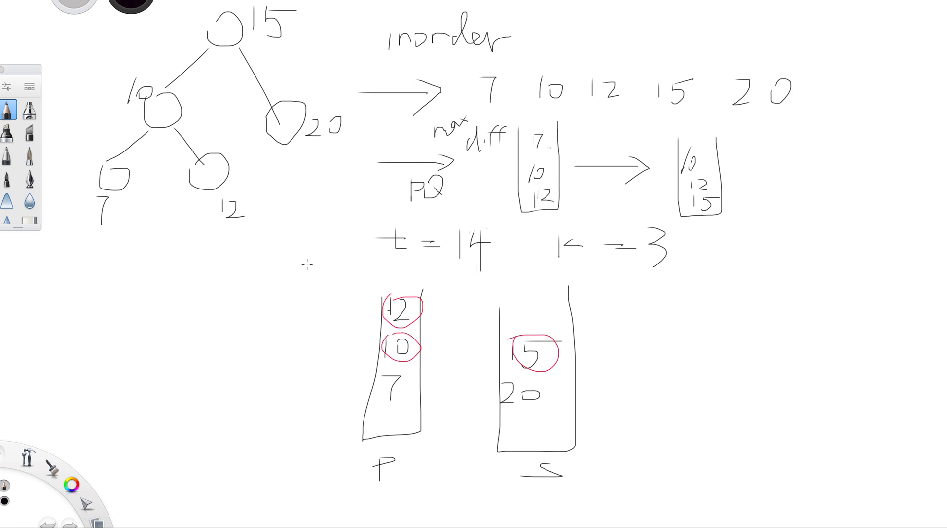
{"action": "mouse_move", "coordinate": [391, 485]}
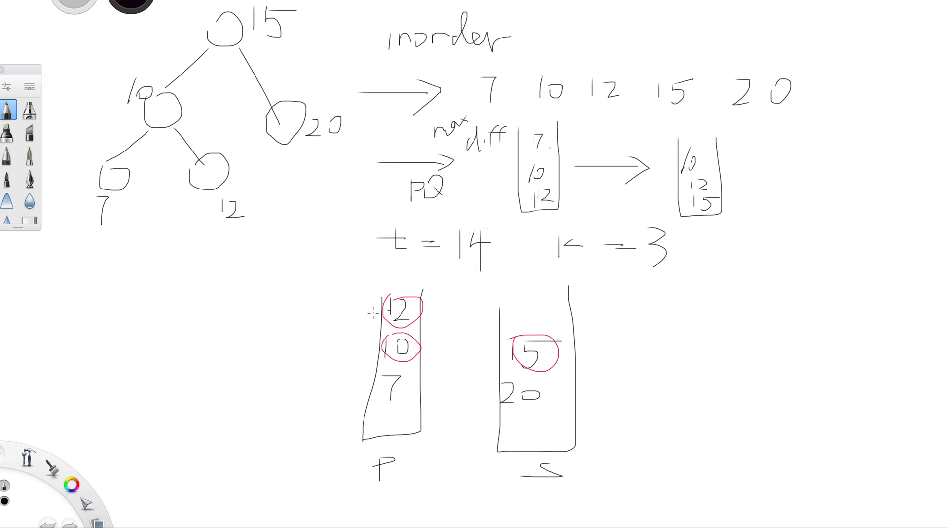
{"action": "mouse_move", "coordinate": [511, 296]}
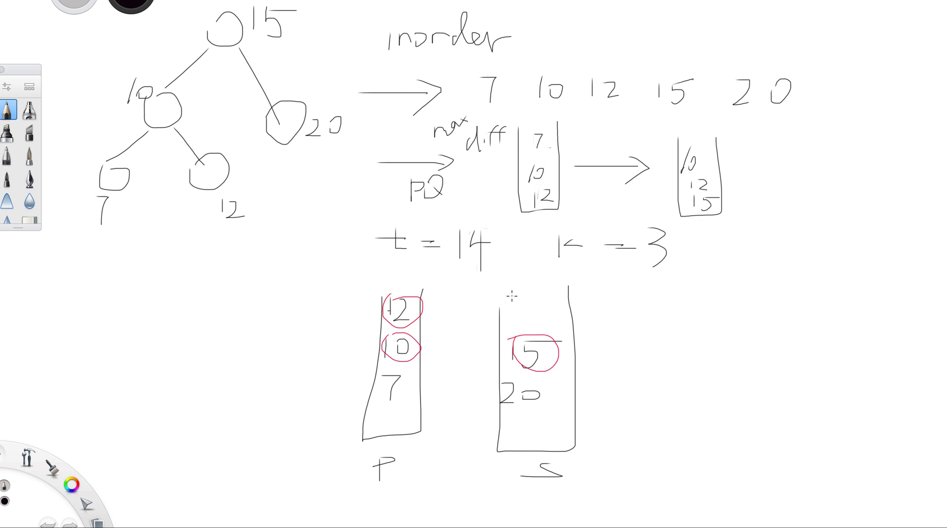
{"action": "mouse_move", "coordinate": [316, 389]}
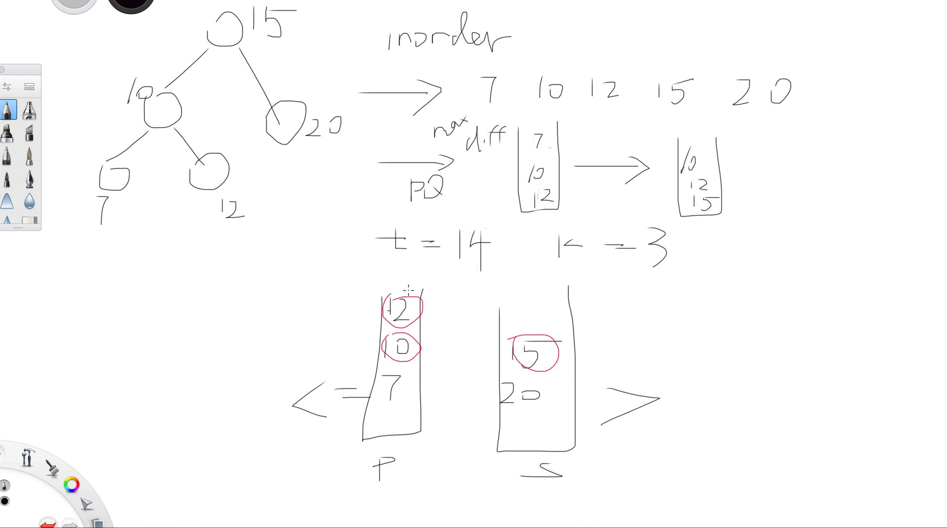
{"action": "mouse_move", "coordinate": [111, 210]}
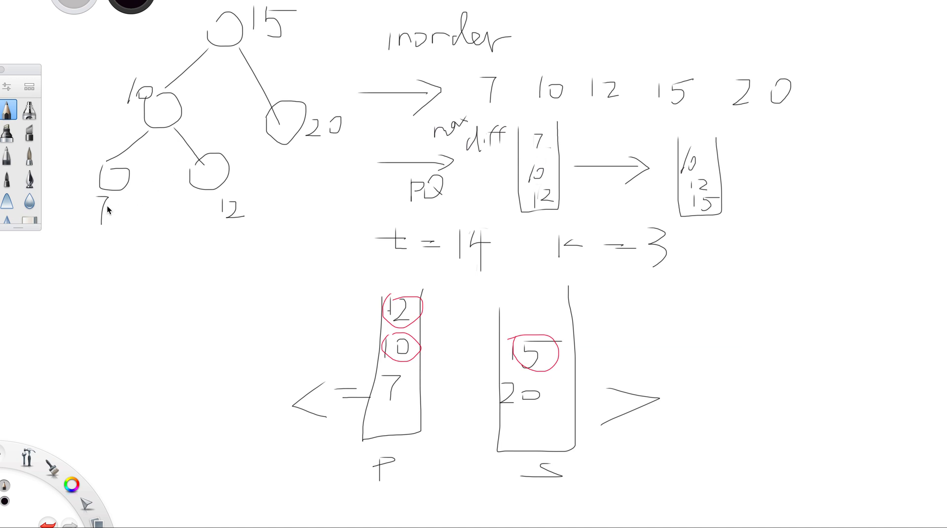
{"action": "mouse_move", "coordinate": [223, 188]}
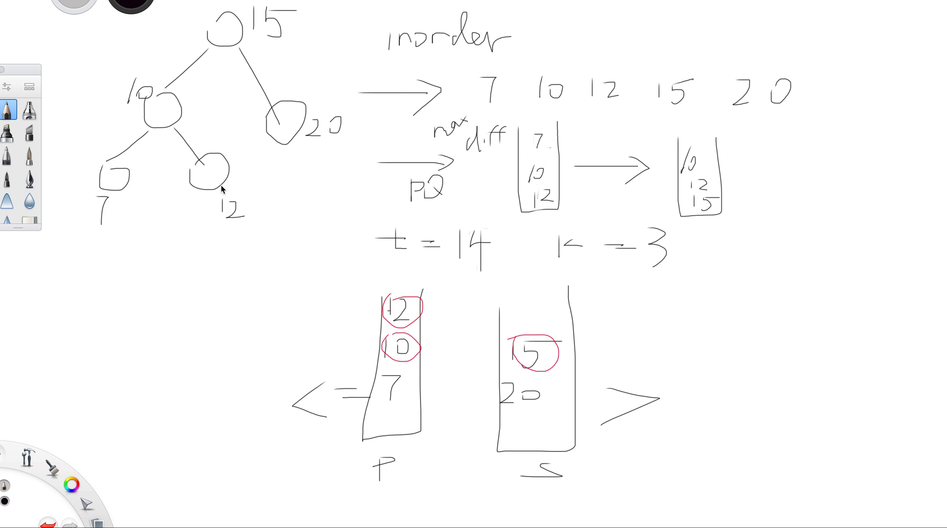
{"action": "mouse_move", "coordinate": [382, 414]}
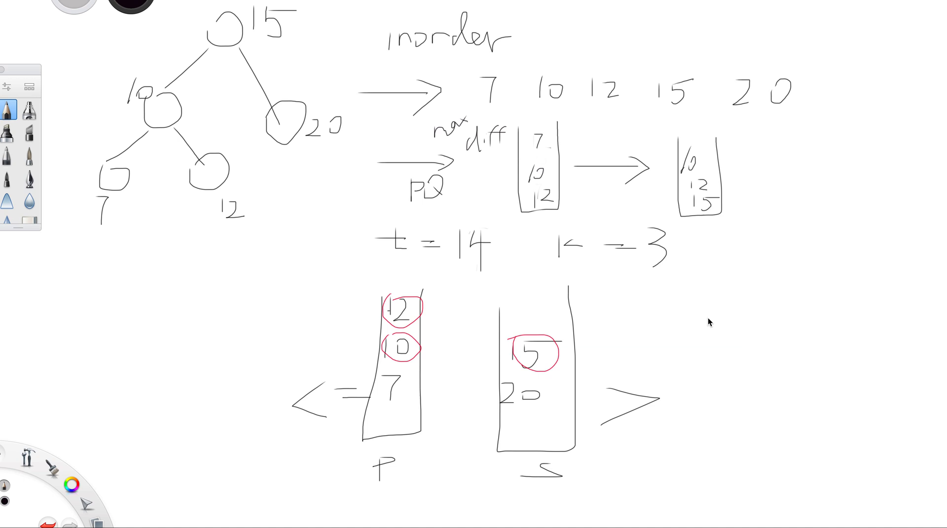
{"action": "mouse_move", "coordinate": [388, 177]}
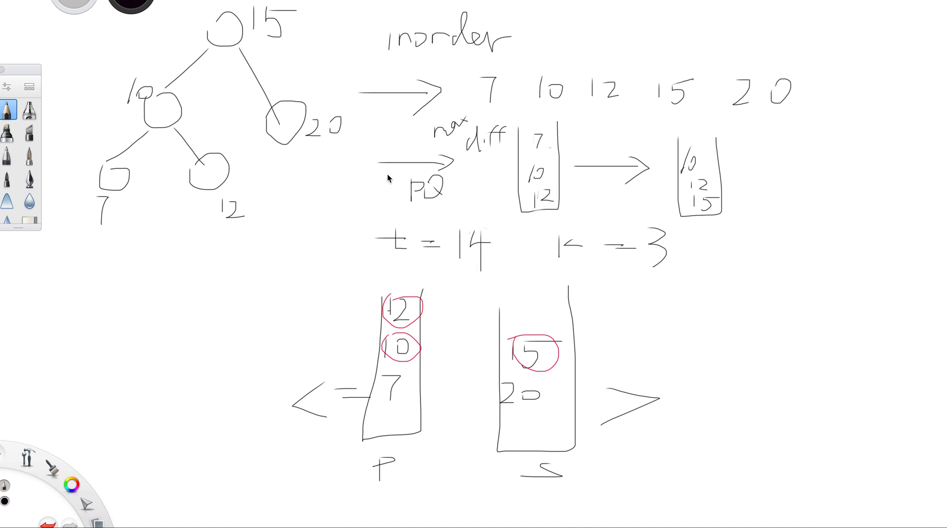
{"action": "mouse_move", "coordinate": [304, 125]}
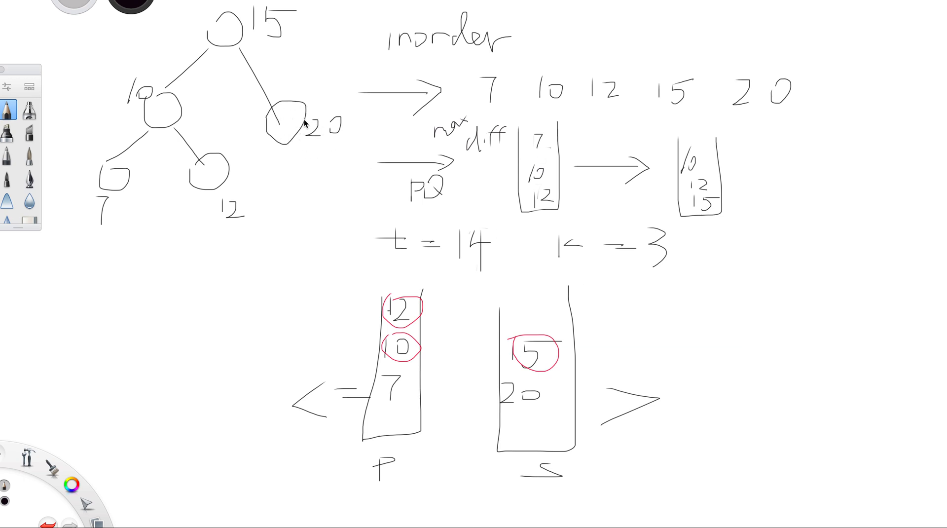
{"action": "mouse_move", "coordinate": [316, 134]}
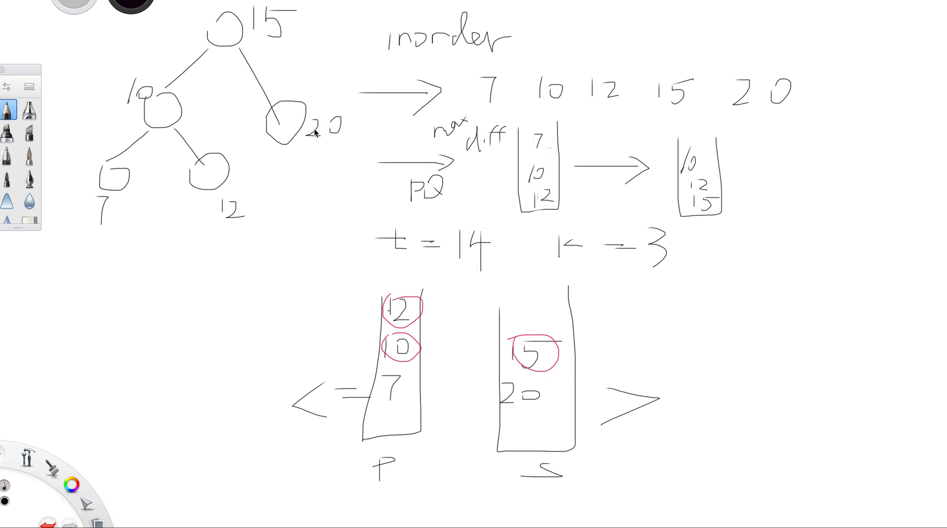
{"action": "mouse_move", "coordinate": [540, 345]}
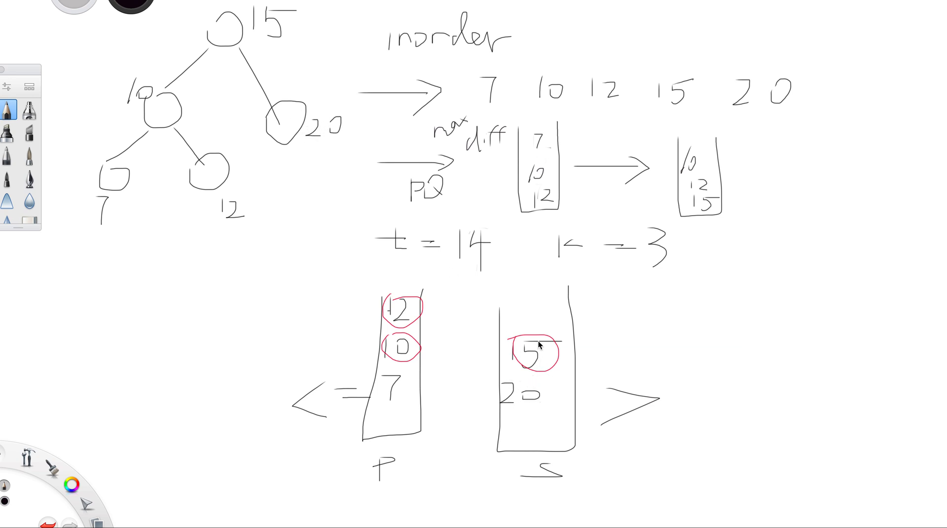
{"action": "mouse_move", "coordinate": [507, 334]}
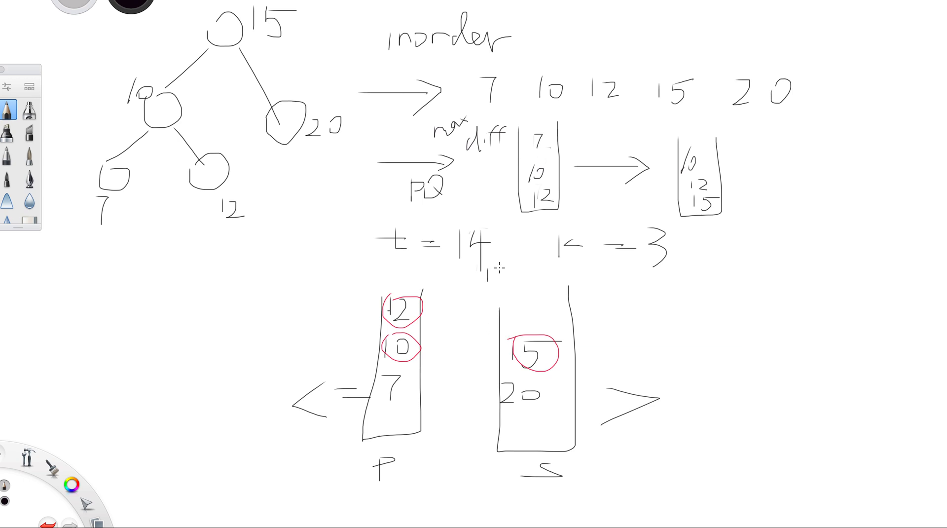
{"action": "type", "text": "14"}
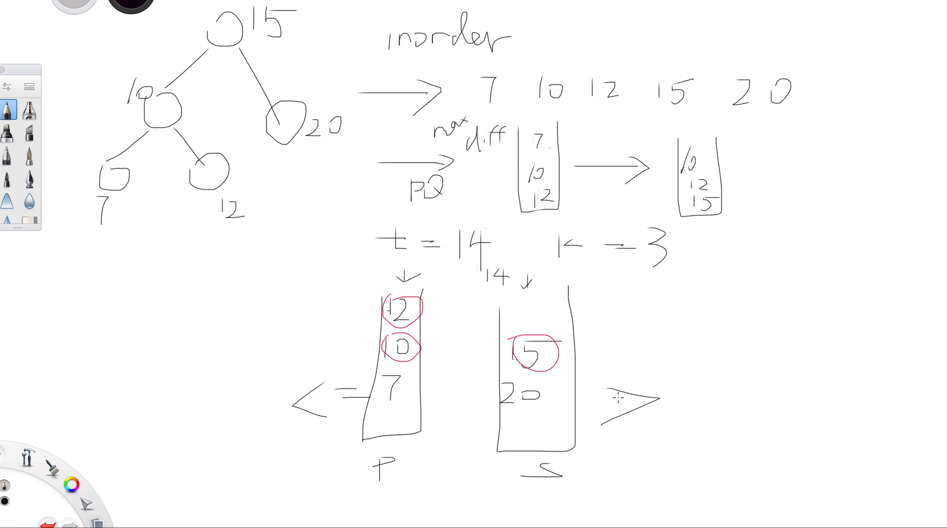
{"action": "mouse_move", "coordinate": [158, 277]}
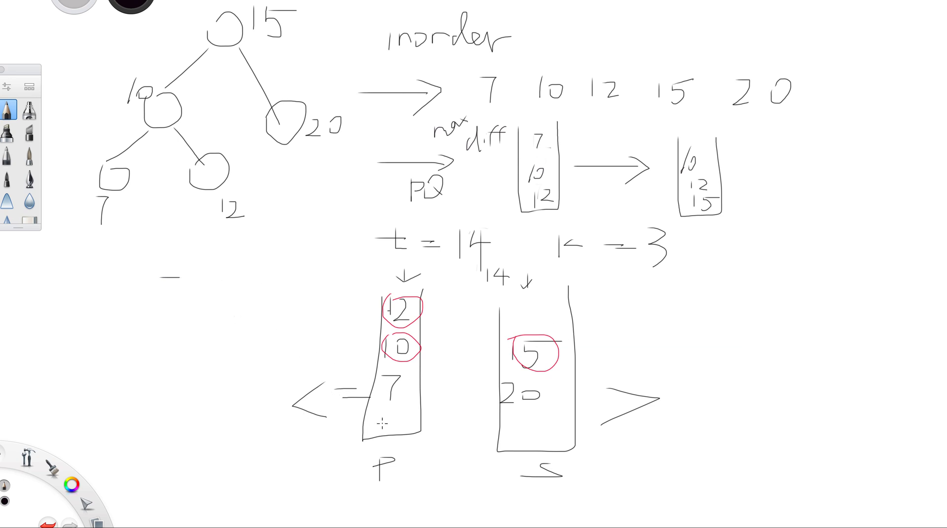
{"action": "mouse_move", "coordinate": [420, 302]}
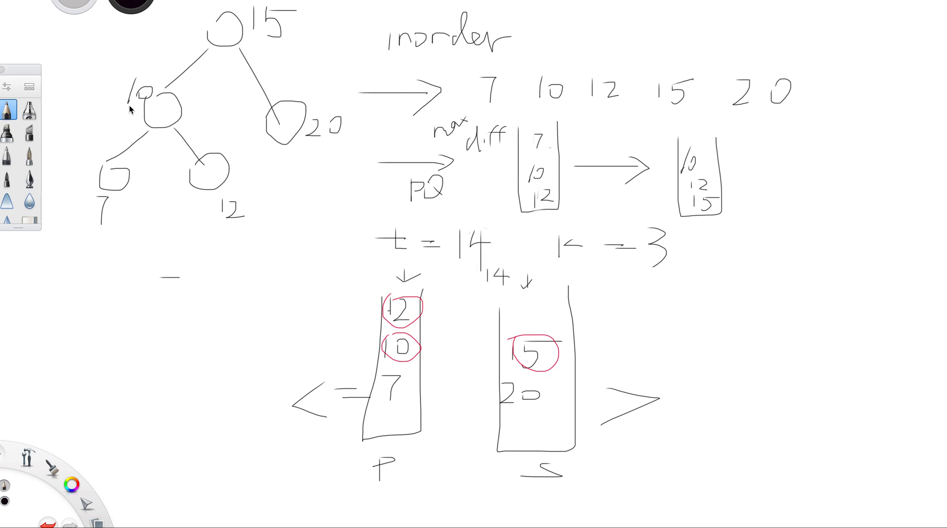
{"action": "mouse_move", "coordinate": [368, 326]}
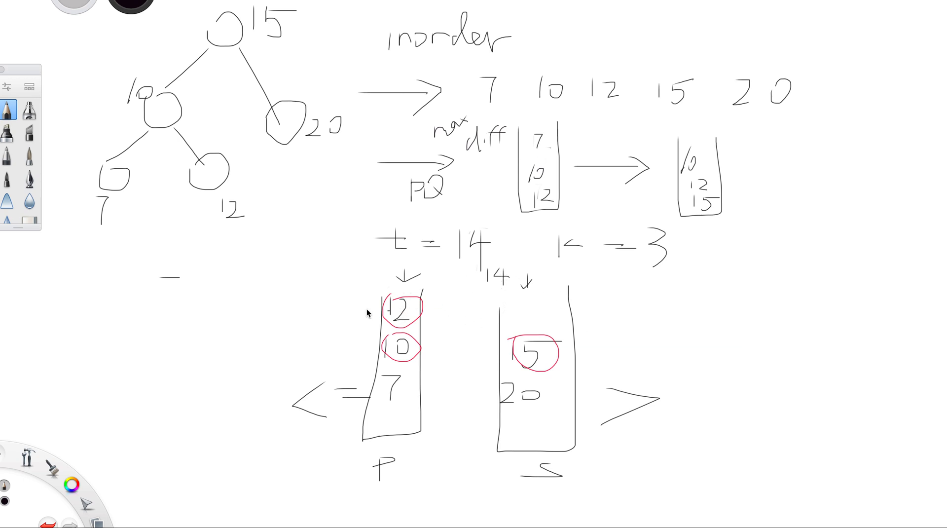
{"action": "mouse_move", "coordinate": [333, 400]}
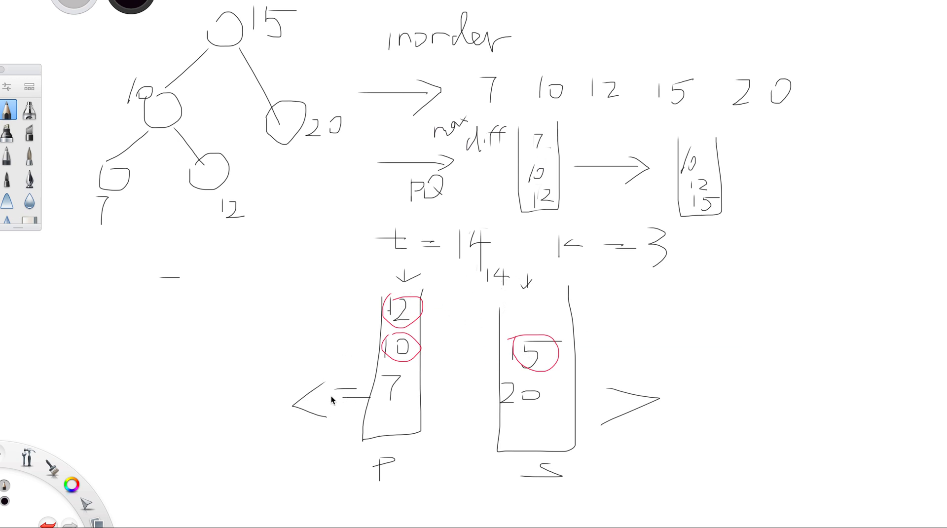
{"action": "mouse_move", "coordinate": [584, 425]}
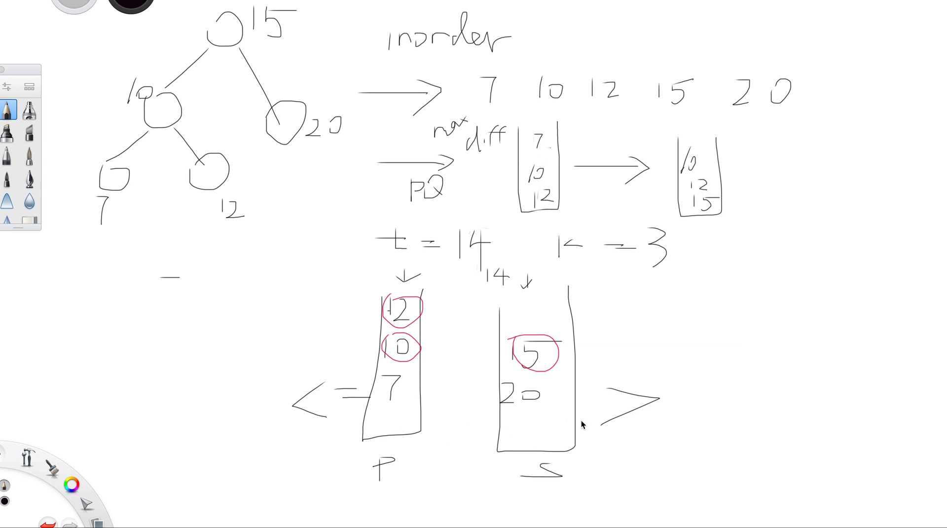
{"action": "left_click_drag", "start_coordinate": [615, 422], "coordinate": [664, 410]}
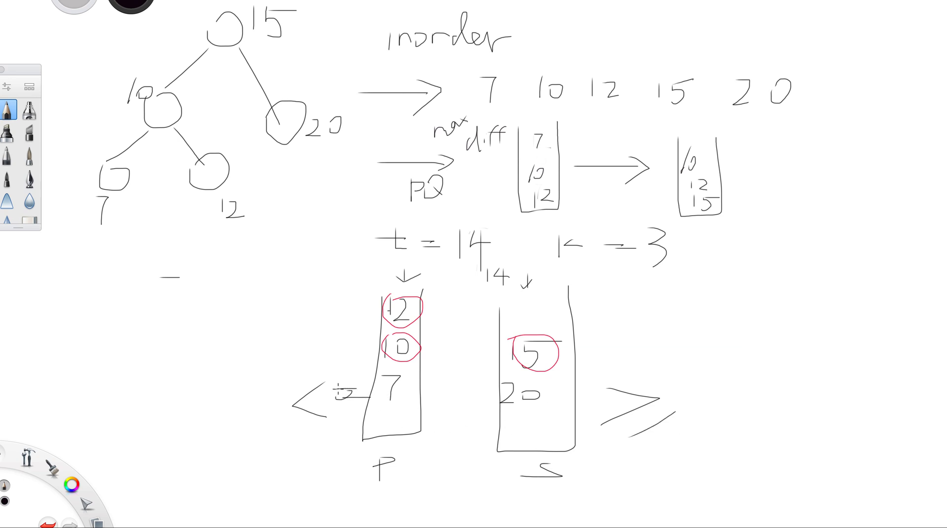
{"action": "left_click_drag", "start_coordinate": [338, 393], "coordinate": [354, 392]}
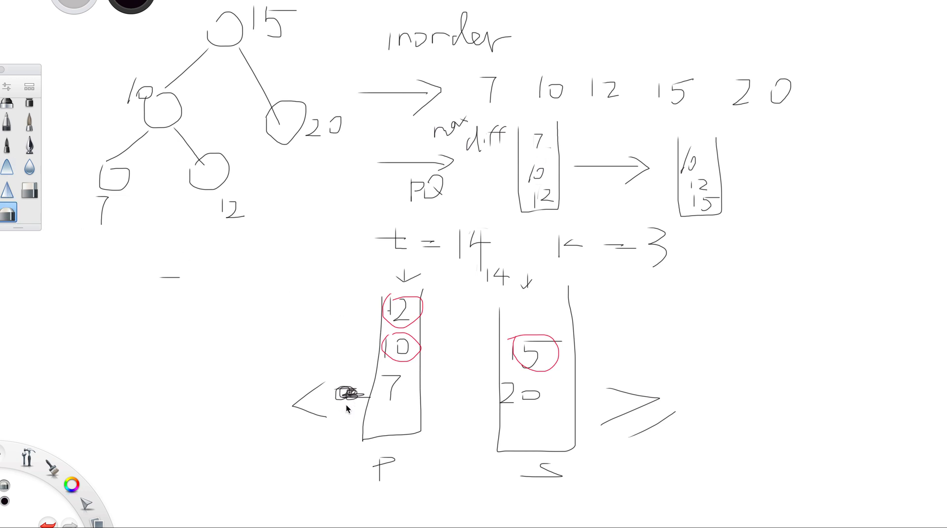
{"action": "mouse_move", "coordinate": [724, 267]}
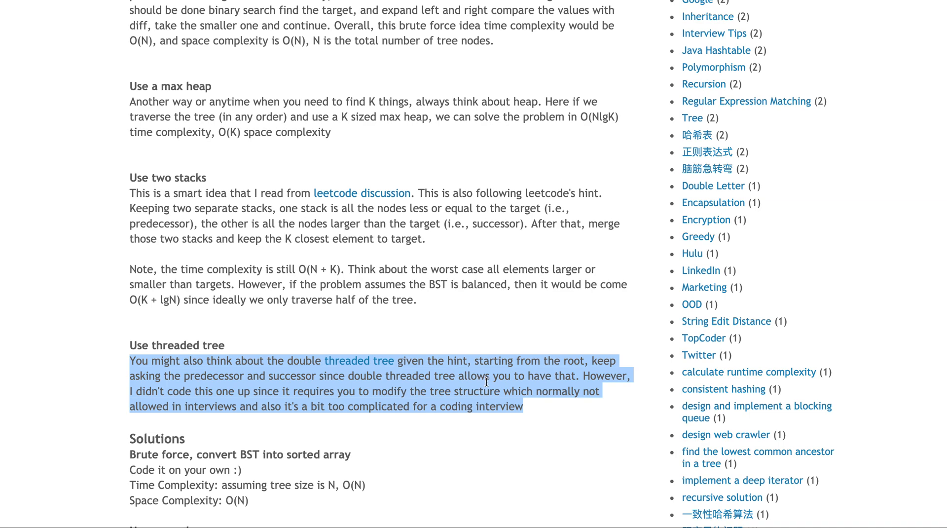
- Emphasize key terms in the balanced-BST complexity note for the two-stacks approach
{"action": "left_click", "coordinate": [318, 269]}
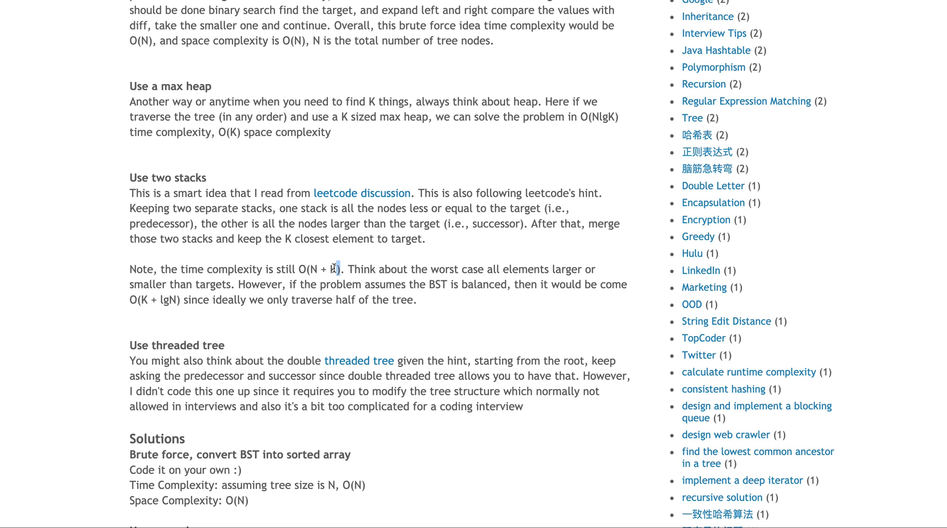
{"action": "double_click", "coordinate": [347, 284]}
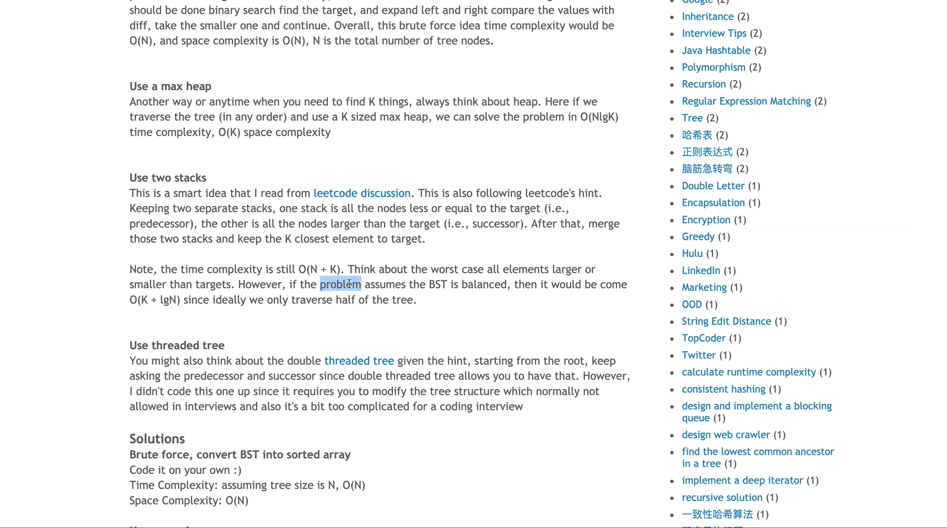
{"action": "double_click", "coordinate": [438, 284]}
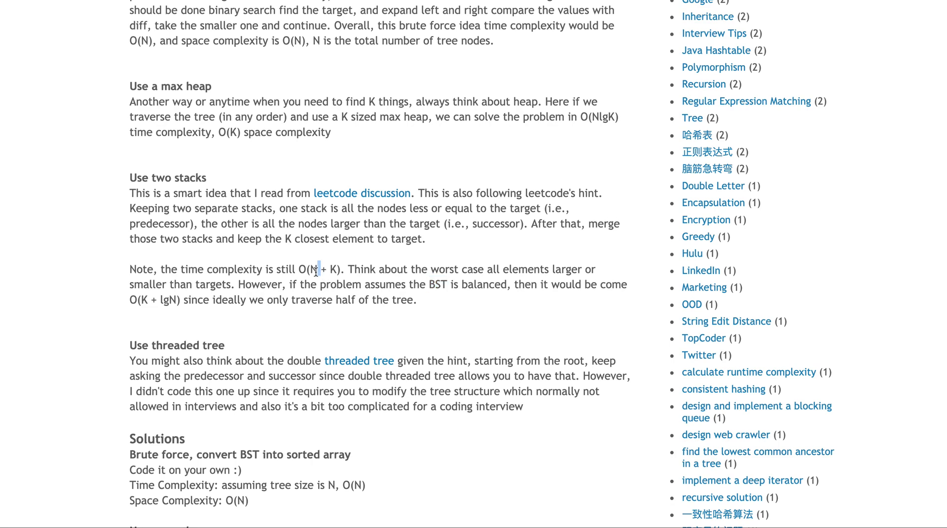
{"action": "mouse_move", "coordinate": [172, 301]}
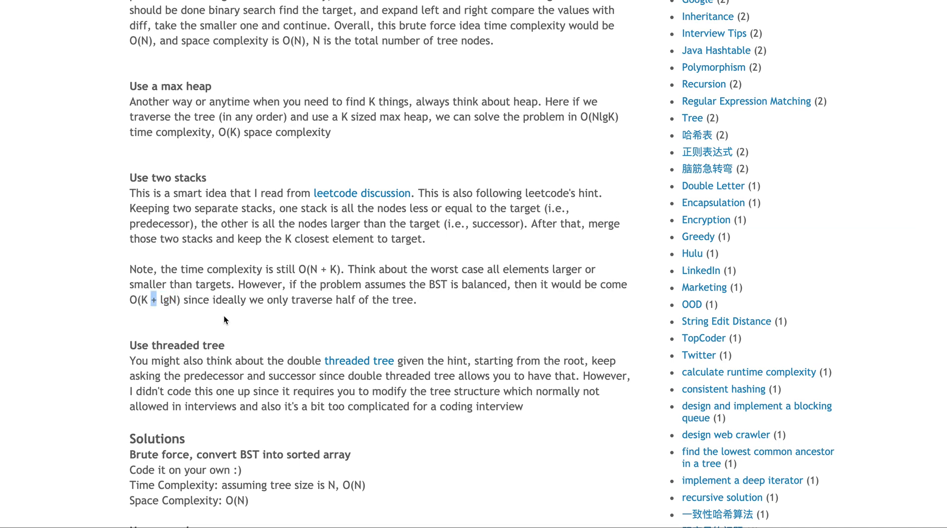
{"action": "scroll", "scroll_direction": "down", "scroll_amount": 3}
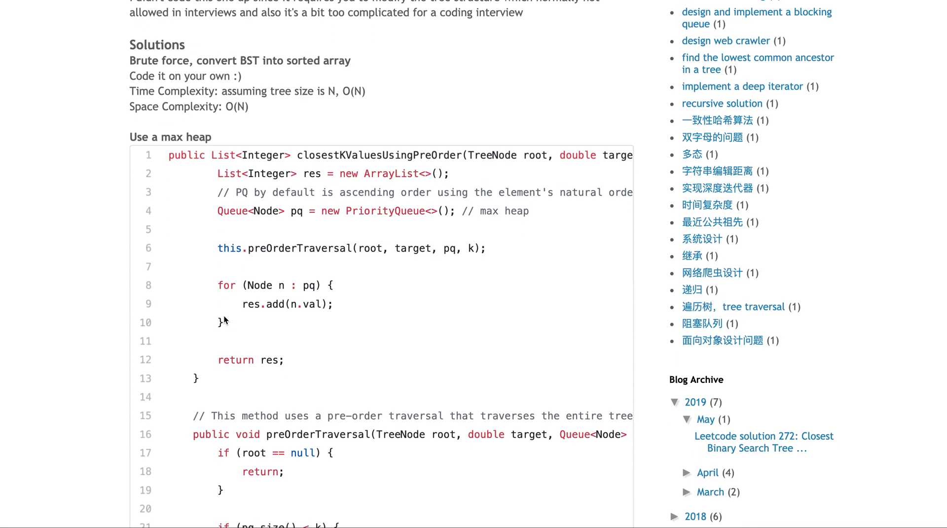
{"action": "scroll", "scroll_direction": "up", "scroll_amount": 3}
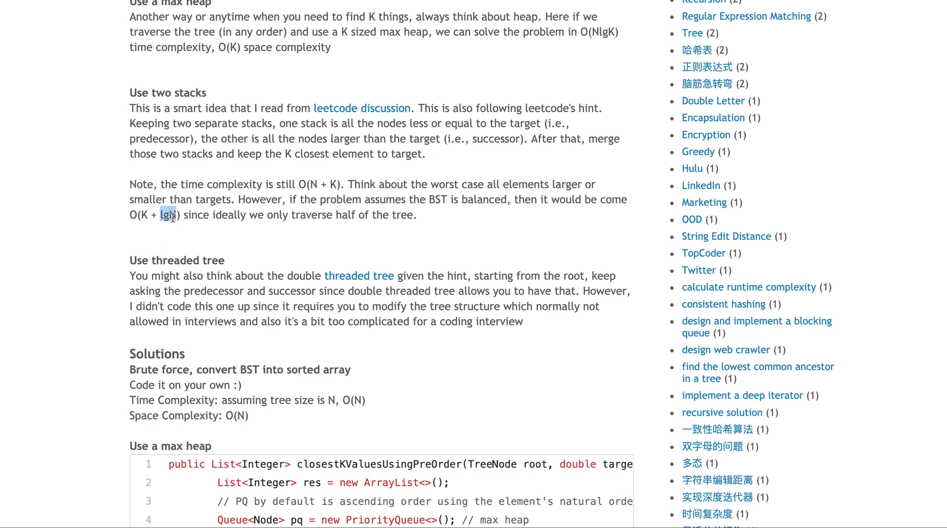
- Highlight lgN and the threaded-tree heading, then reach the max-heap code gist
{"action": "double_click", "coordinate": [168, 215]}
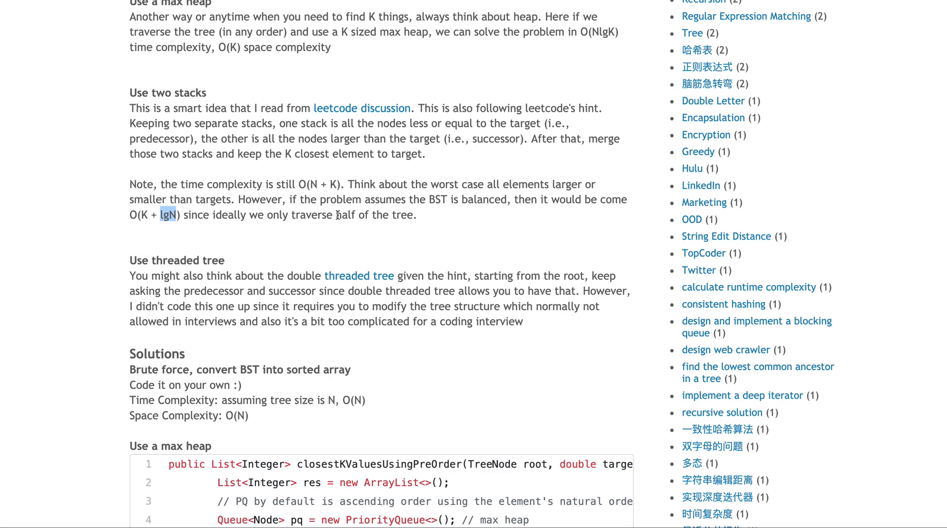
{"action": "double_click", "coordinate": [177, 260]}
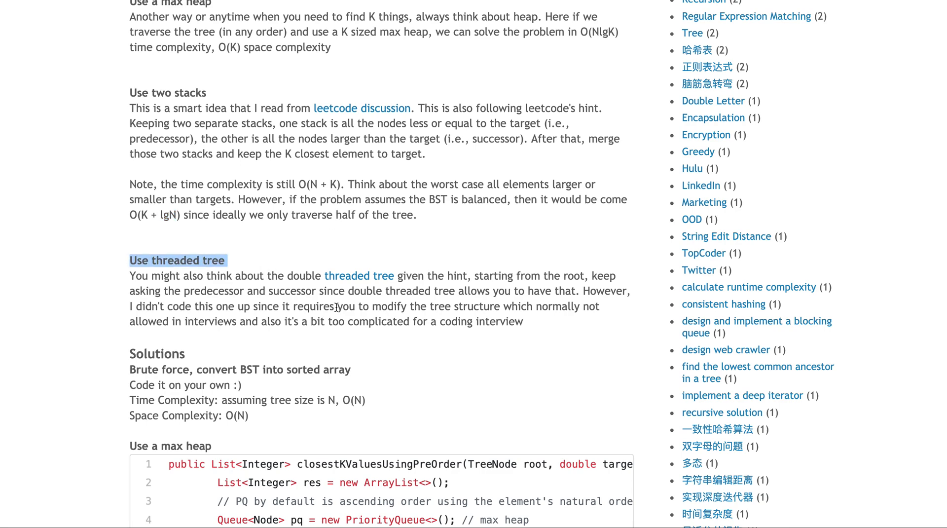
{"action": "scroll", "scroll_direction": "down", "scroll_amount": 3}
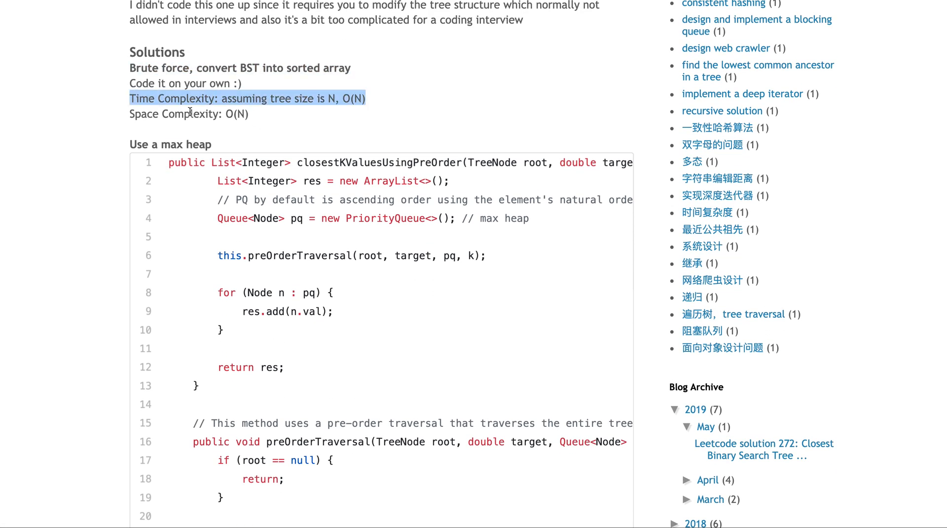
{"action": "scroll", "scroll_direction": "down", "scroll_amount": 3}
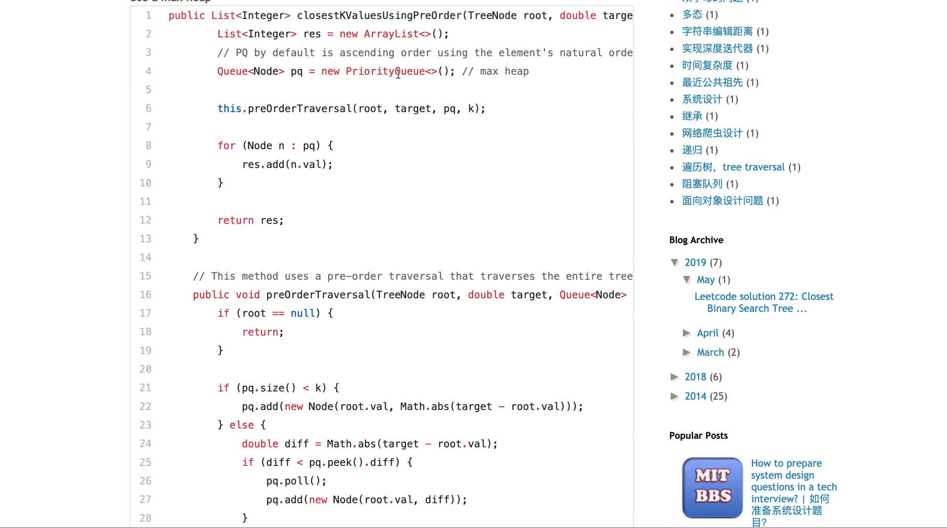
- Finish the max-heap code and return to the brute-force sorted-array approach note
{"action": "scroll", "scroll_direction": "down", "scroll_amount": 3}
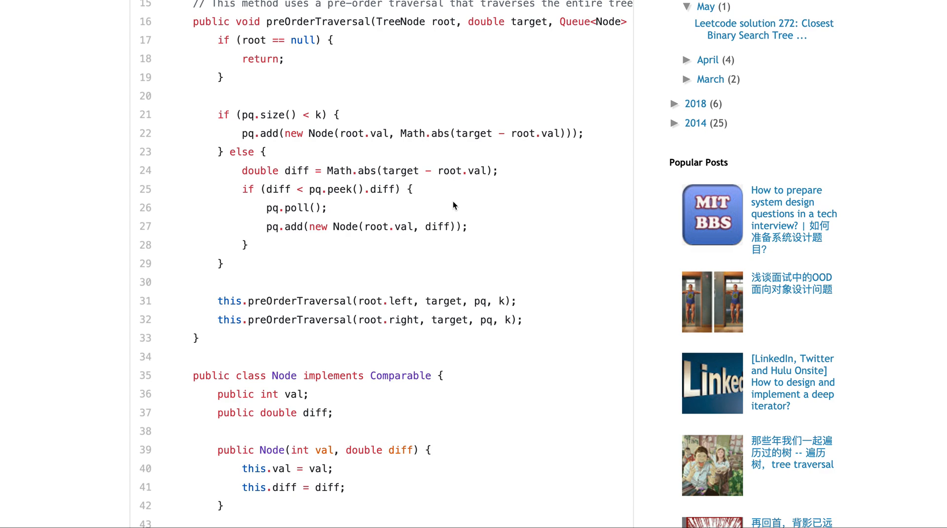
{"action": "mouse_move", "coordinate": [320, 125]}
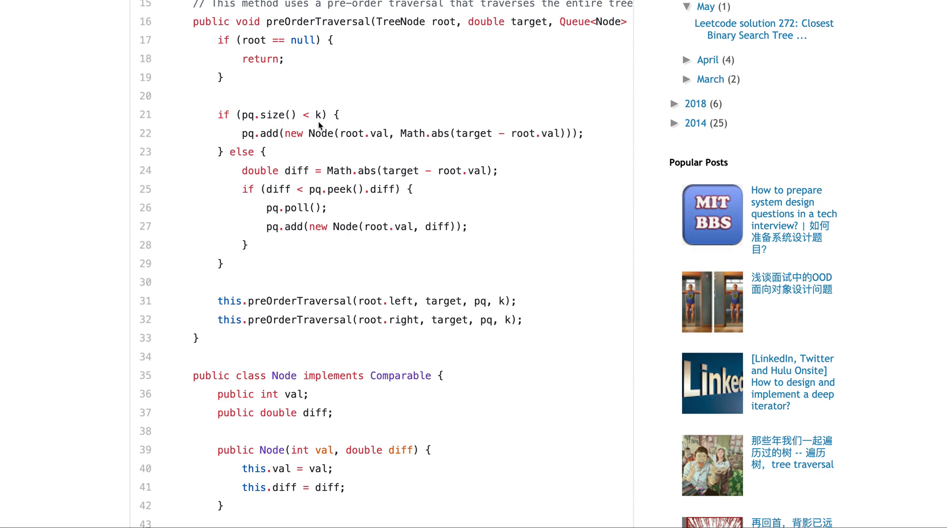
{"action": "mouse_move", "coordinate": [299, 204]}
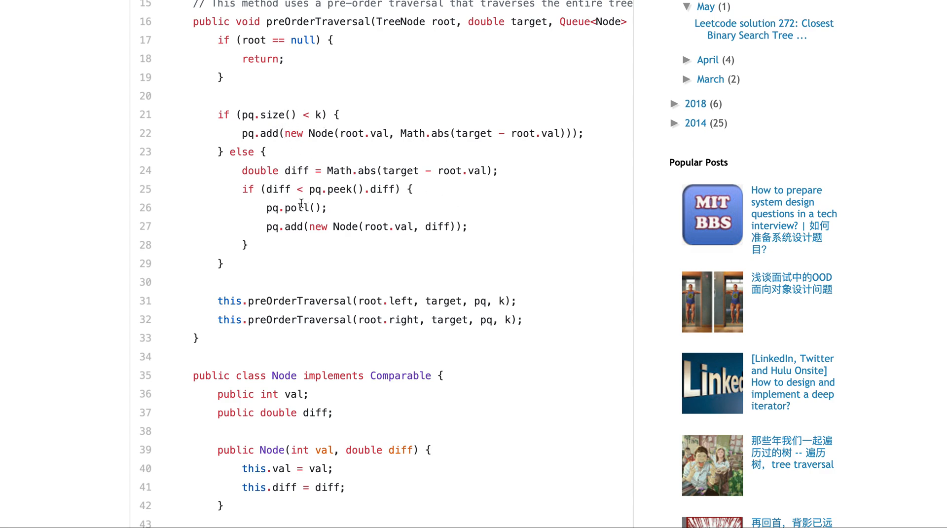
{"action": "mouse_move", "coordinate": [296, 225]}
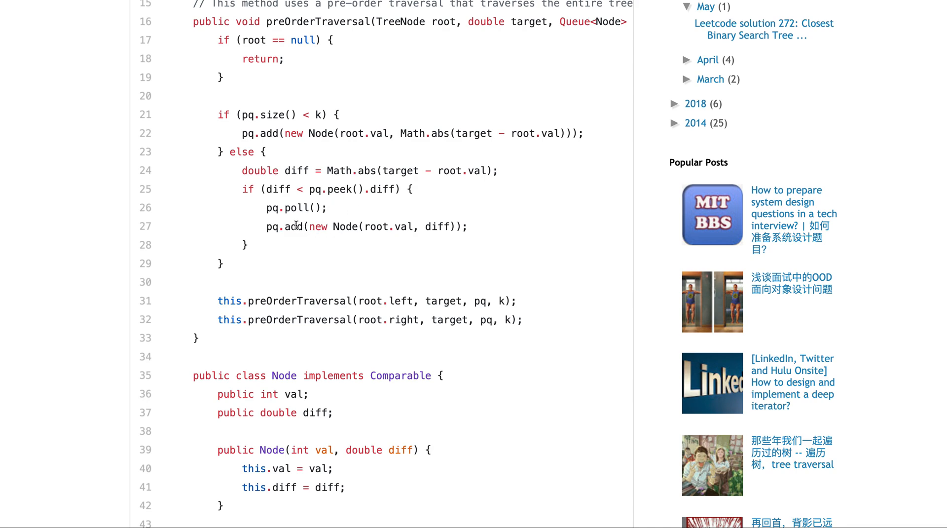
{"action": "double_click", "coordinate": [300, 301]}
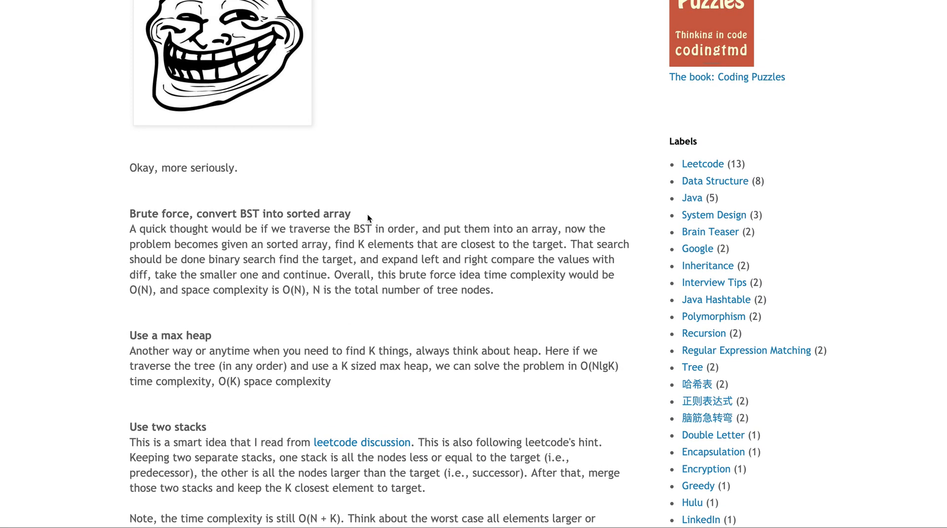
- Highlight the max-heap approach paragraph and move down toward the two-stacks Java gist
{"action": "scroll", "scroll_direction": "down", "scroll_amount": 3}
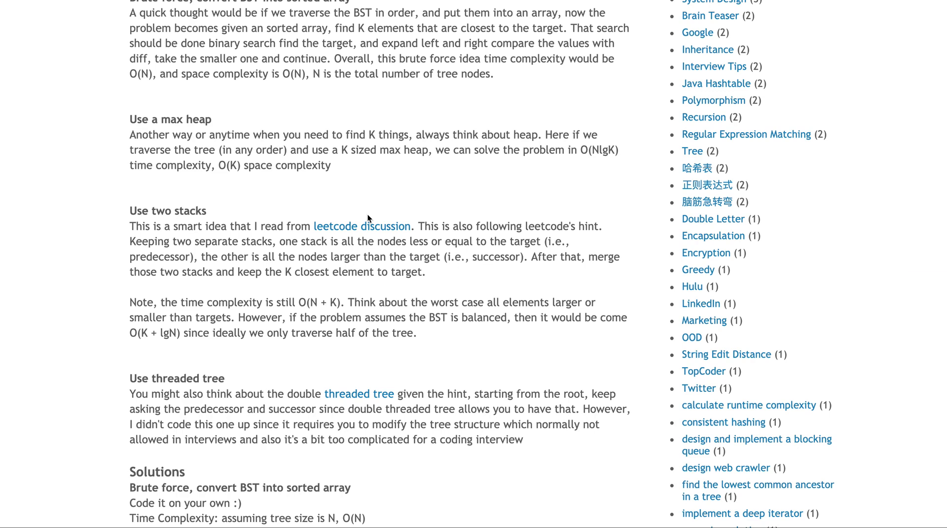
{"action": "left_click_drag", "start_coordinate": [130, 135], "coordinate": [332, 166]}
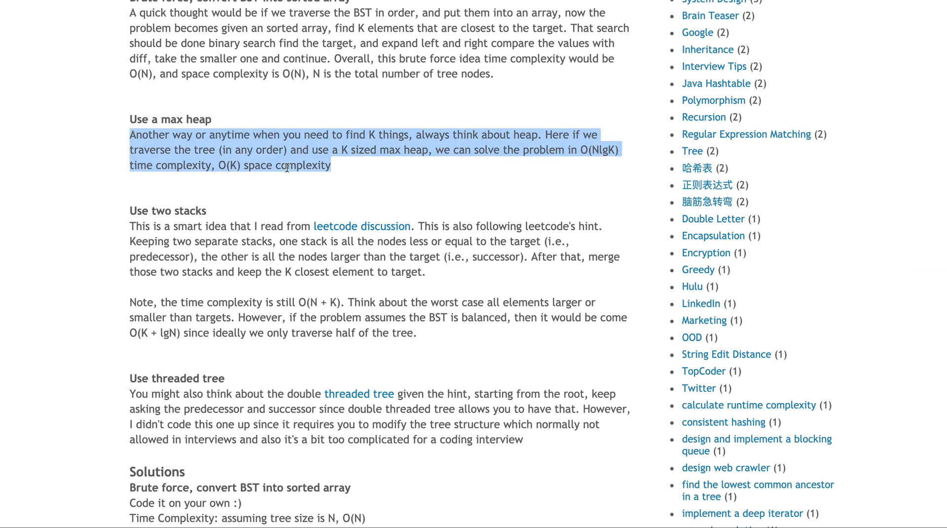
{"action": "scroll", "scroll_direction": "down", "scroll_amount": 3}
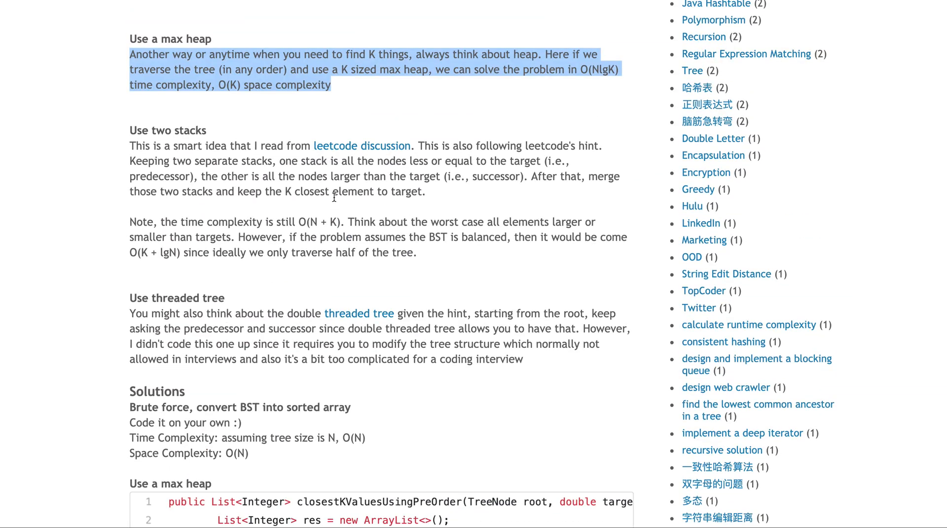
{"action": "mouse_move", "coordinate": [459, 68]}
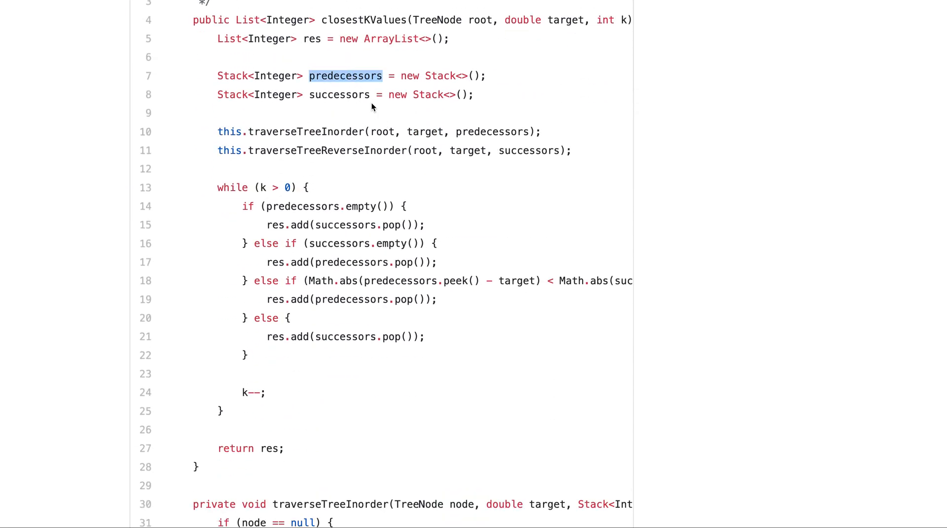
- Highlight the successors stack and traverseTreeReverseInorder call, then reach the k-- while loop
{"action": "double_click", "coordinate": [338, 95]}
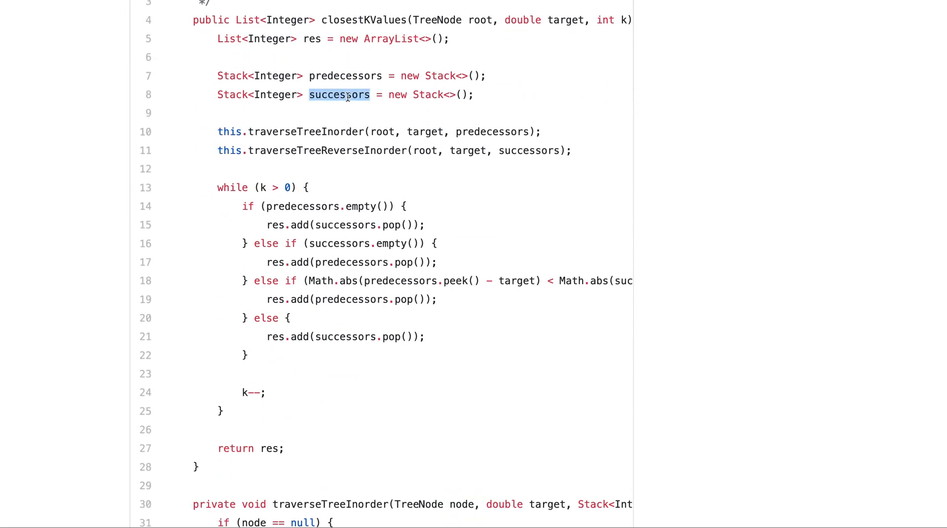
{"action": "double_click", "coordinate": [307, 131]}
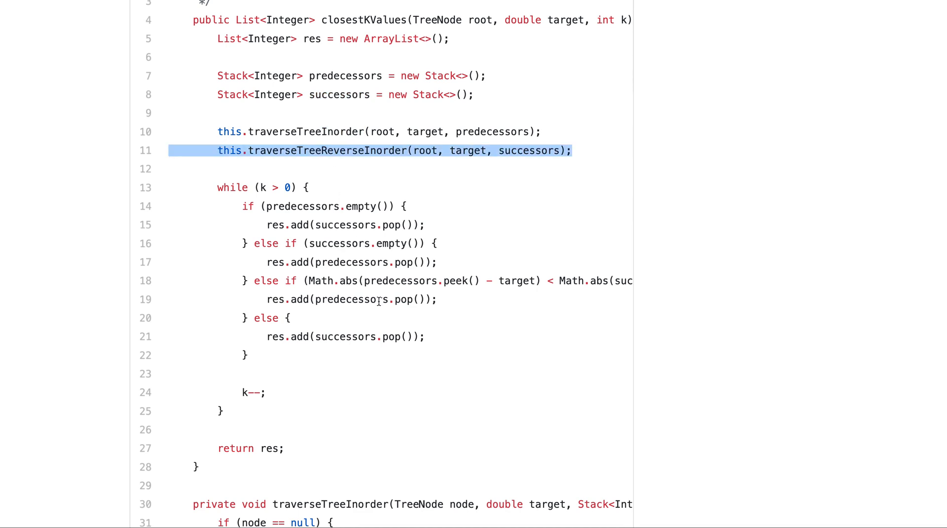
{"action": "scroll", "scroll_direction": "down", "scroll_amount": 3}
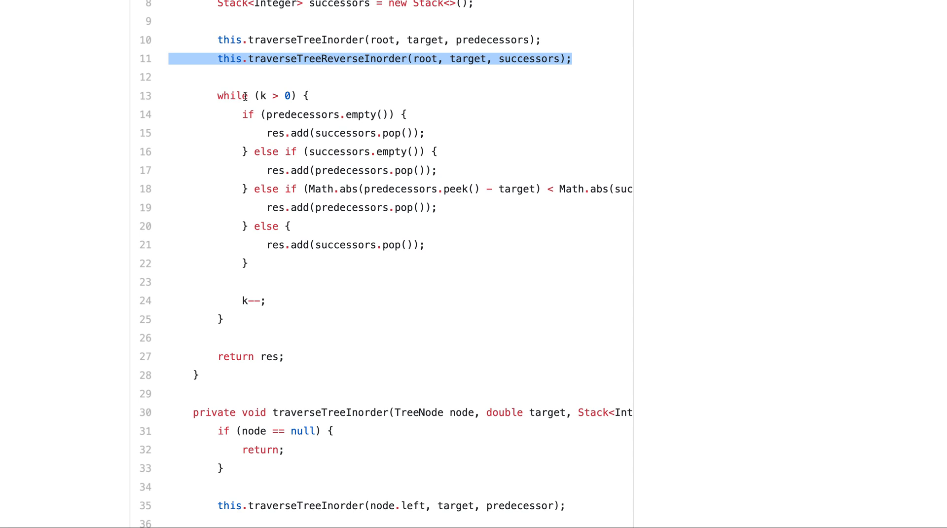
{"action": "mouse_move", "coordinate": [378, 292]}
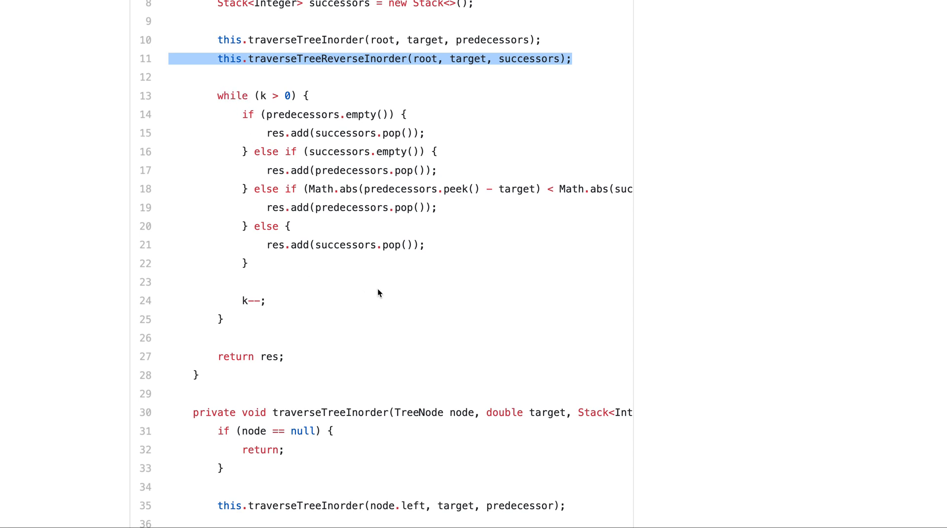
{"action": "mouse_move", "coordinate": [327, 147]}
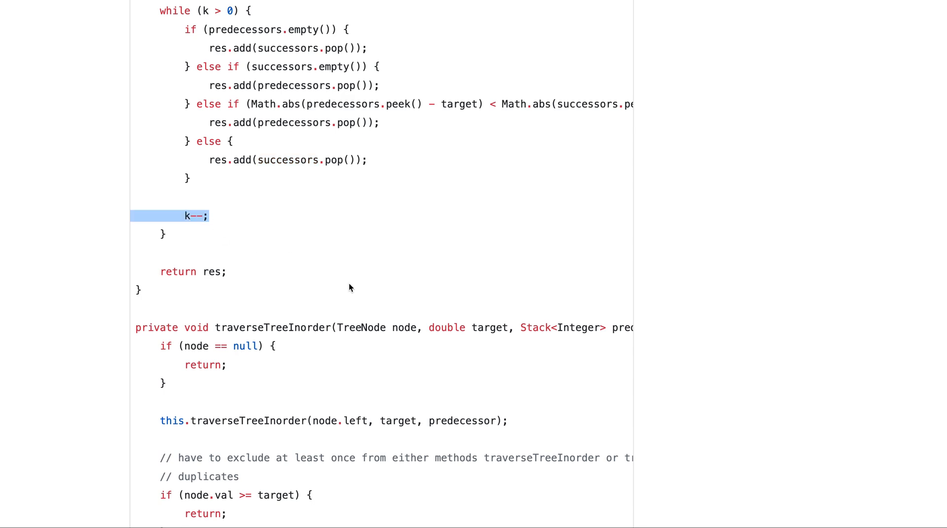
- Highlight the node.val >= target guard in traverseTreeInorder and reach Time Complexity and References
{"action": "scroll", "scroll_direction": "down", "scroll_amount": 3}
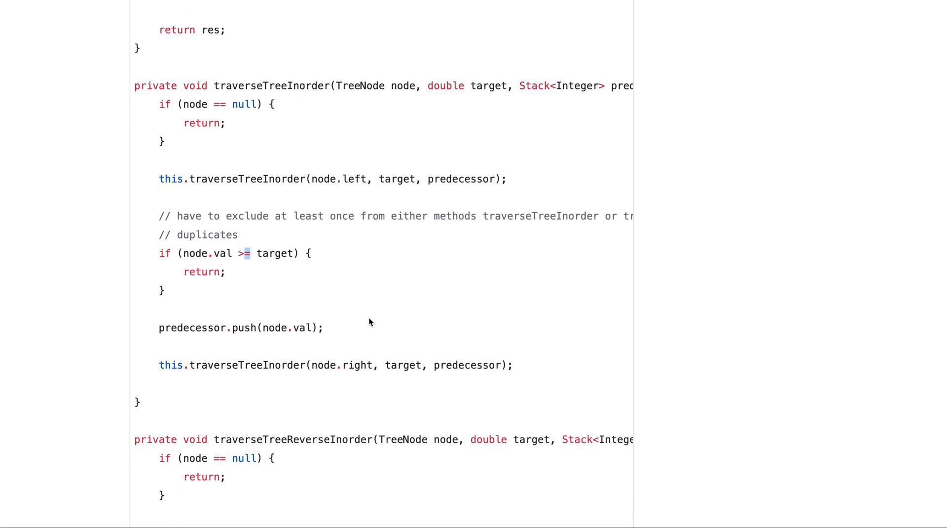
{"action": "scroll", "scroll_direction": "down", "scroll_amount": 3}
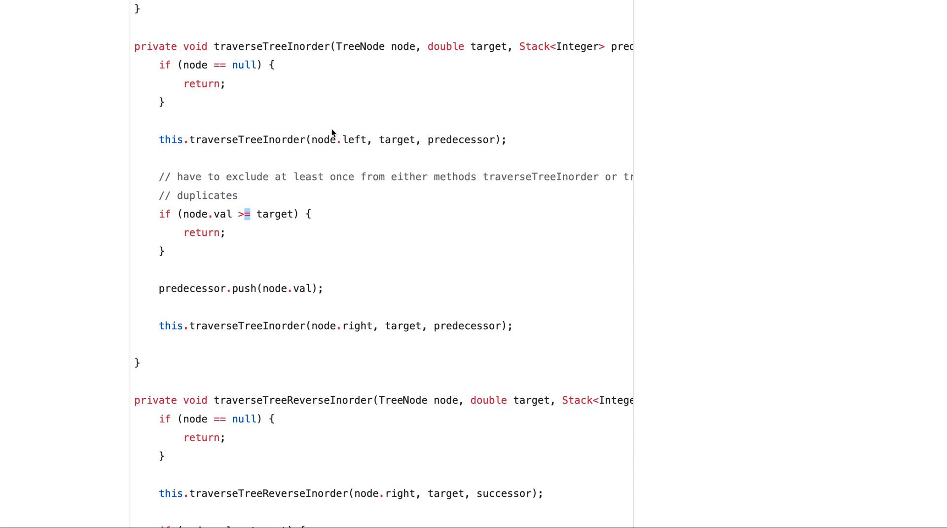
{"action": "mouse_move", "coordinate": [442, 261]}
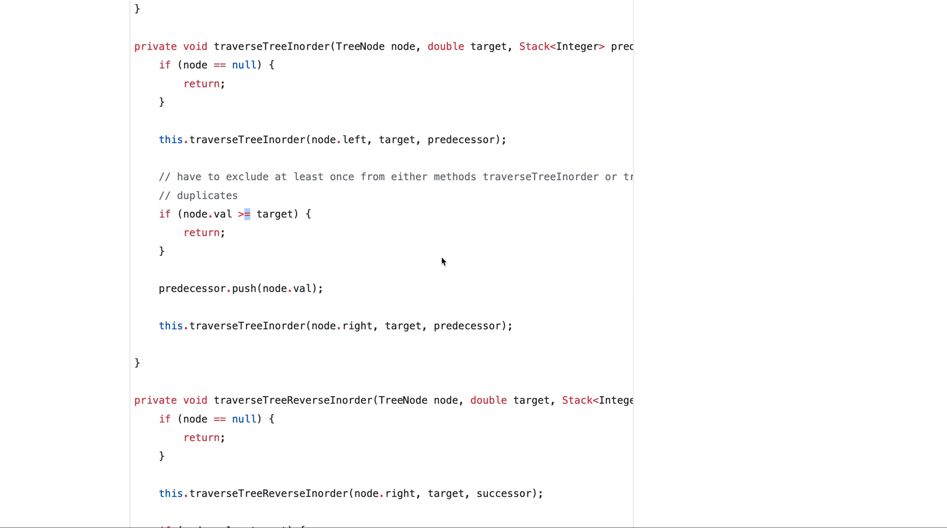
{"action": "mouse_move", "coordinate": [415, 343]}
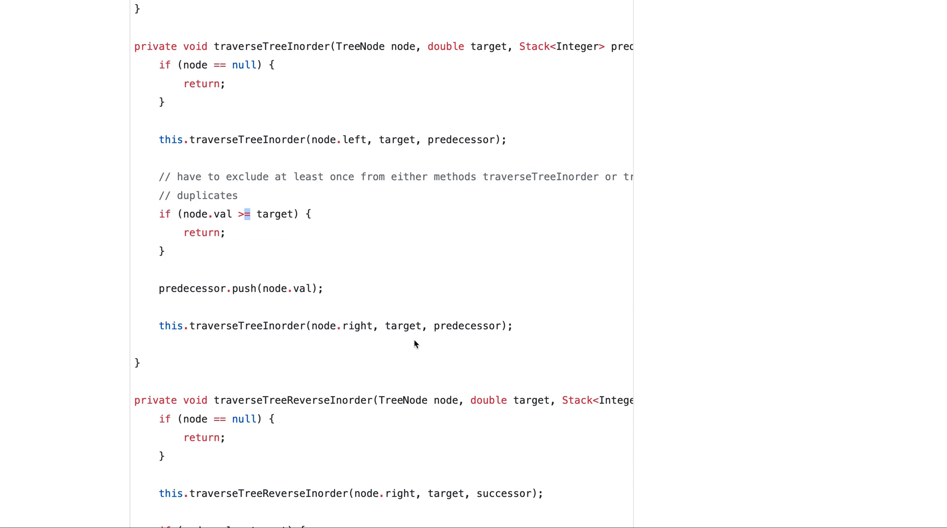
{"action": "left_click", "coordinate": [282, 214]}
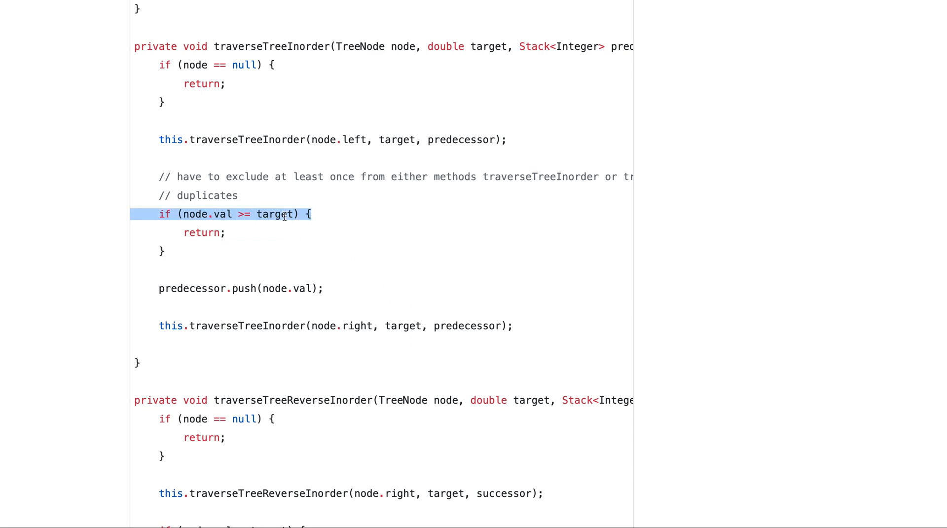
{"action": "scroll", "scroll_direction": "down", "scroll_amount": 3}
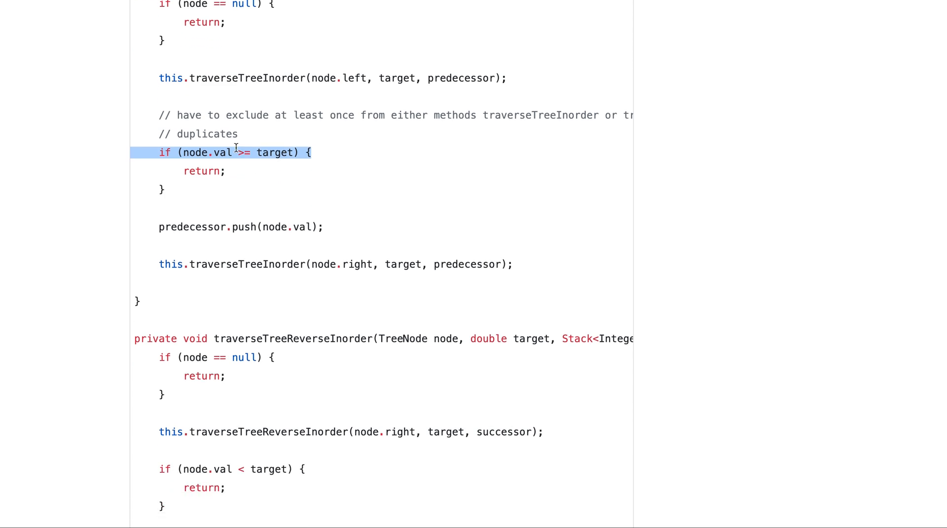
{"action": "scroll", "scroll_direction": "down", "scroll_amount": 3}
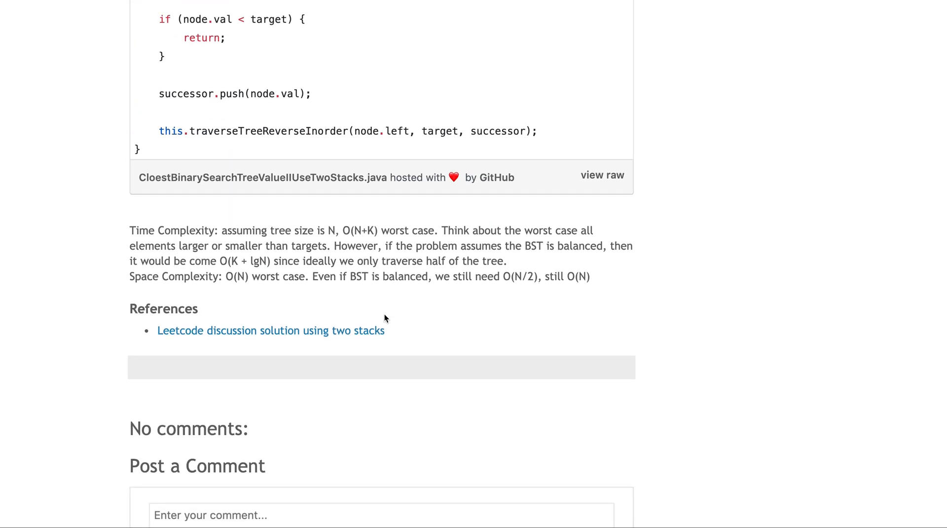